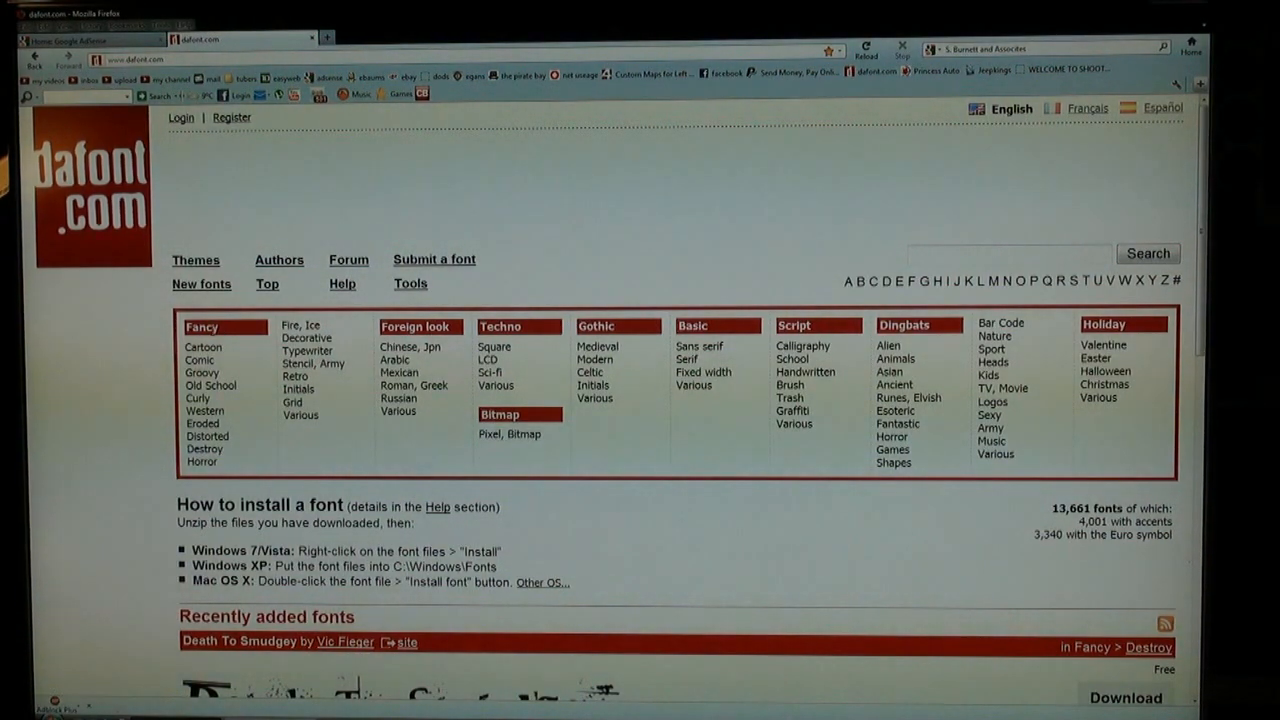
mouse_move(204, 348)
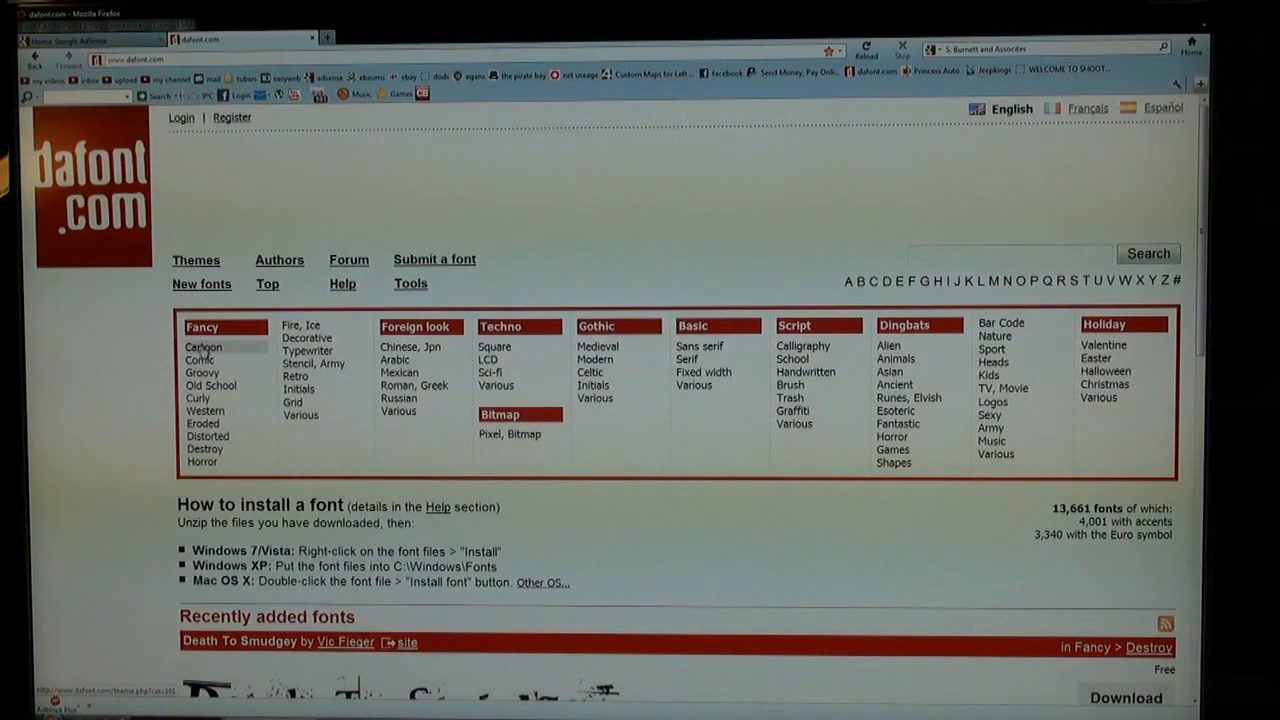
Show the Cartoon category with every font previewing the custom text billstmaxx.
left_click(204, 348)
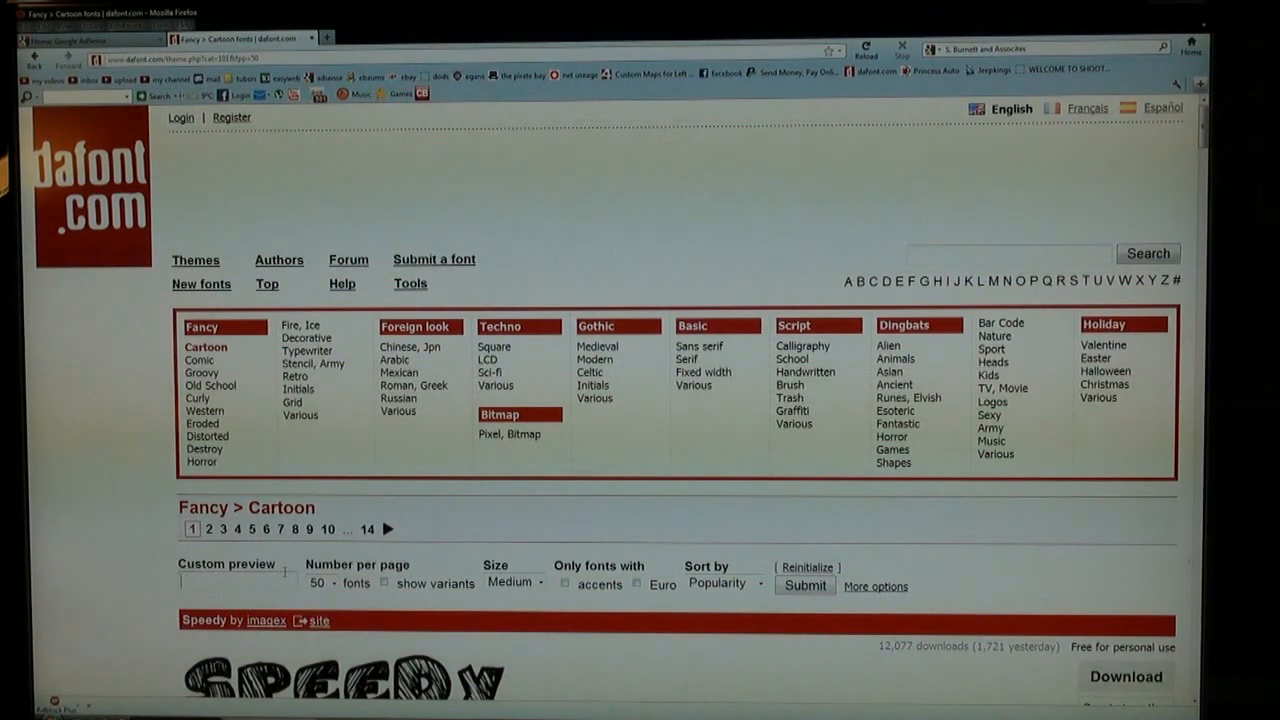
type("billstm")
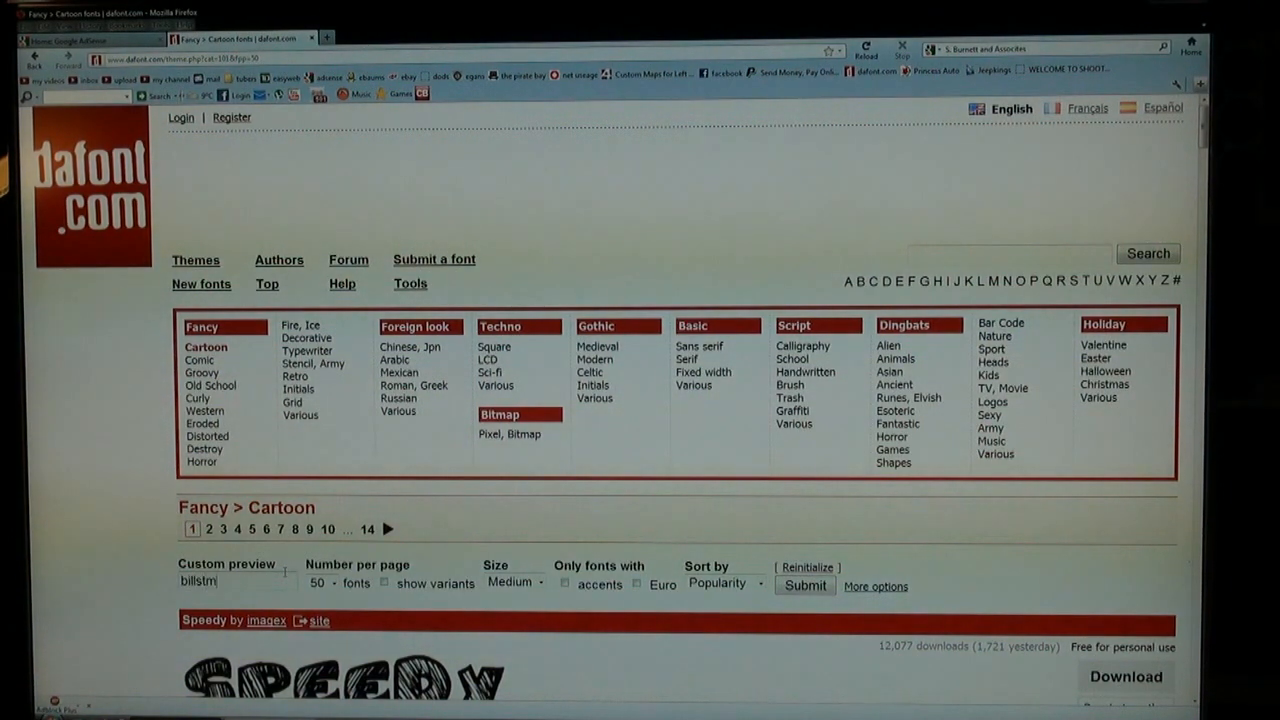
type("axx")
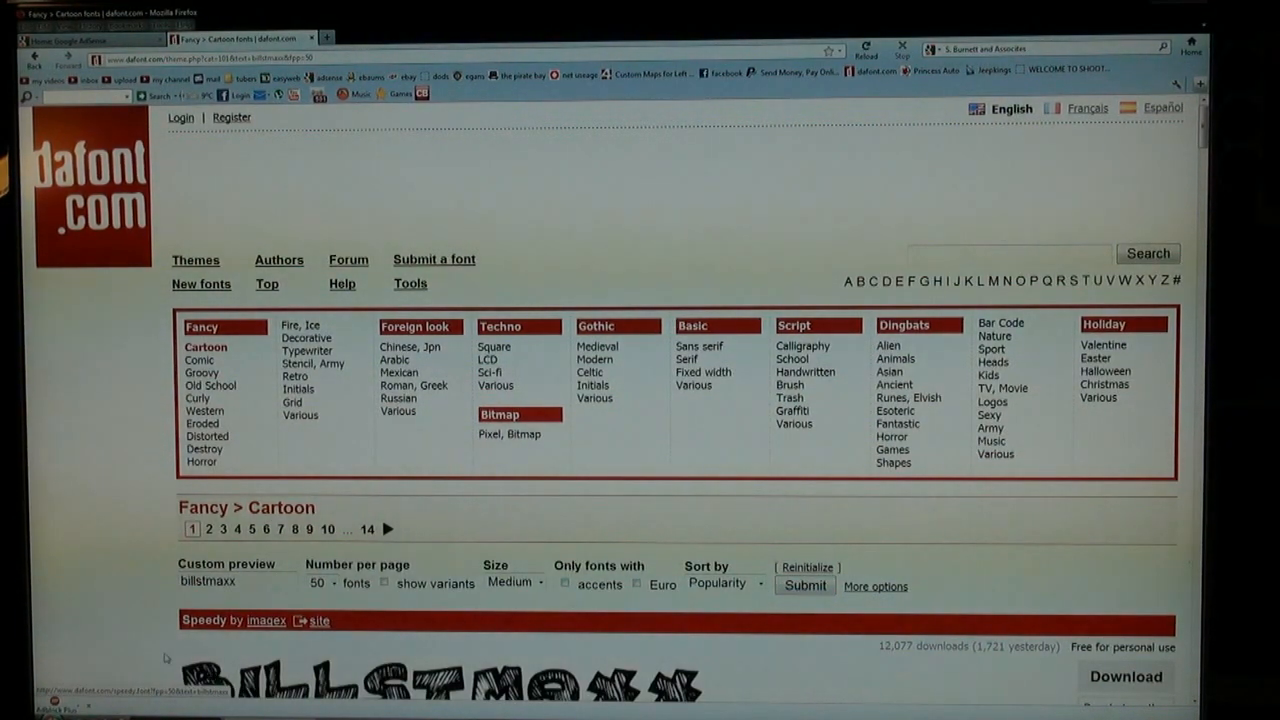
scroll("down", 3)
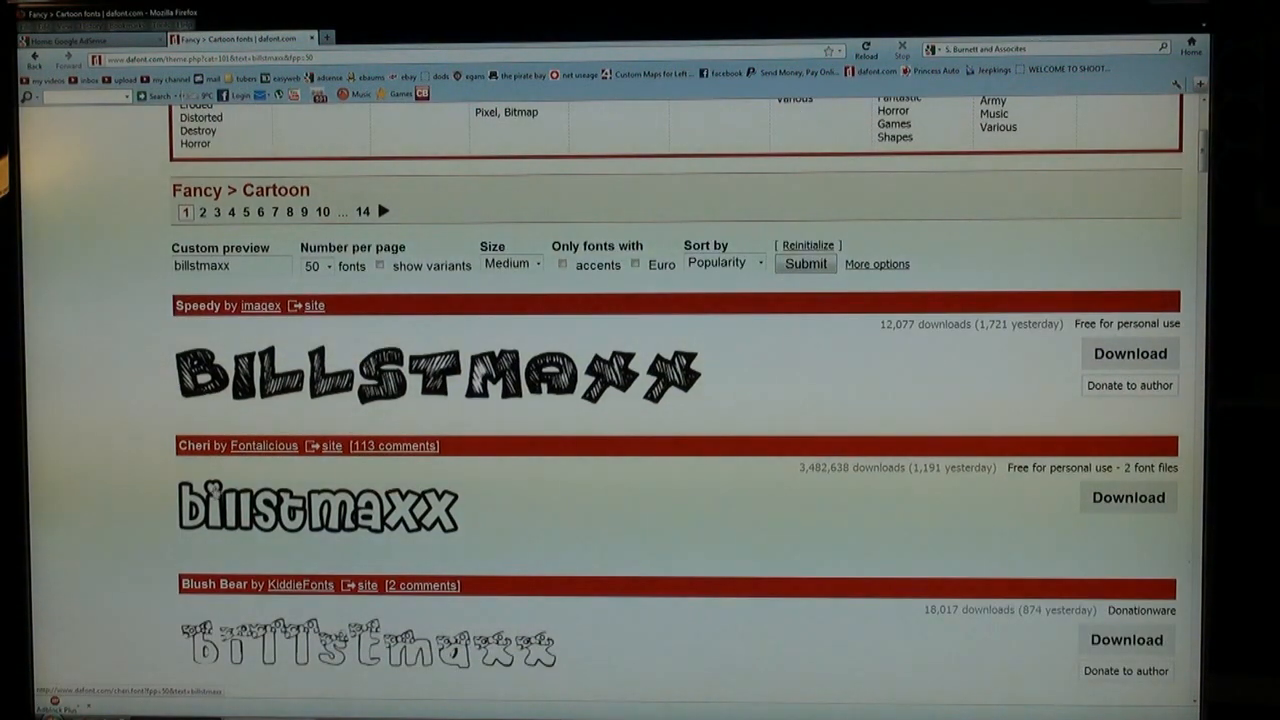
scroll("down", 3)
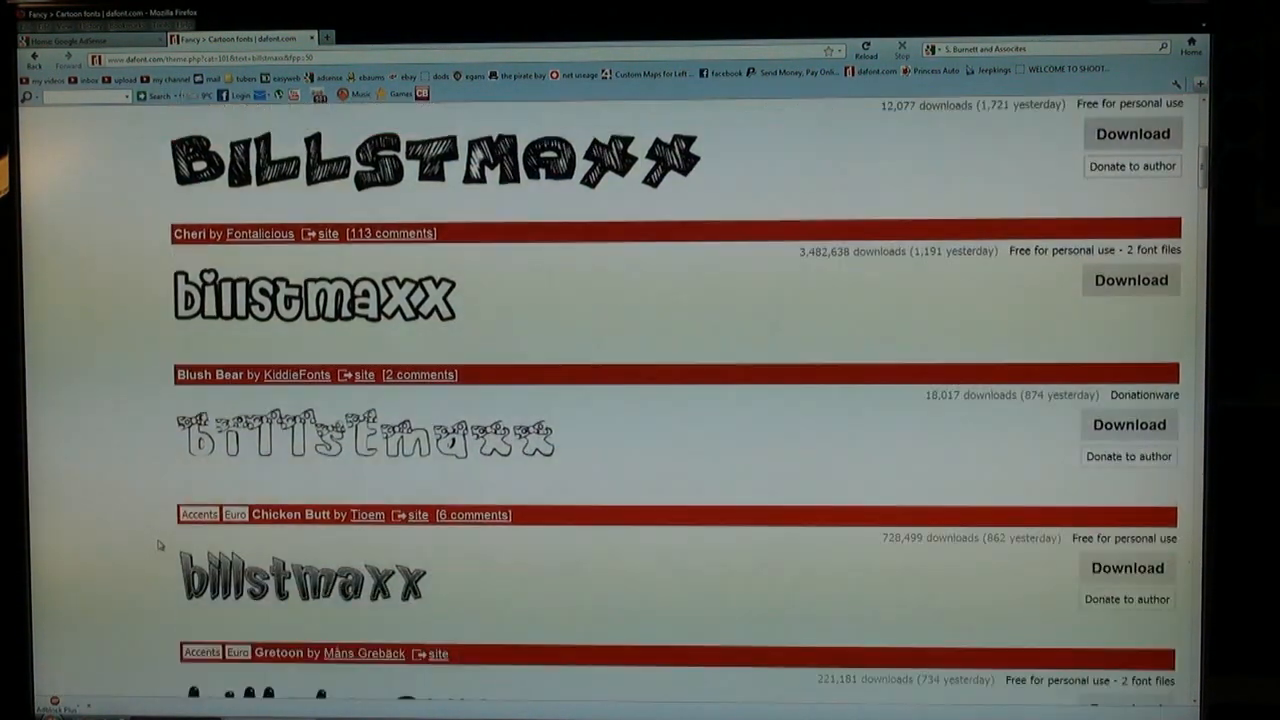
scroll("down", 3)
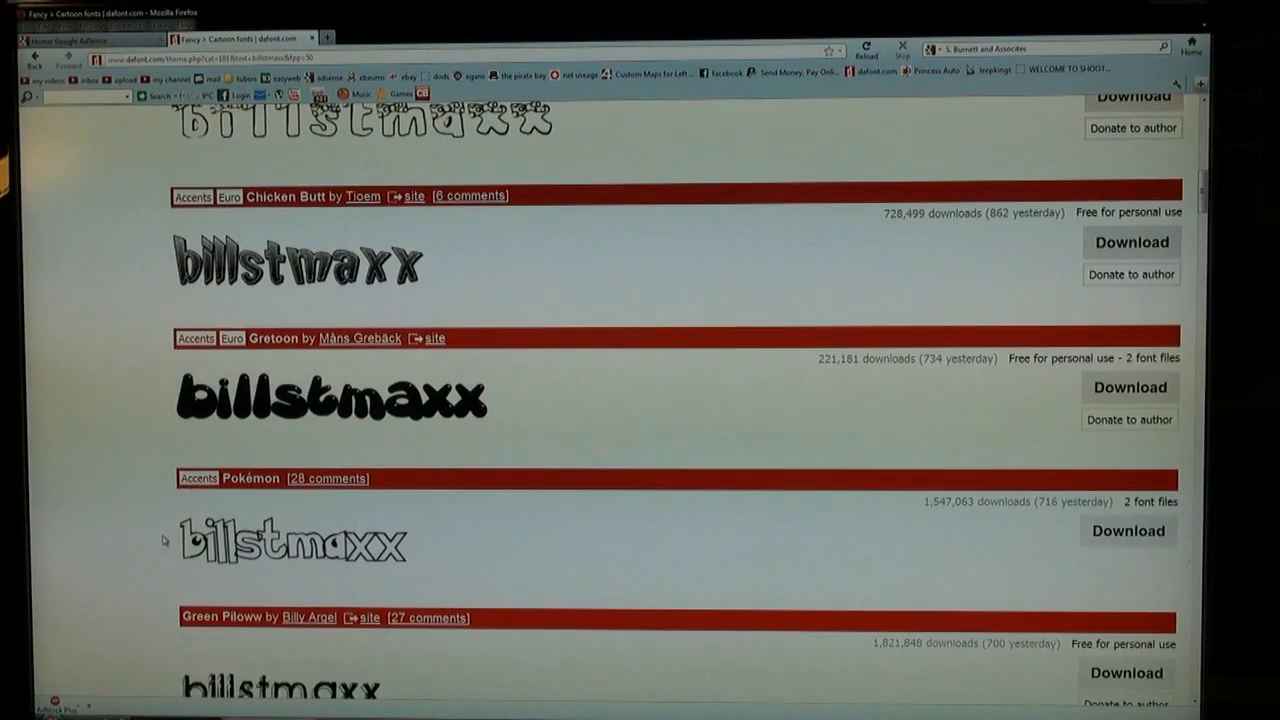
scroll("down", 3)
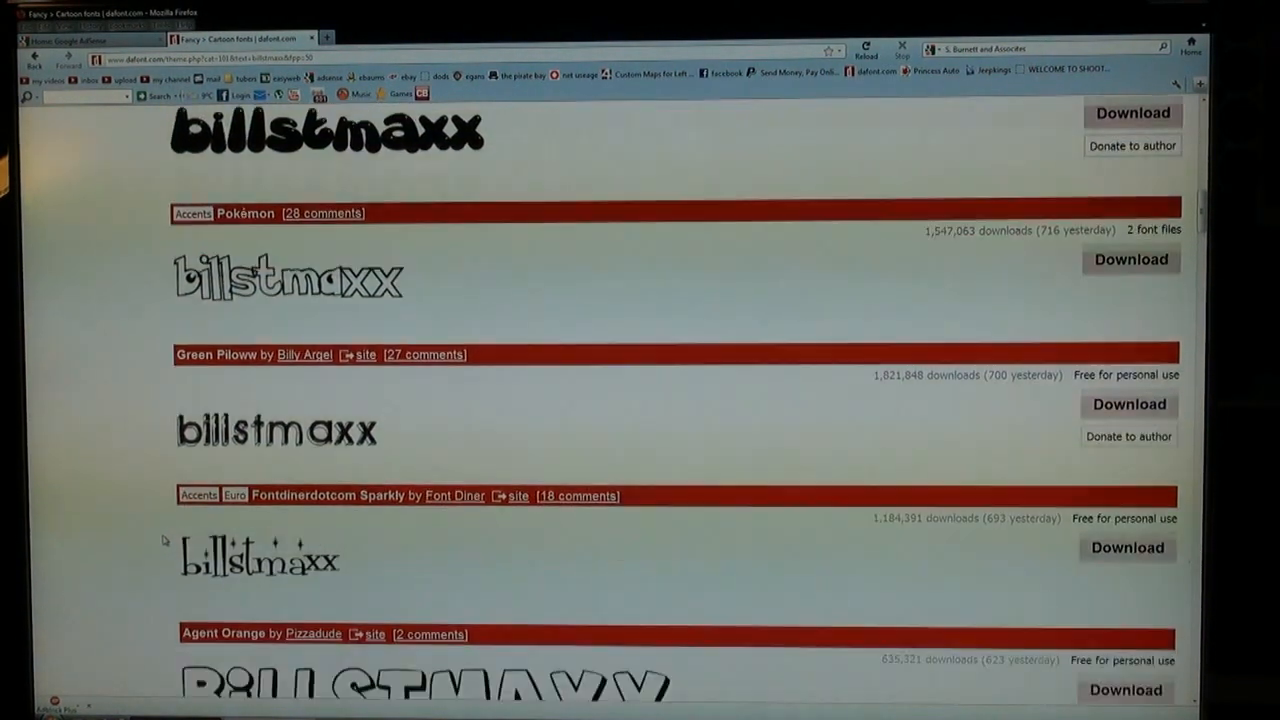
scroll("down", 3)
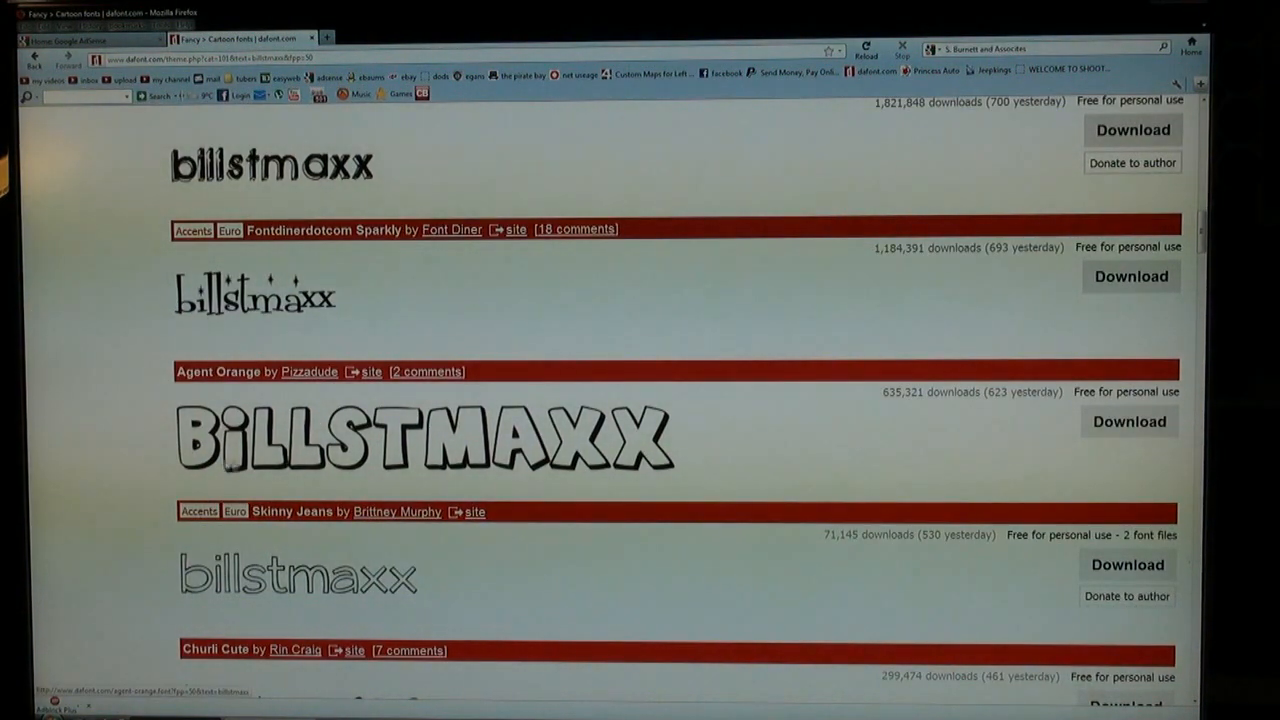
scroll("down", 3)
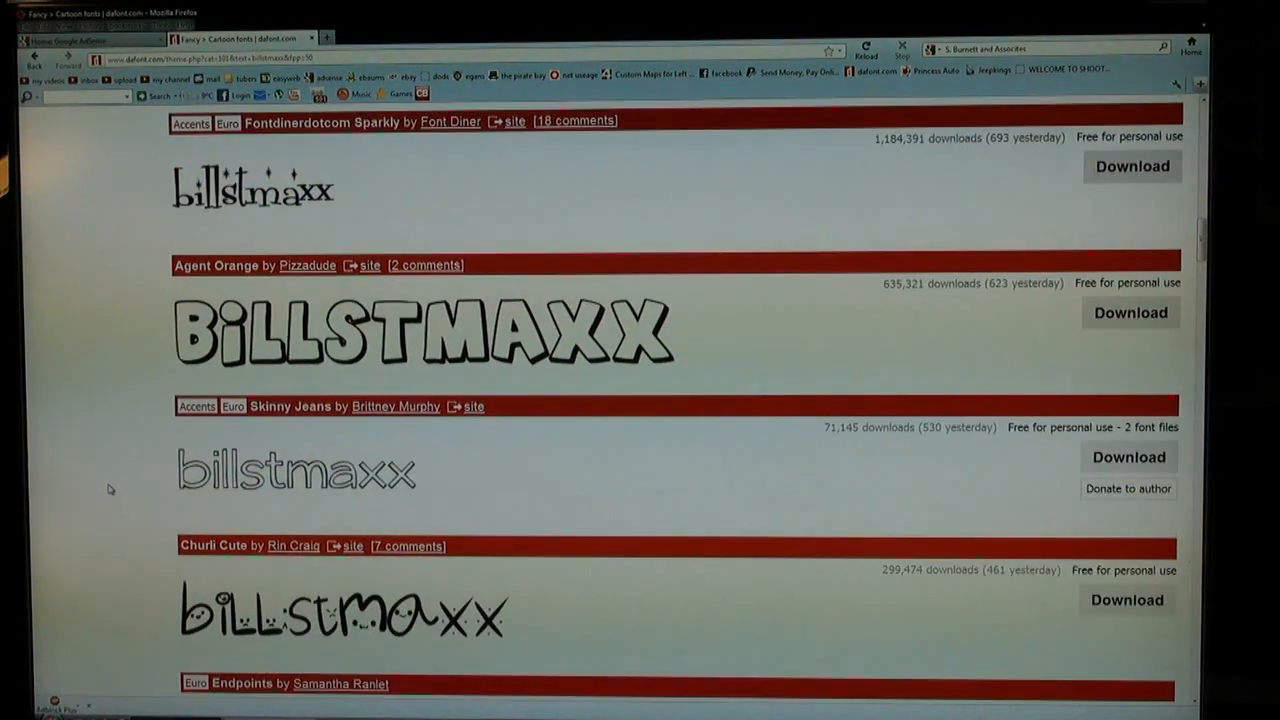
scroll("down", 3)
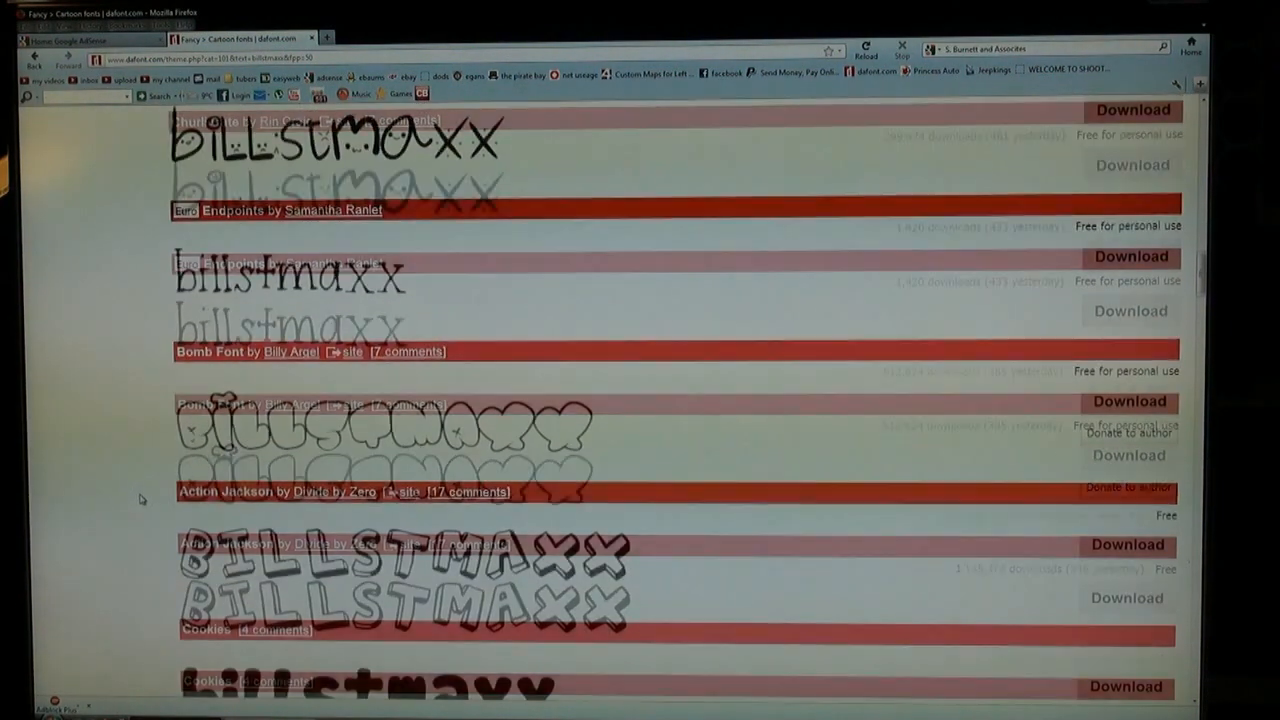
scroll("down", 3)
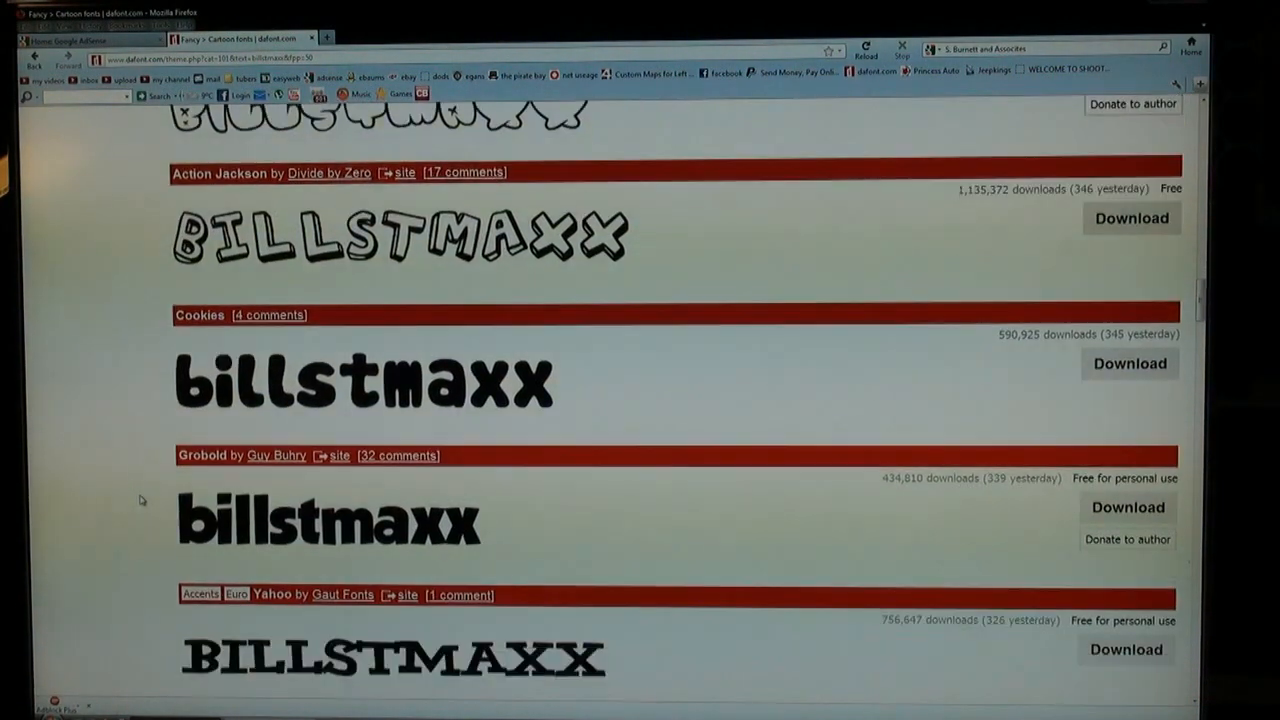
scroll("down", 3)
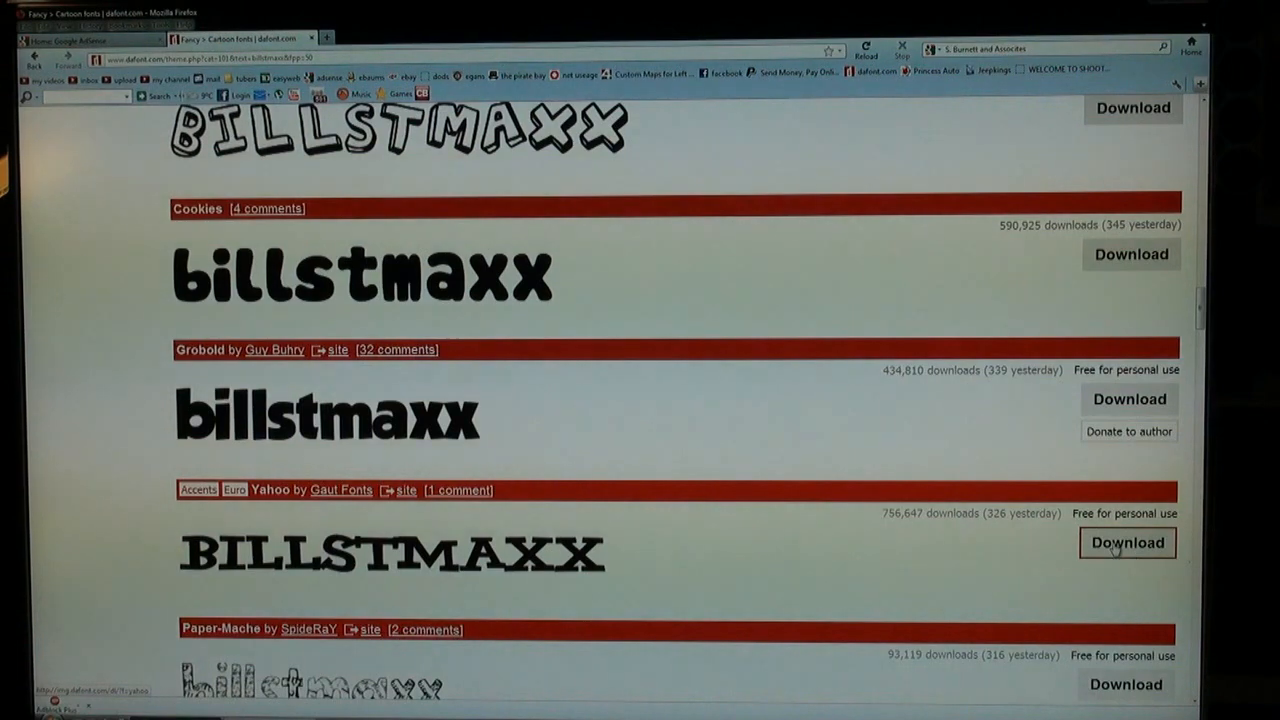
Download the Yahoo font and save it as yahoo.zip.
left_click(1128, 542)
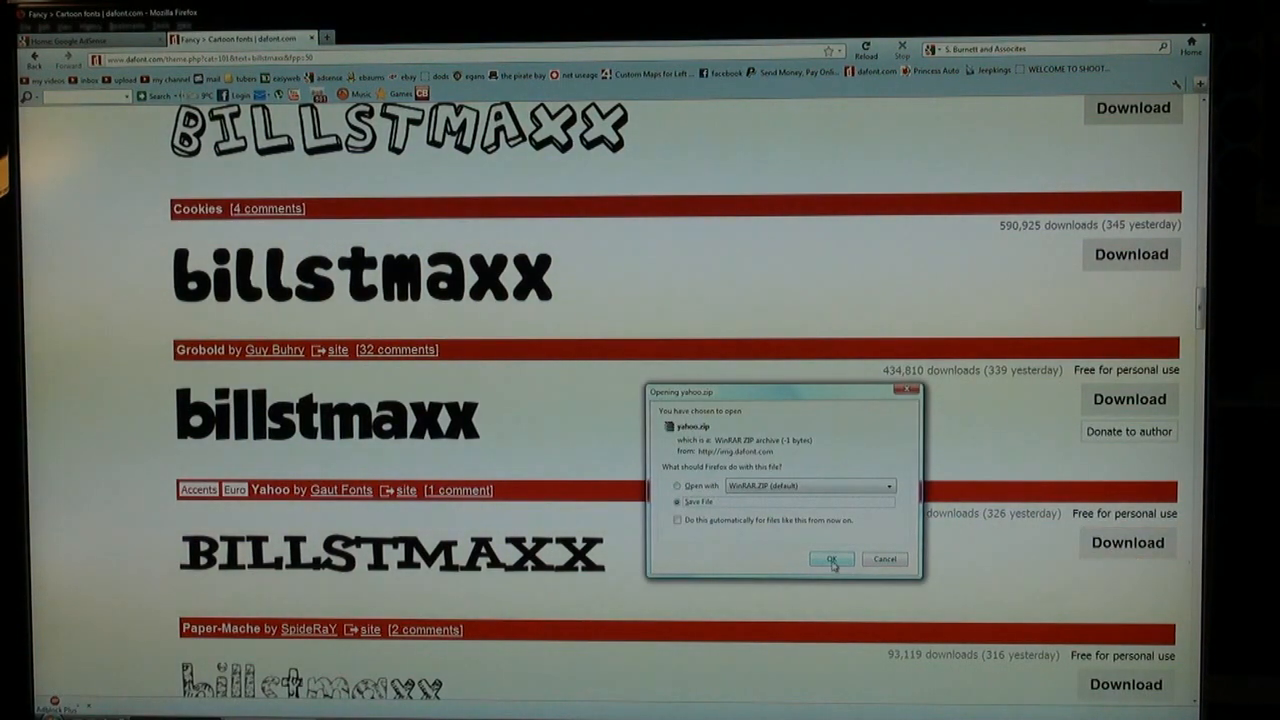
left_click(832, 560)
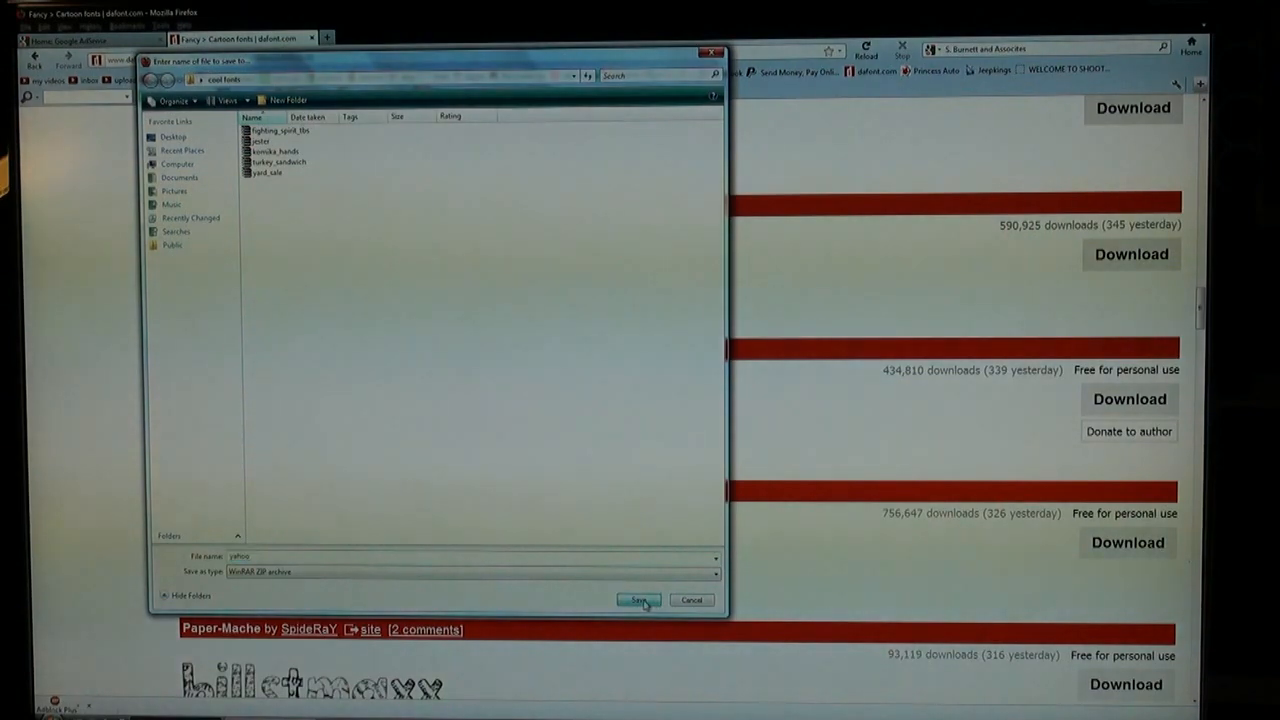
left_click(638, 600)
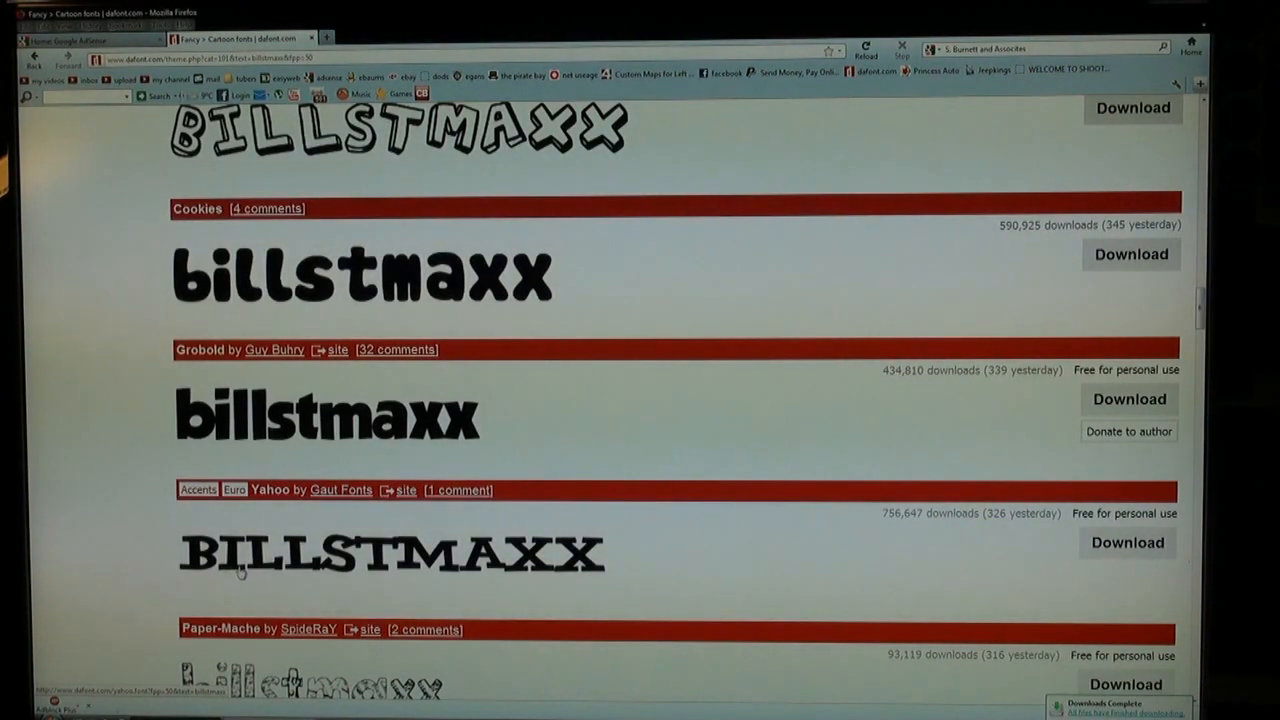
Scroll down the Cartoon list past Super Mario Bros., Casual, JF Rock and Just Another Font.
scroll("down", 3)
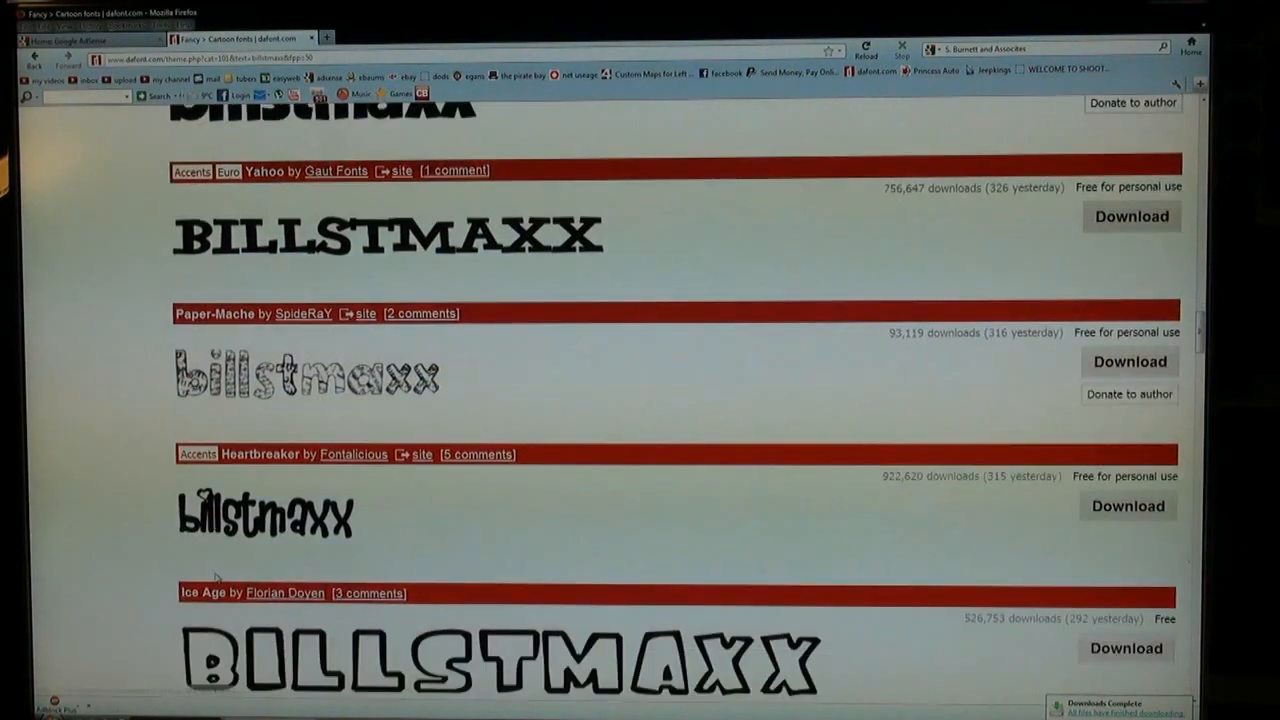
scroll("down", 3)
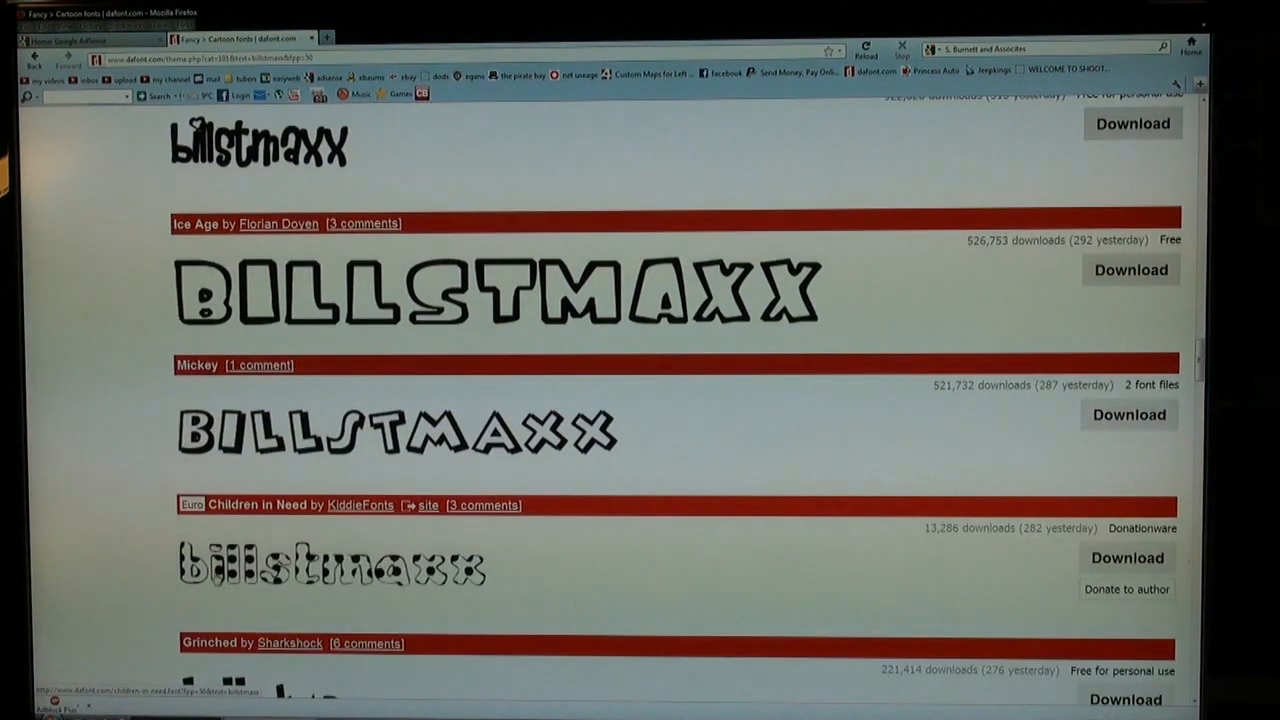
scroll("down", 3)
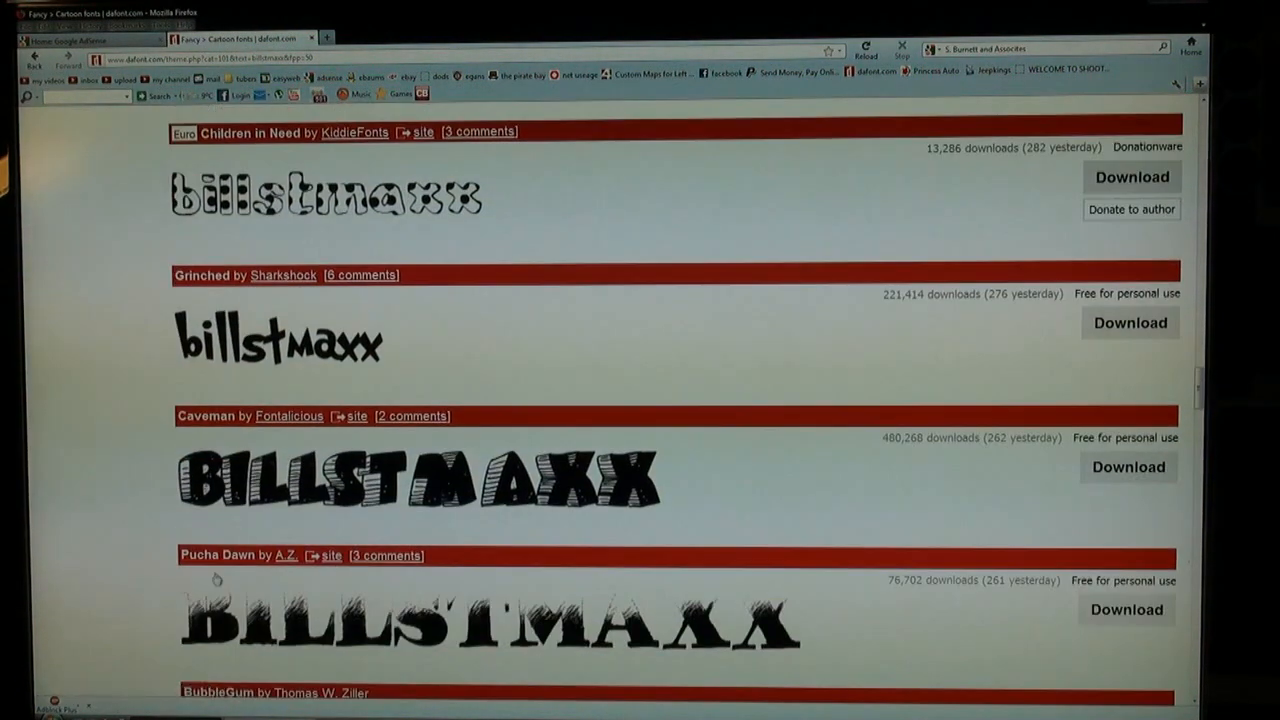
scroll("down", 3)
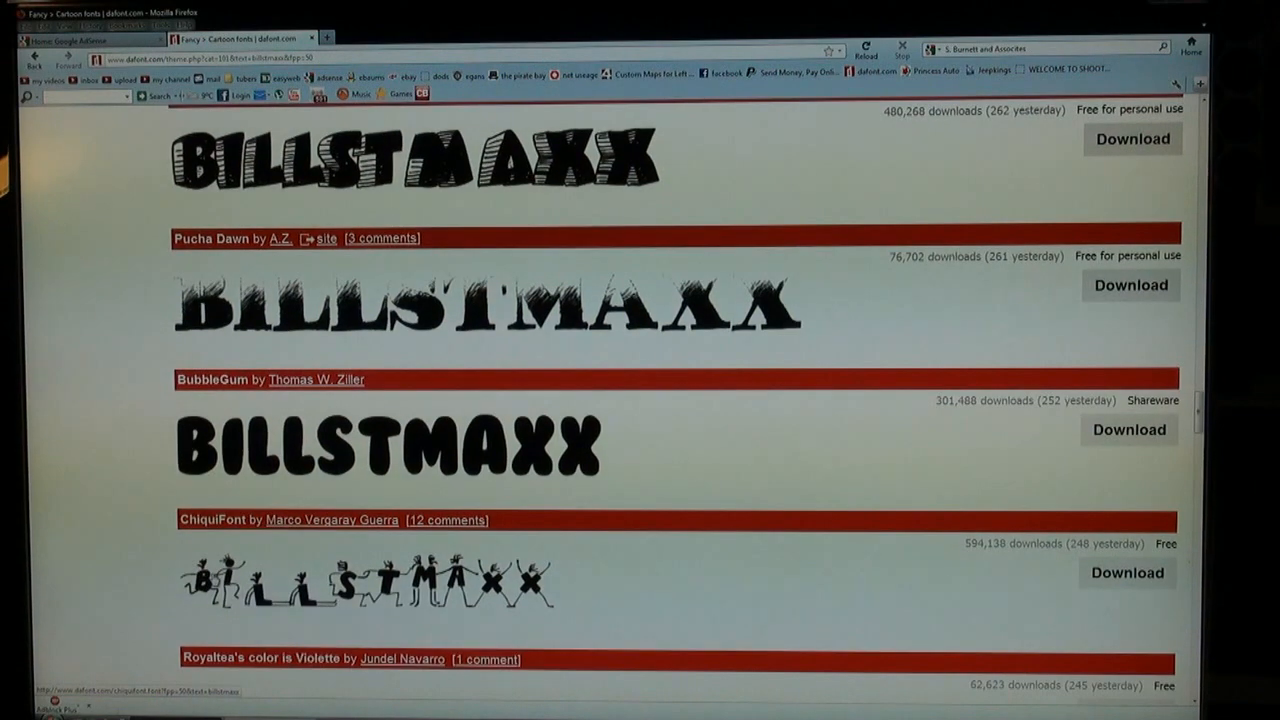
scroll("down", 3)
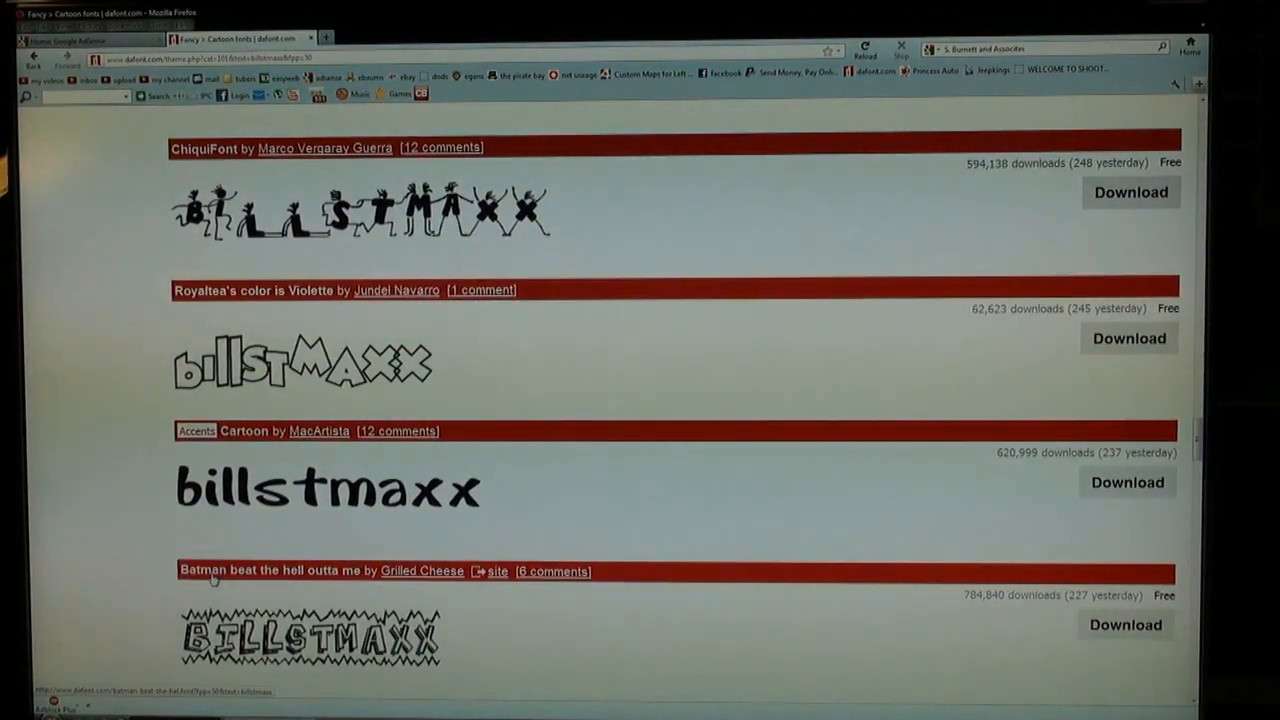
scroll("down", 3)
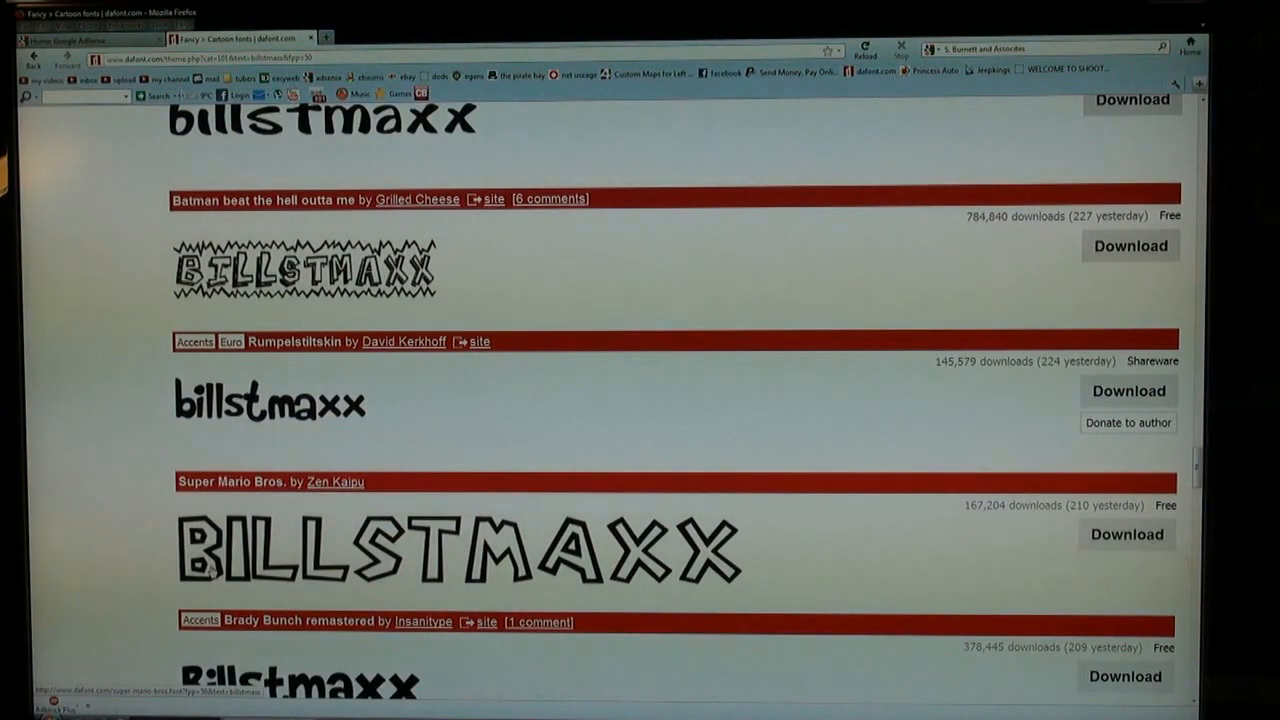
scroll("down", 3)
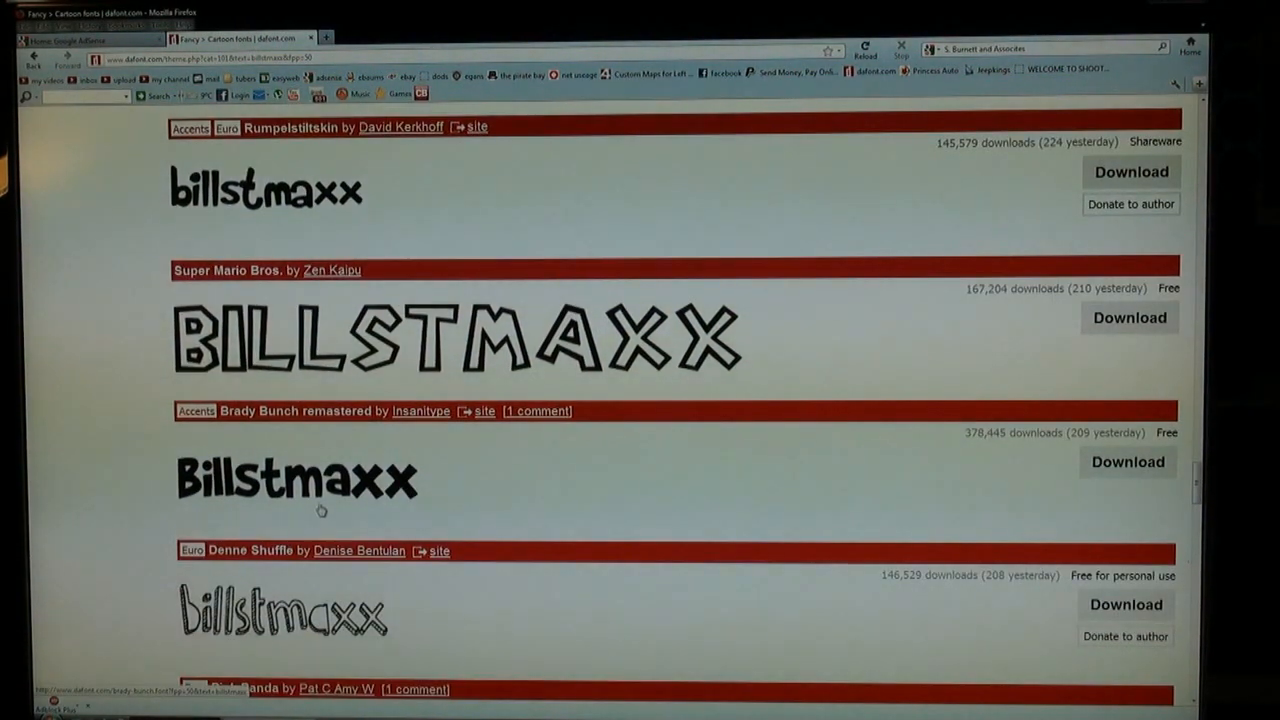
scroll("down", 3)
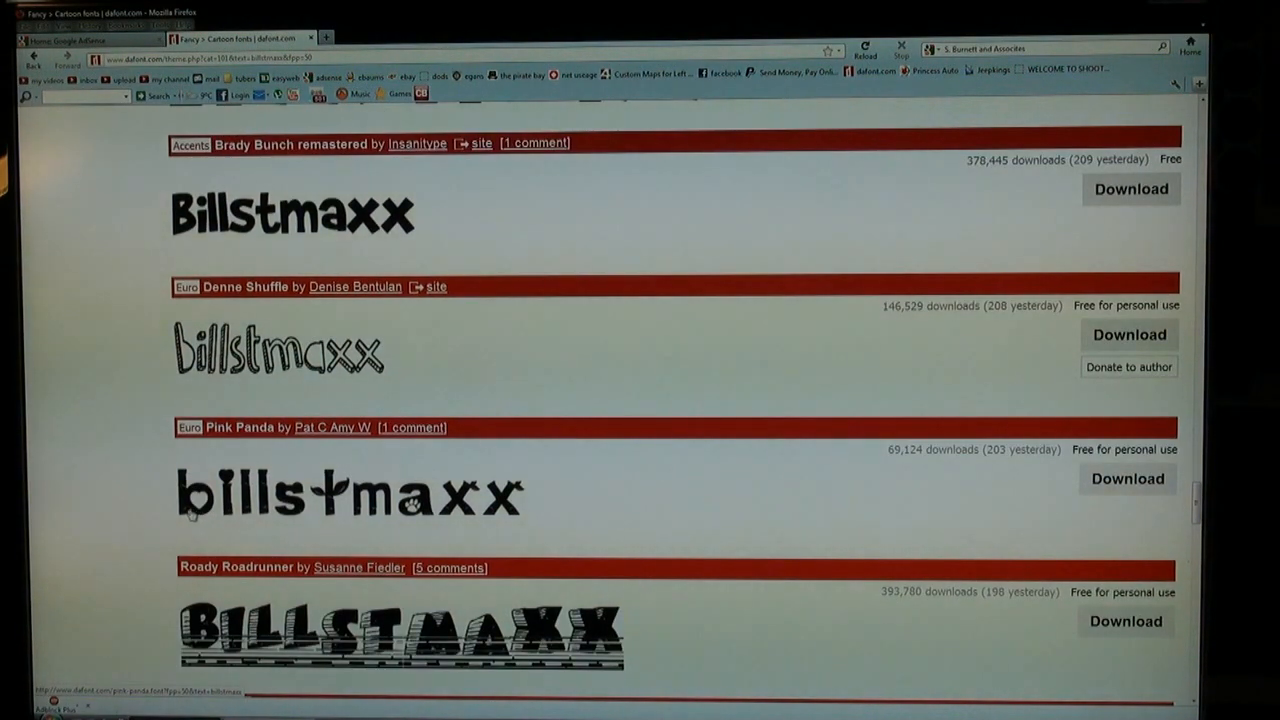
scroll("down", 3)
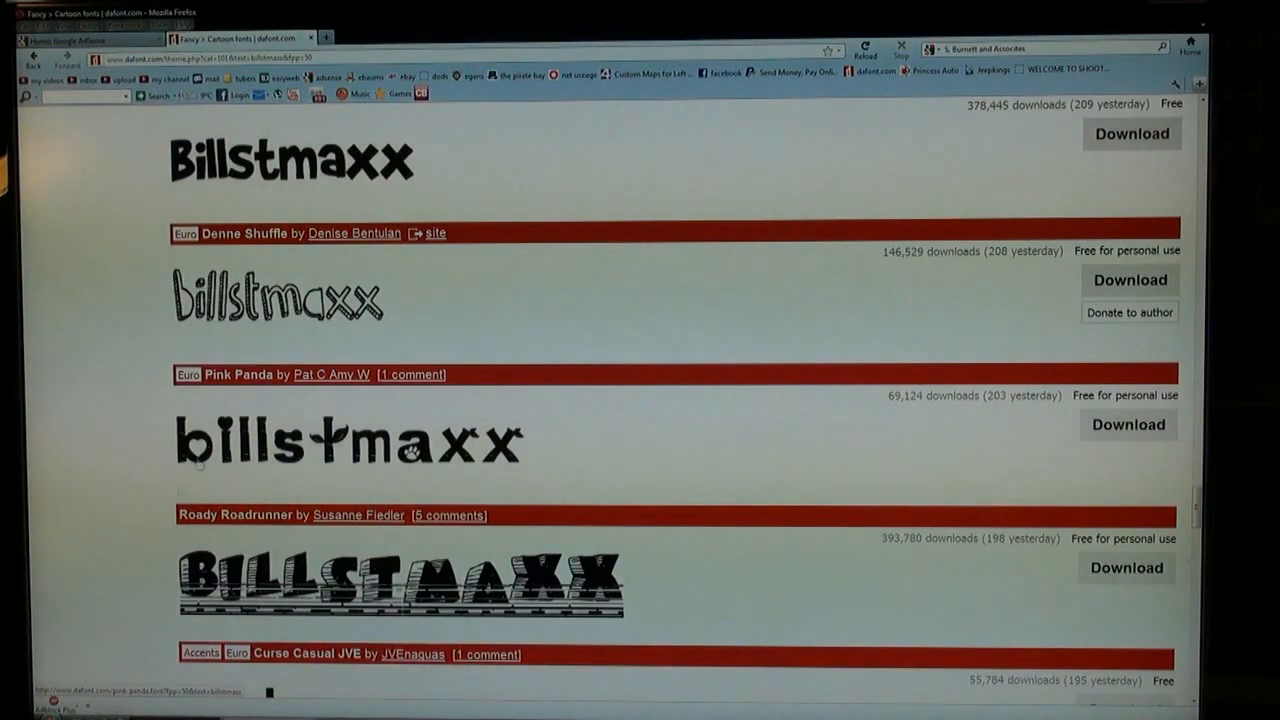
scroll("down", 3)
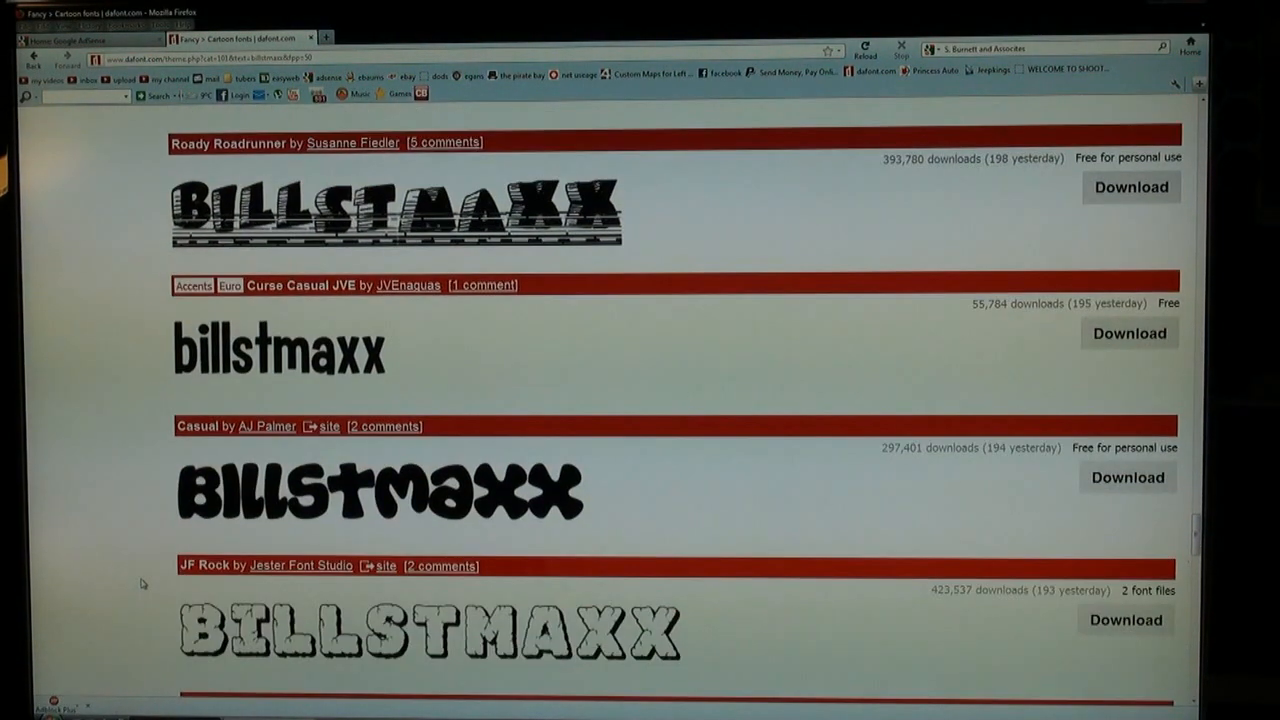
scroll("down", 3)
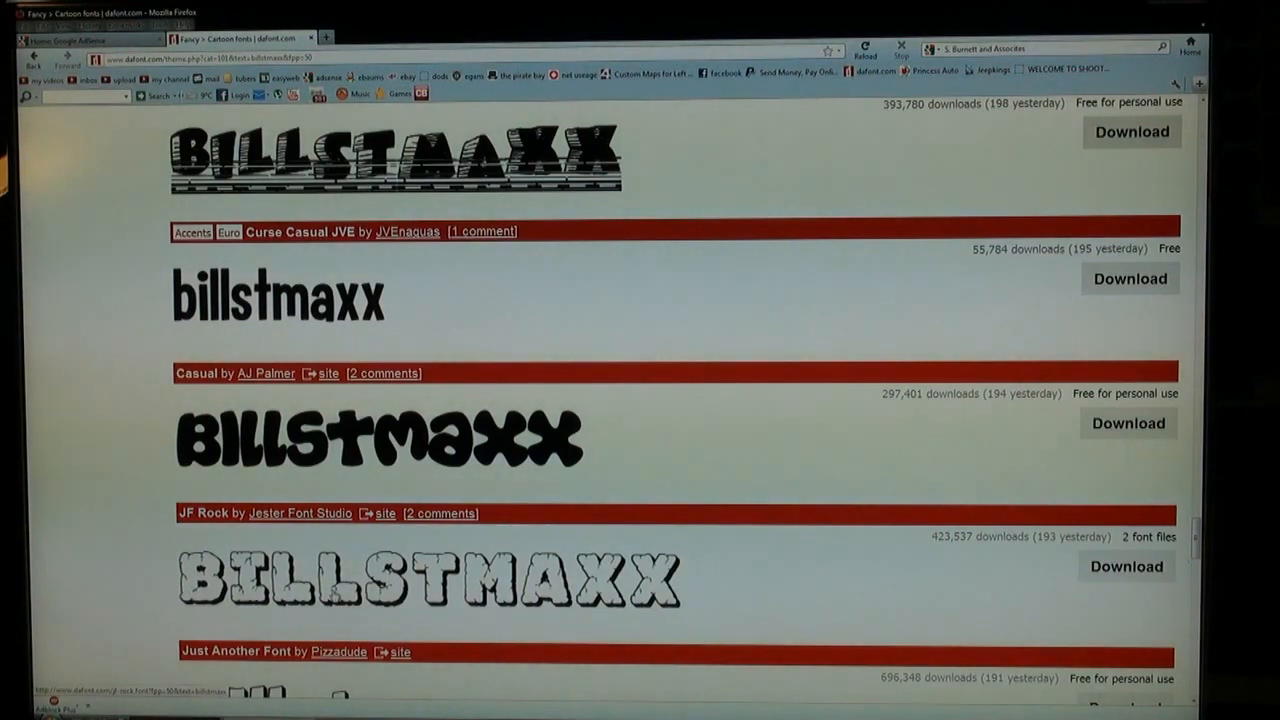
scroll("down", 3)
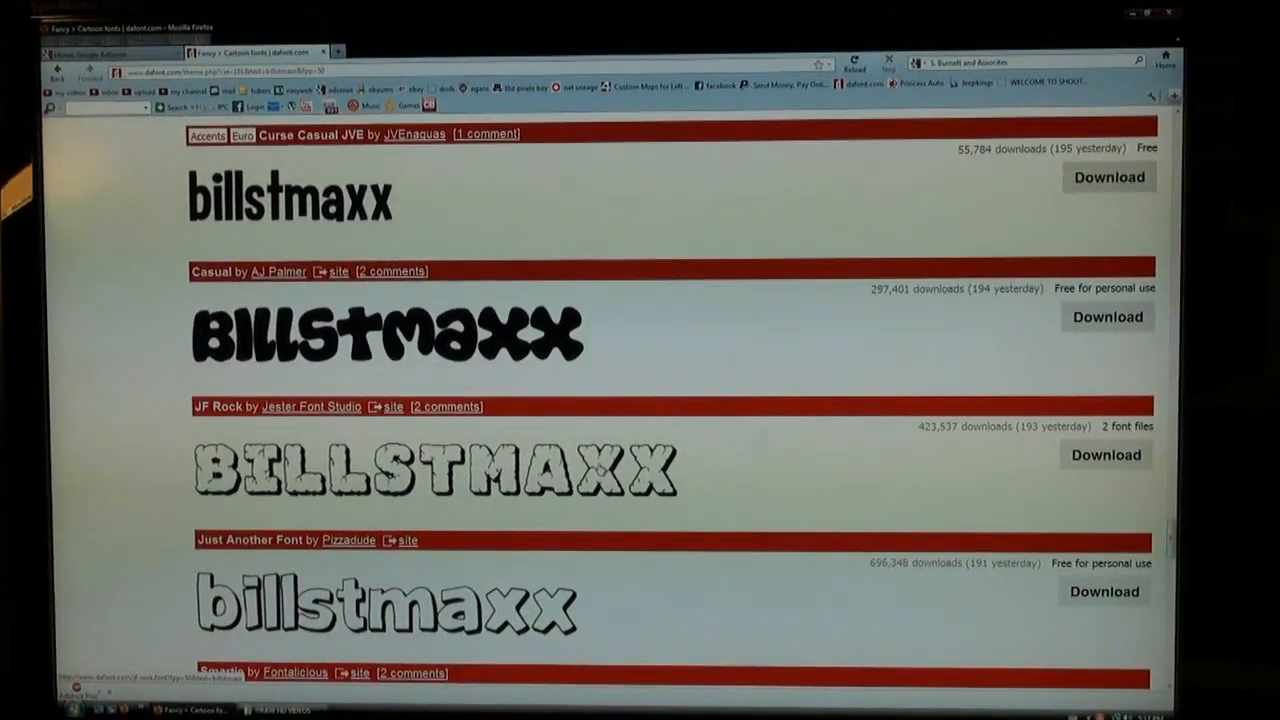
scroll("down", 3)
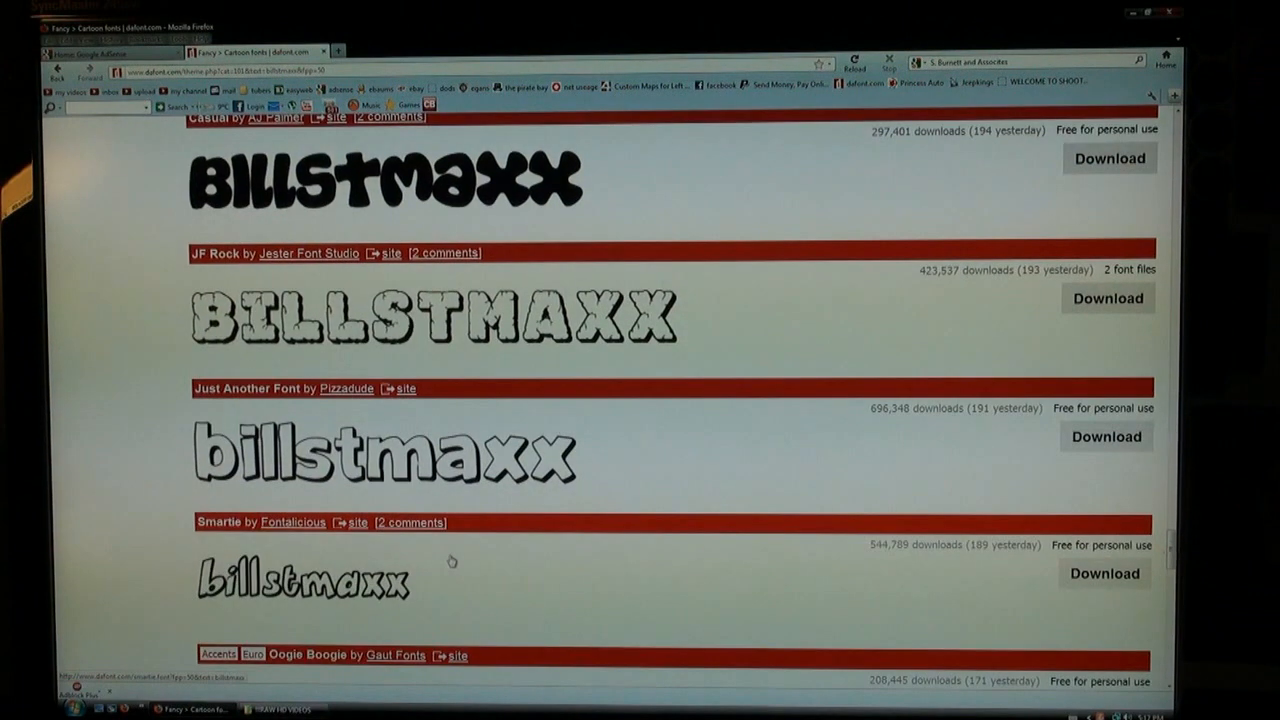
scroll("down", 3)
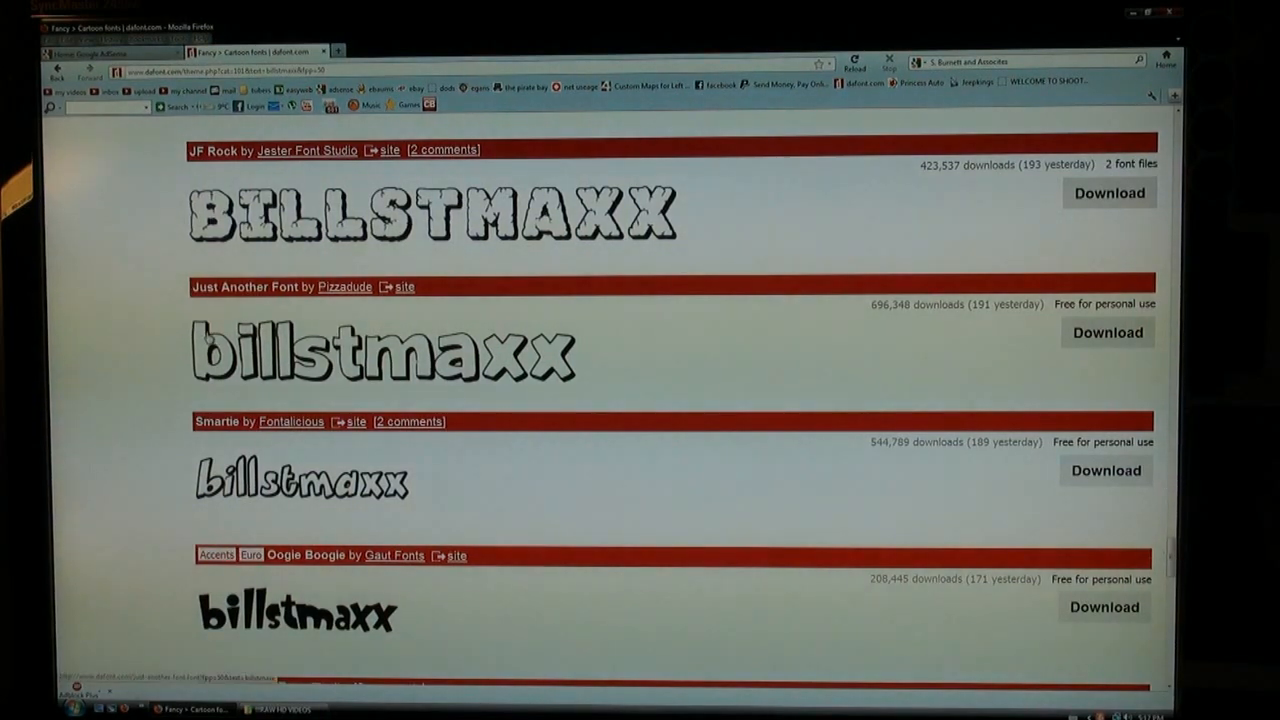
mouse_move(612, 374)
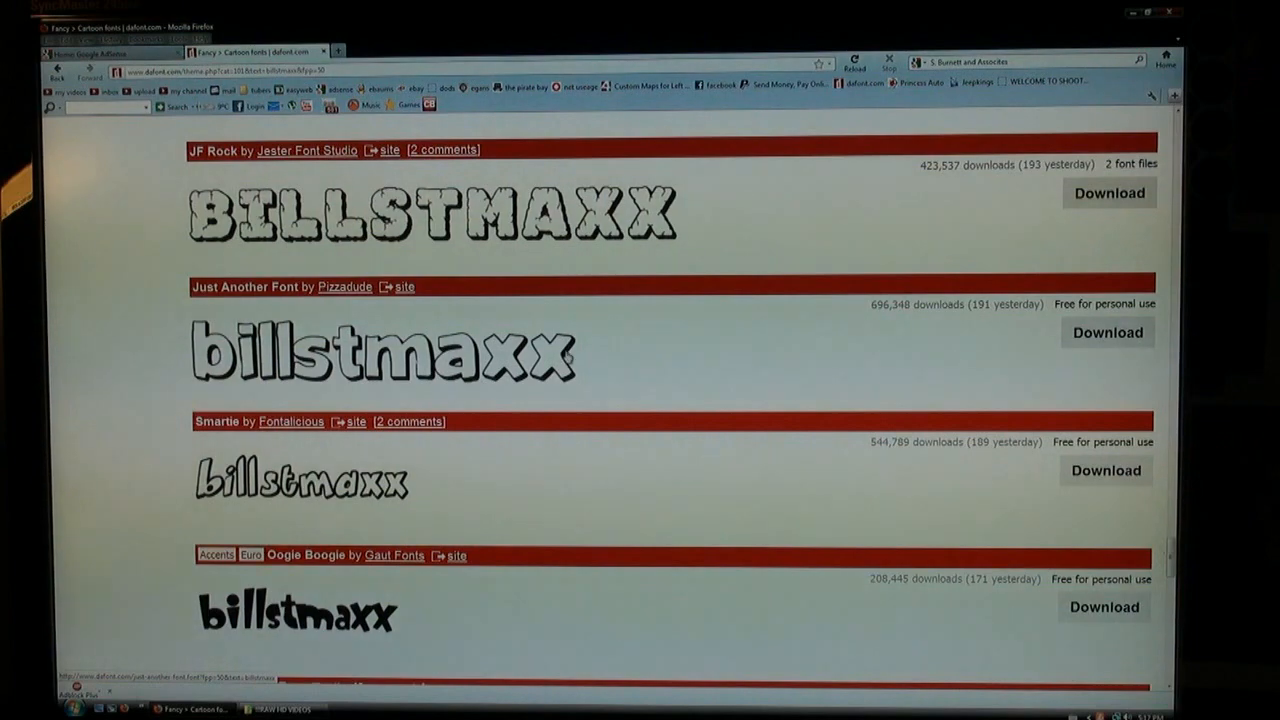
scroll("down", 3)
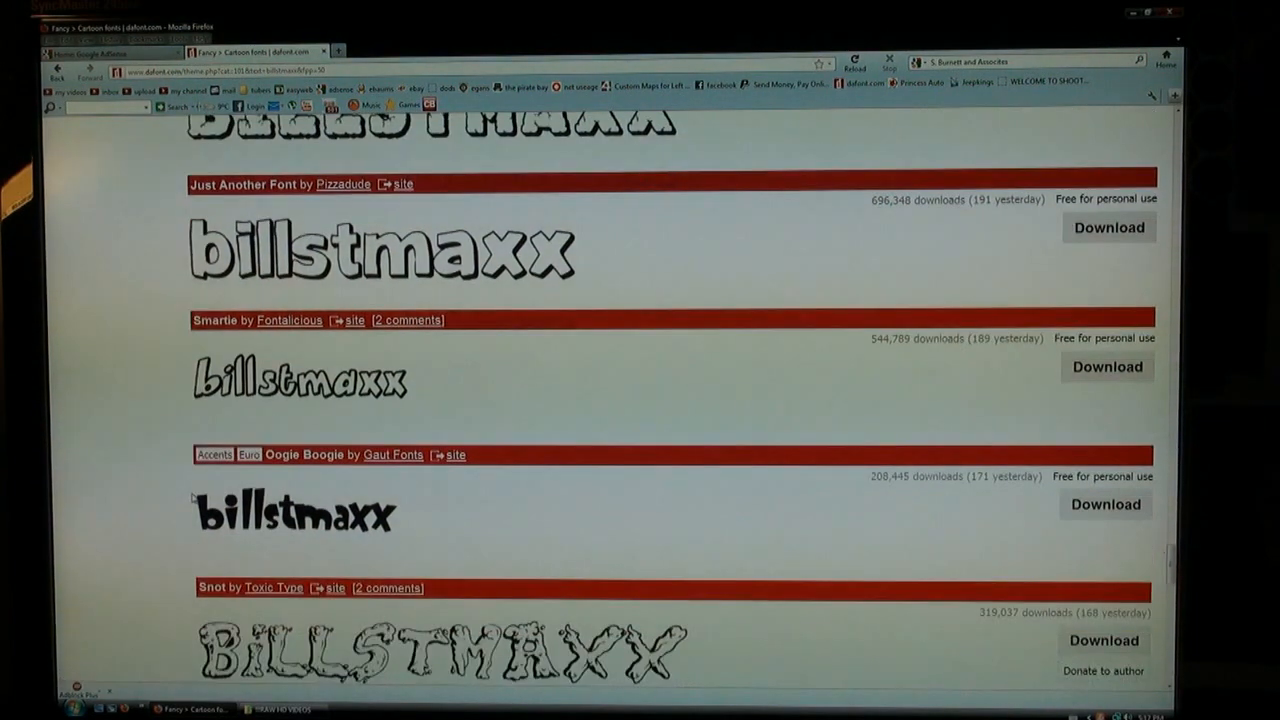
scroll("down", 3)
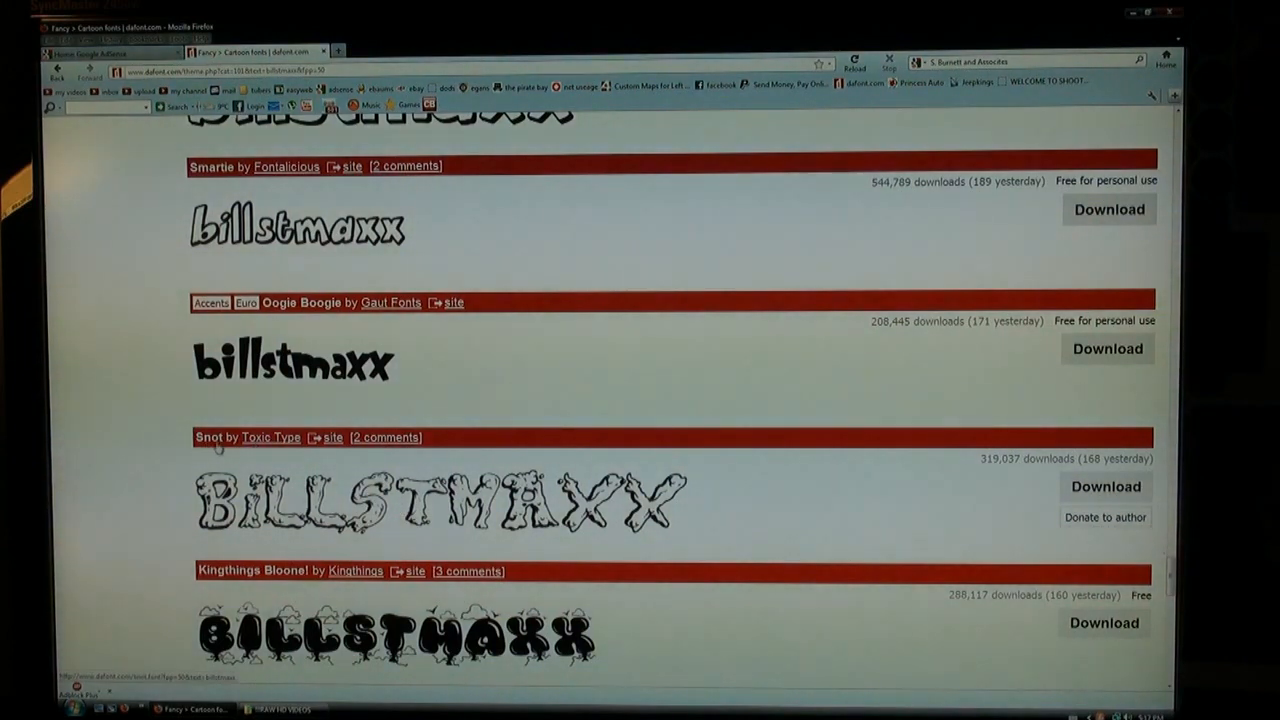
mouse_move(352, 460)
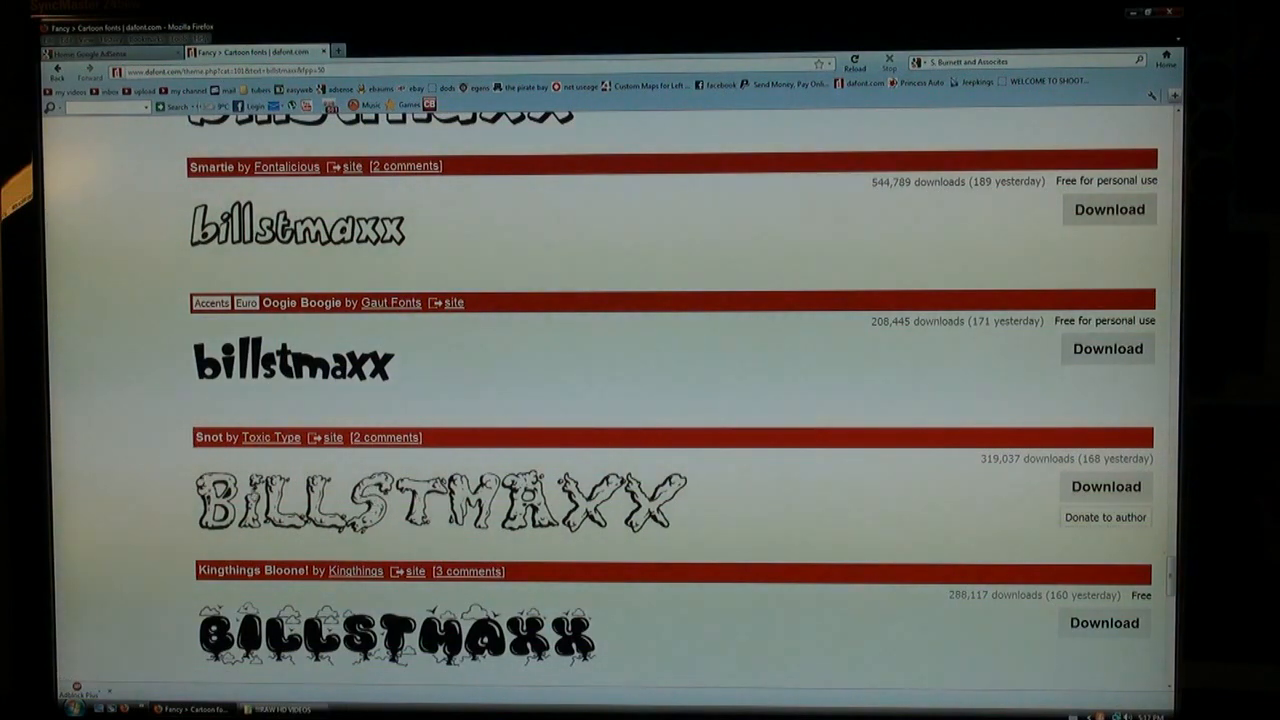
scroll("down", 3)
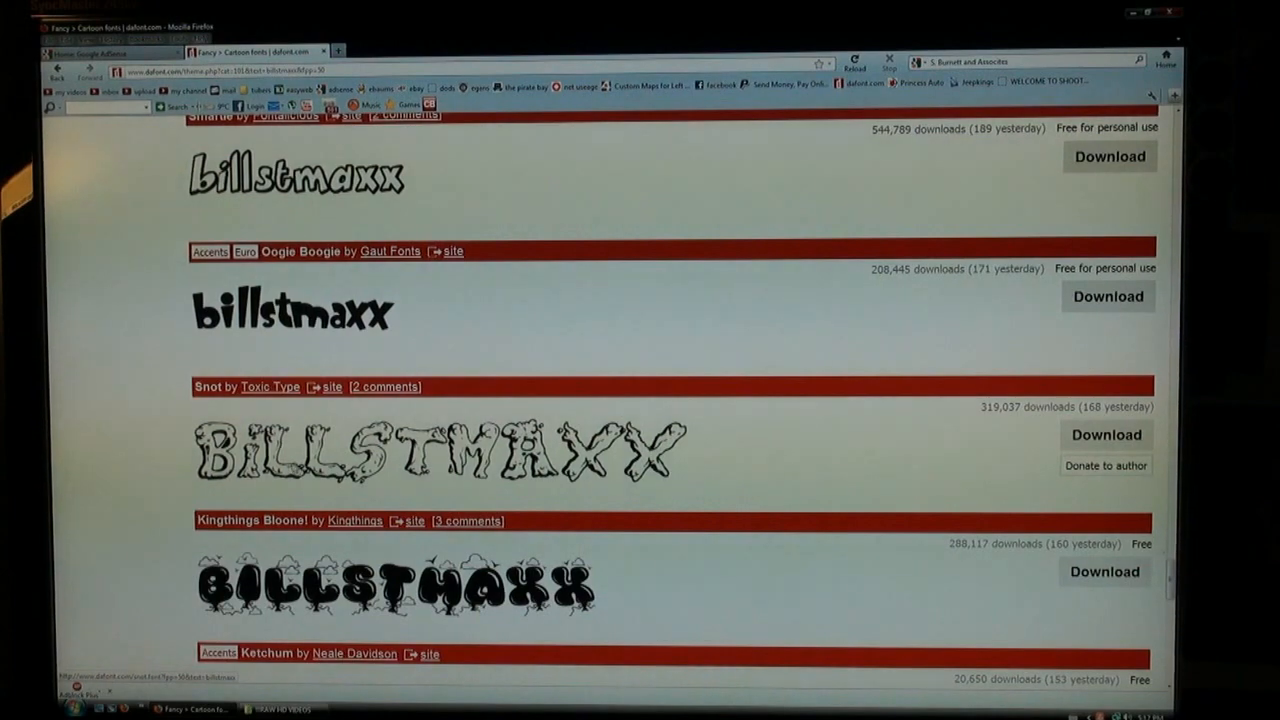
scroll("down", 3)
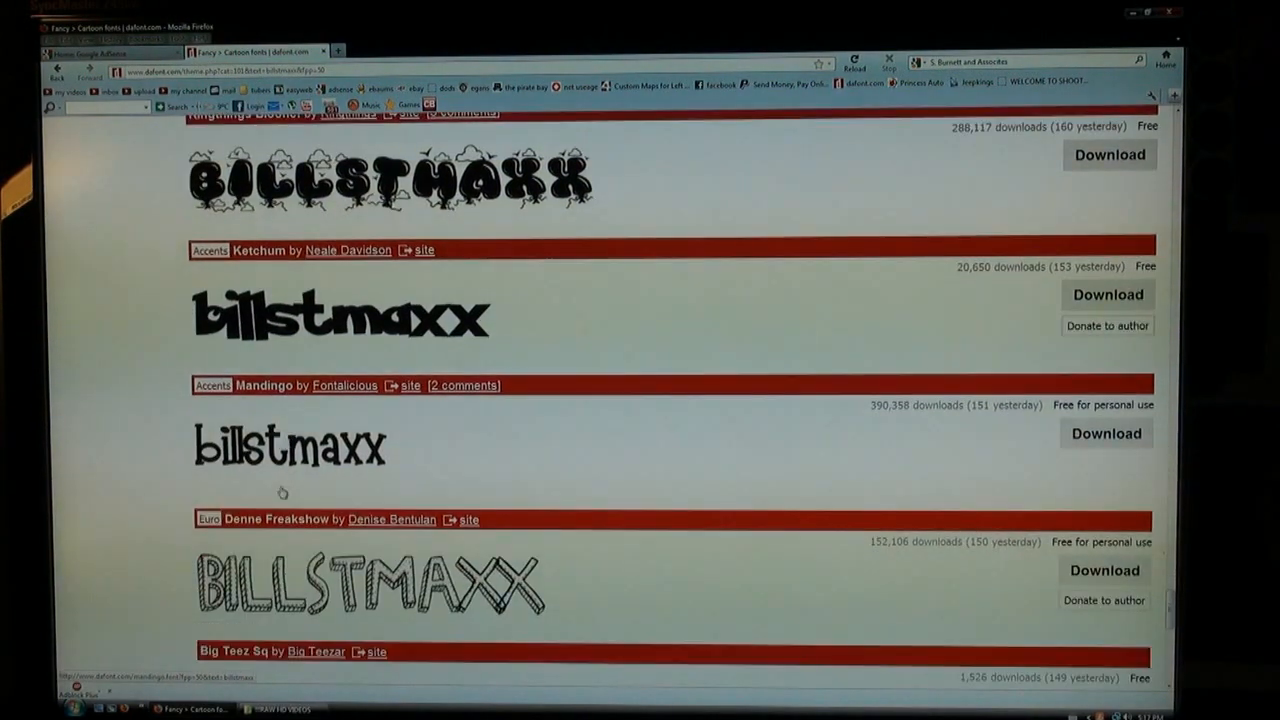
scroll("down", 3)
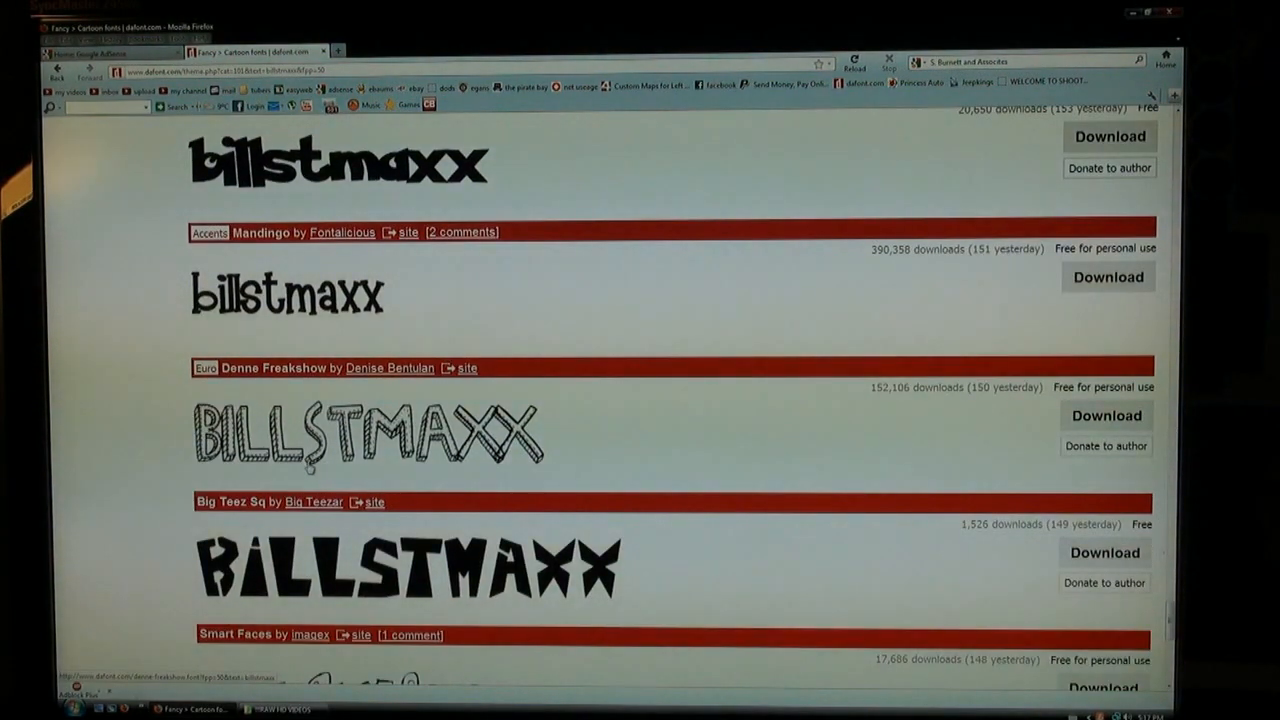
scroll("down", 3)
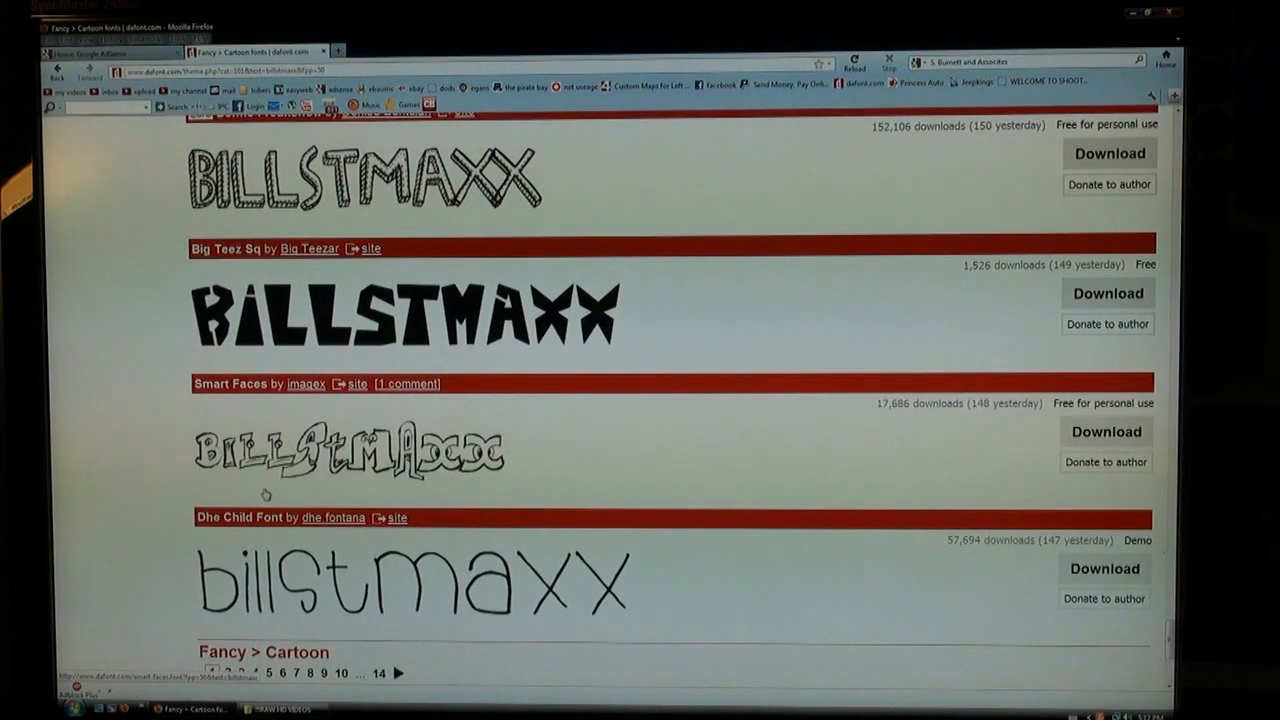
scroll("down", 3)
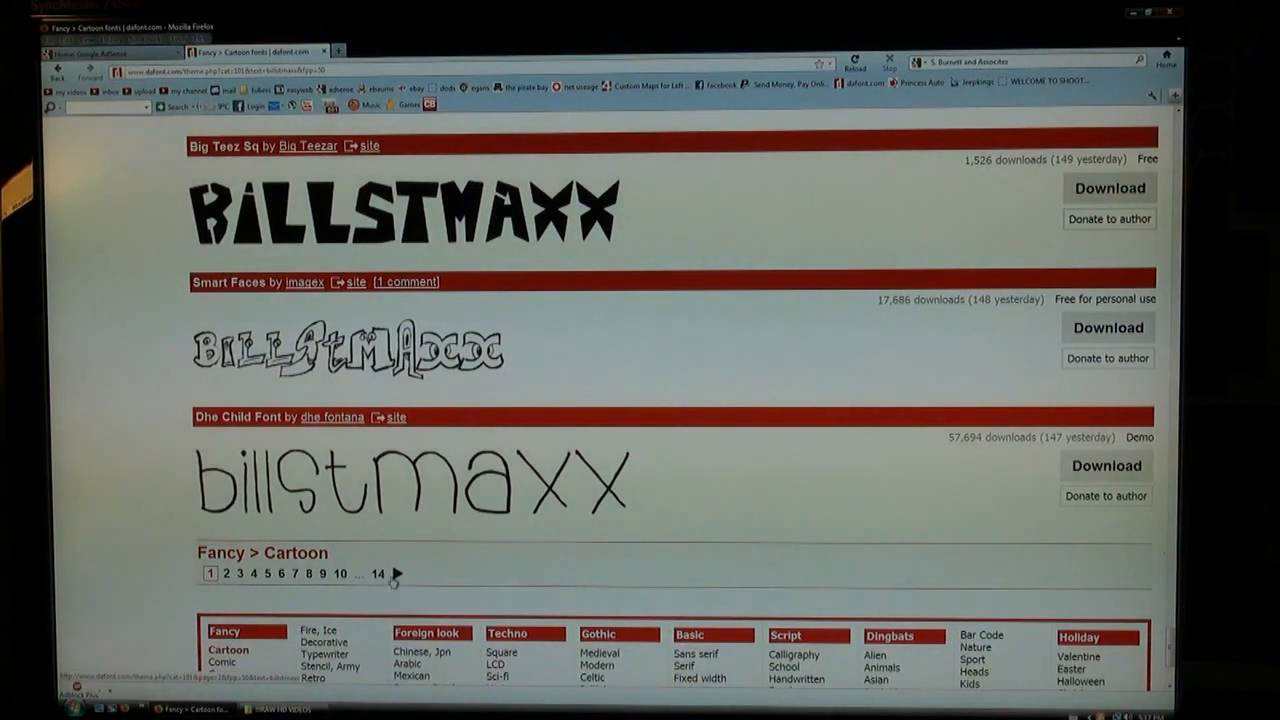
Go to page 2 of the Cartoon fonts and download the Toonish font.
left_click(228, 572)
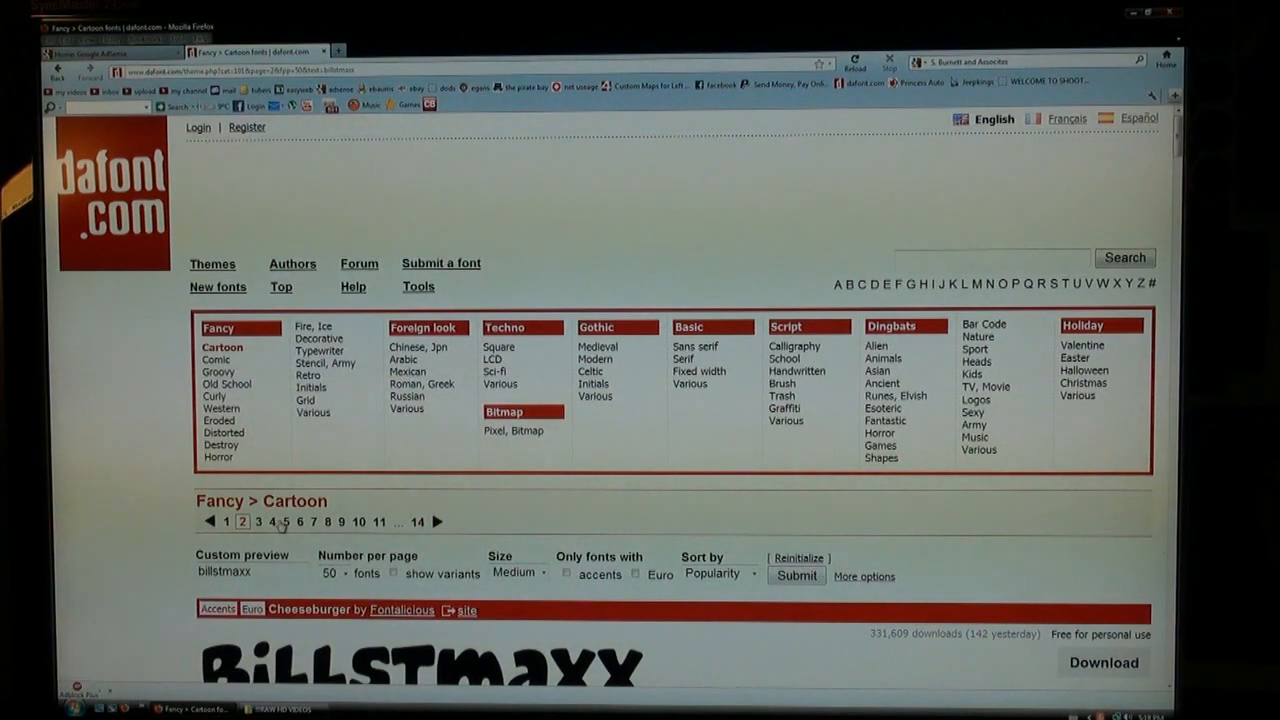
scroll("down", 3)
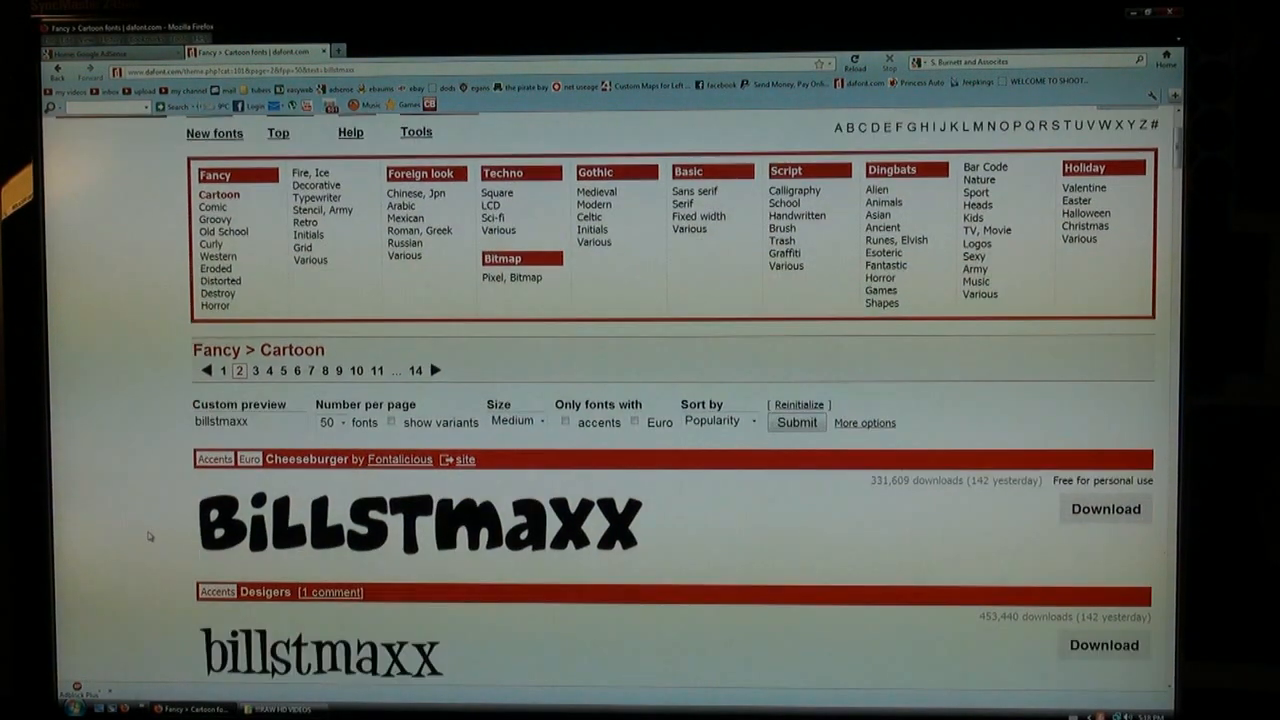
scroll("down", 3)
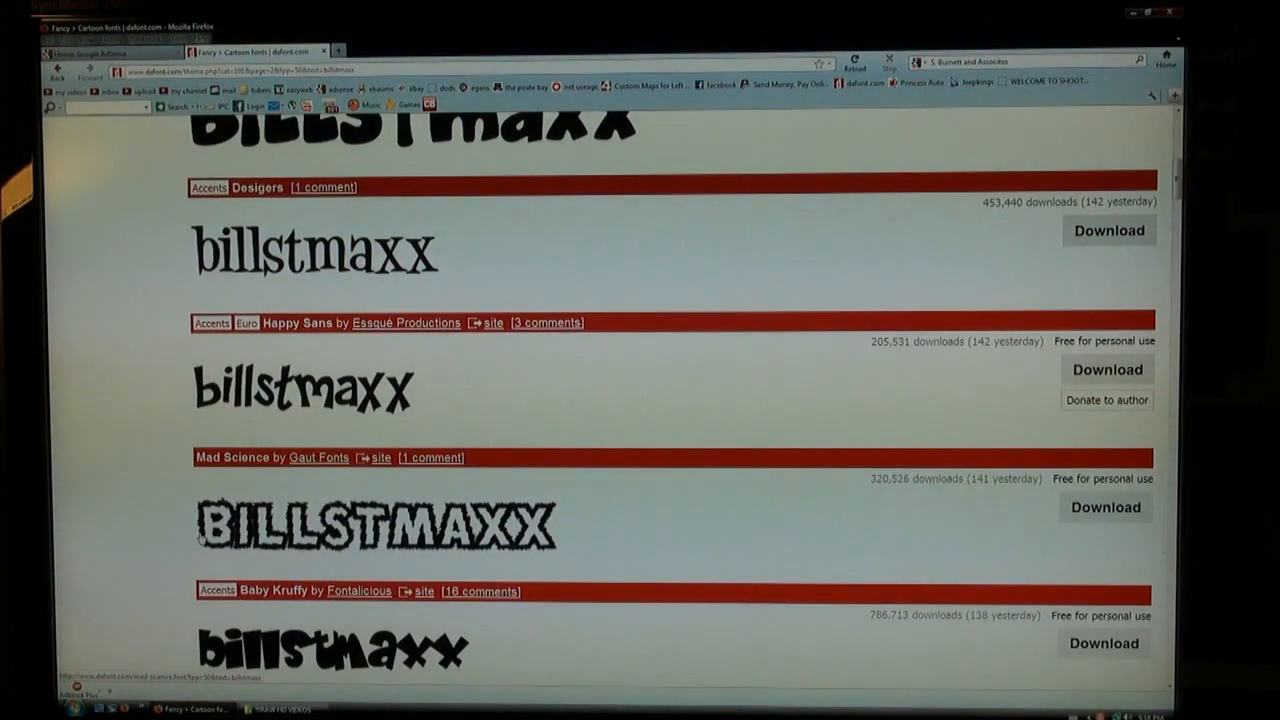
scroll("down", 3)
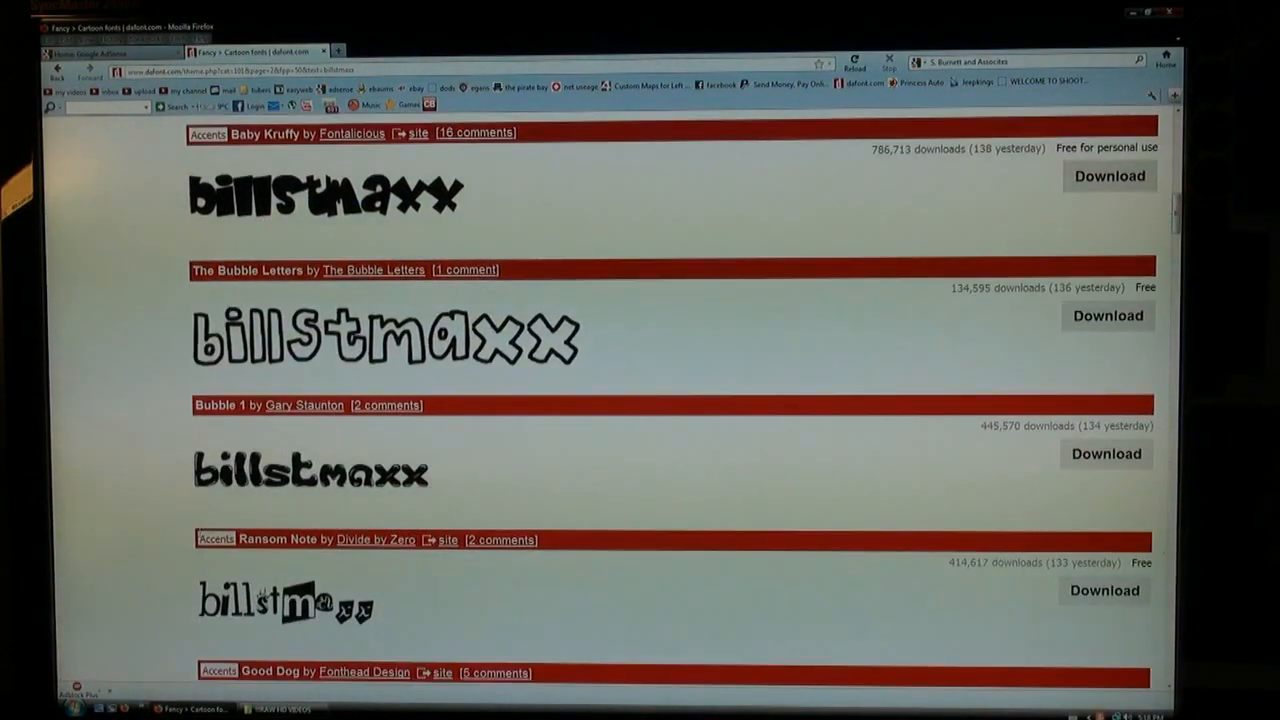
scroll("down", 3)
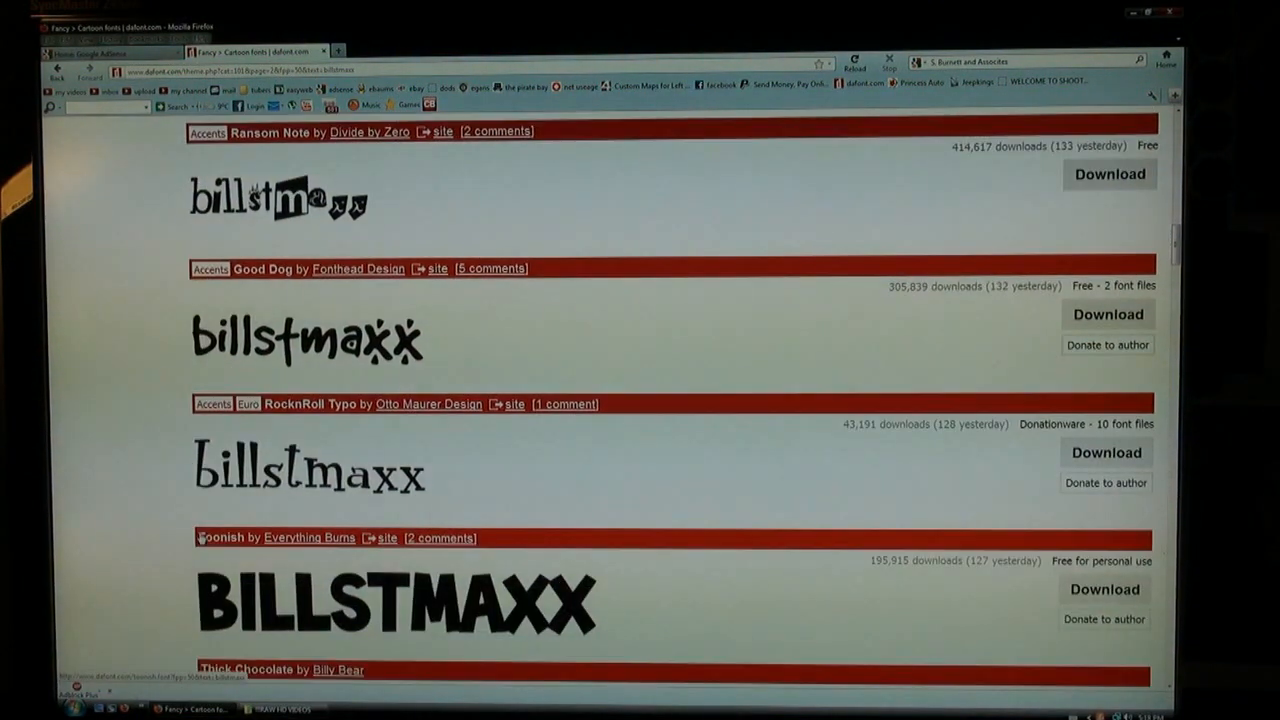
scroll("down", 3)
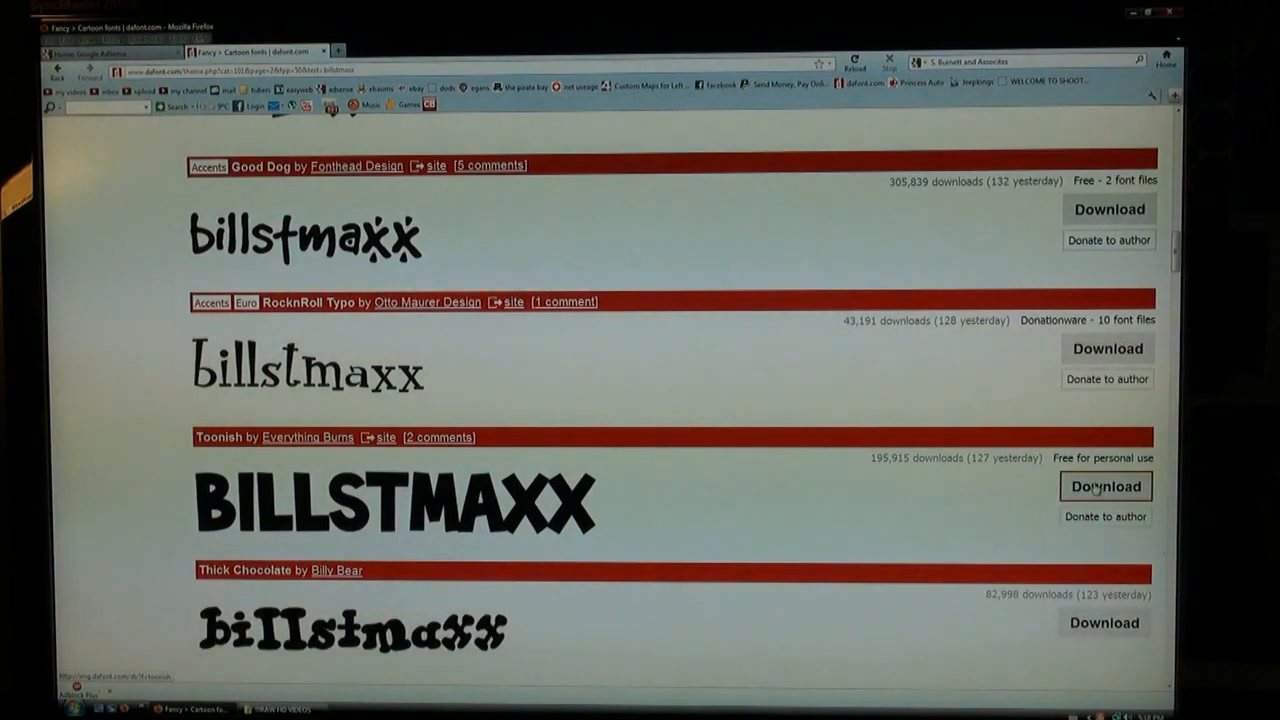
left_click(1106, 486)
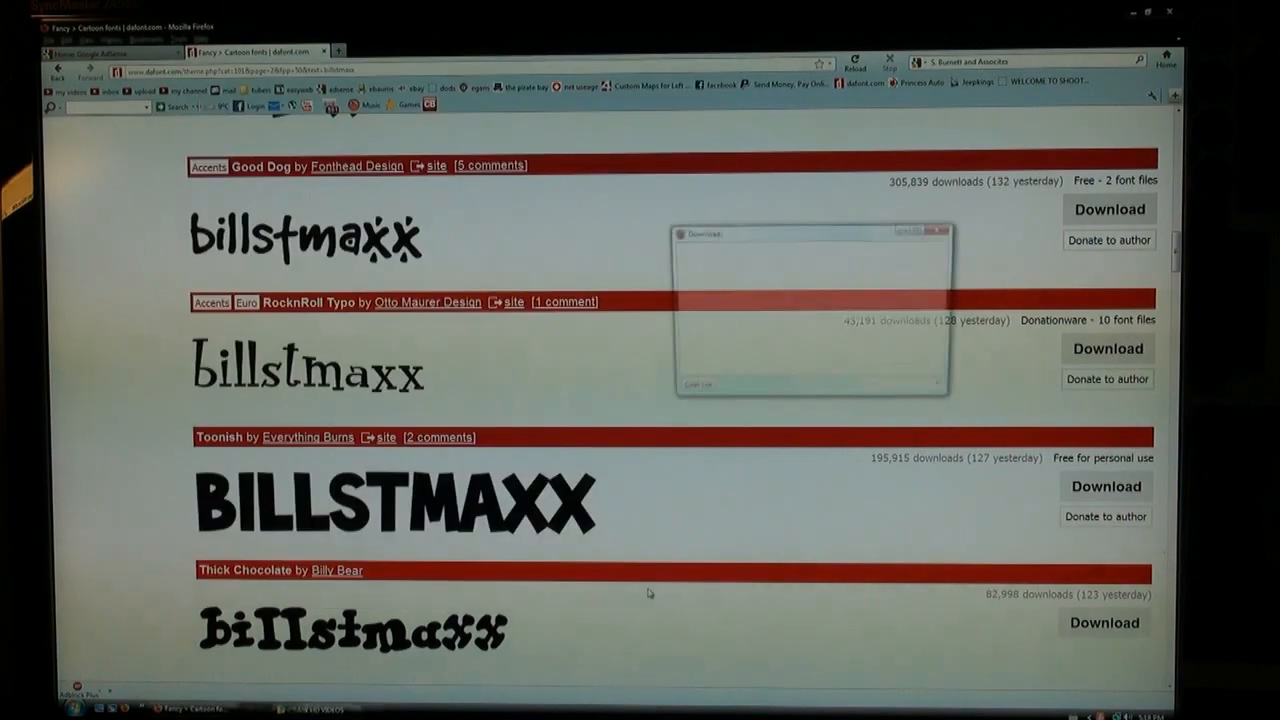
Scroll further down the listing toward the Fancy > Old School category.
scroll("down", 3)
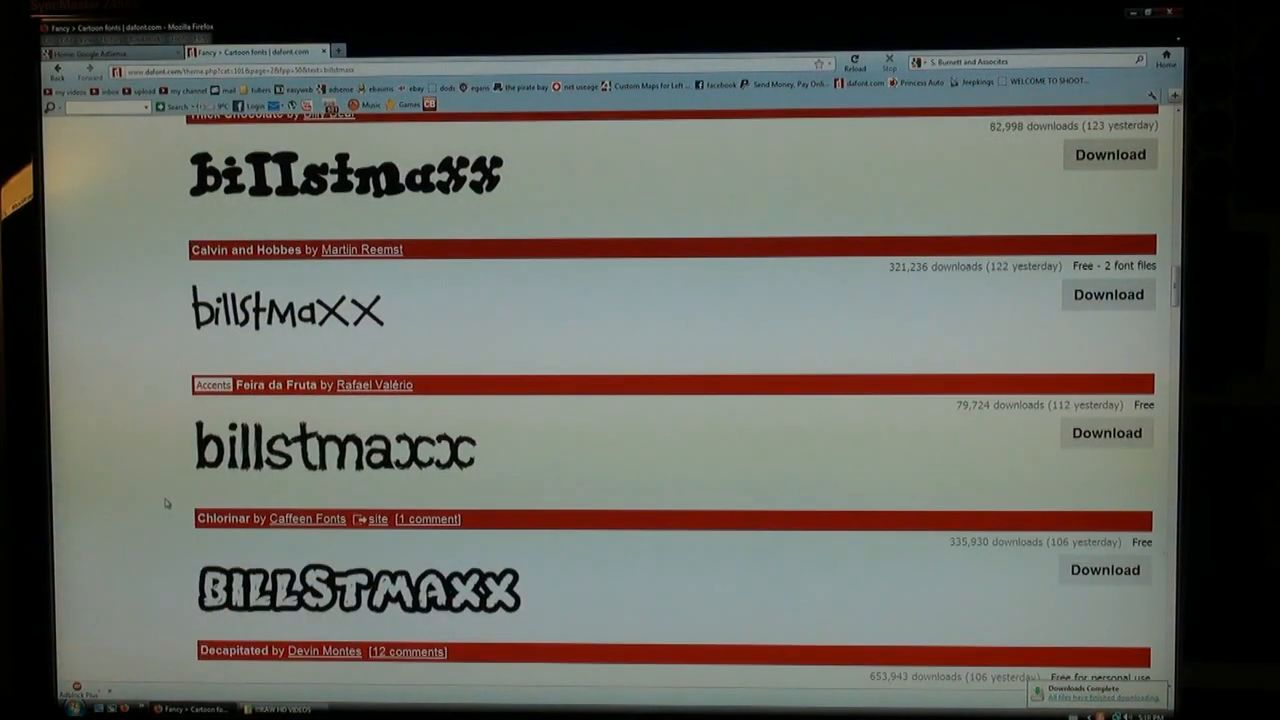
scroll("down", 3)
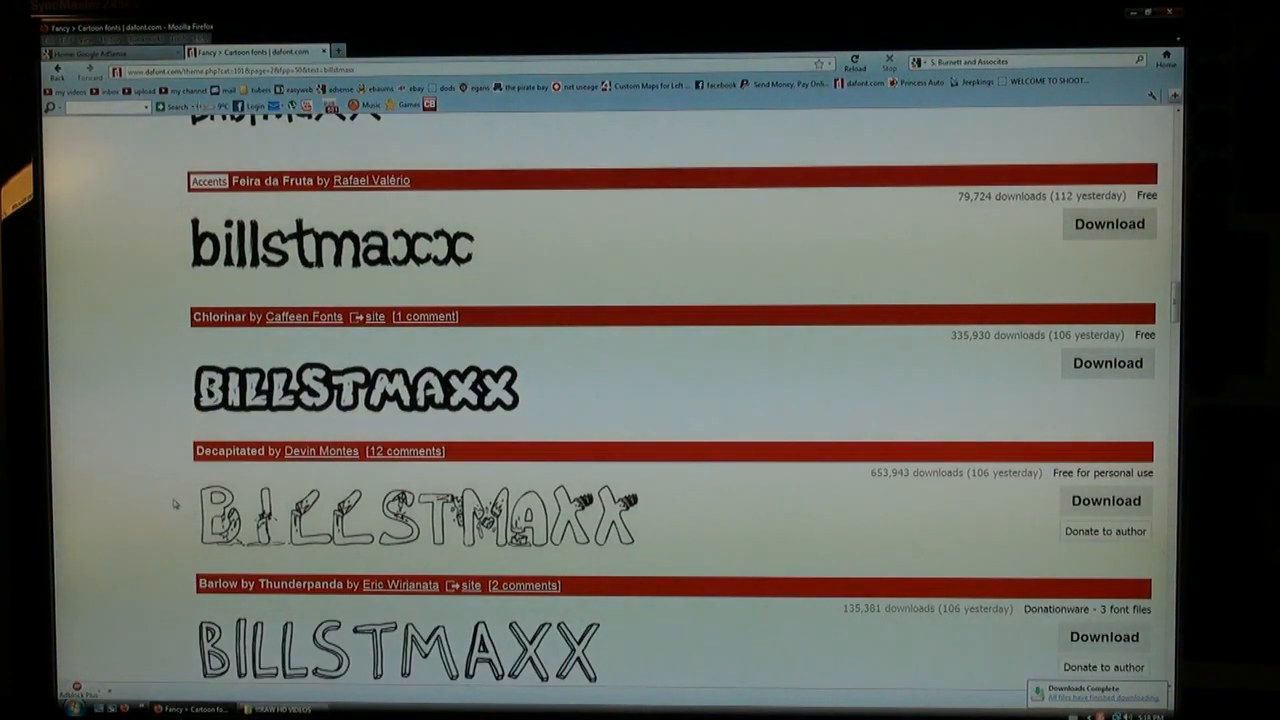
scroll("down", 3)
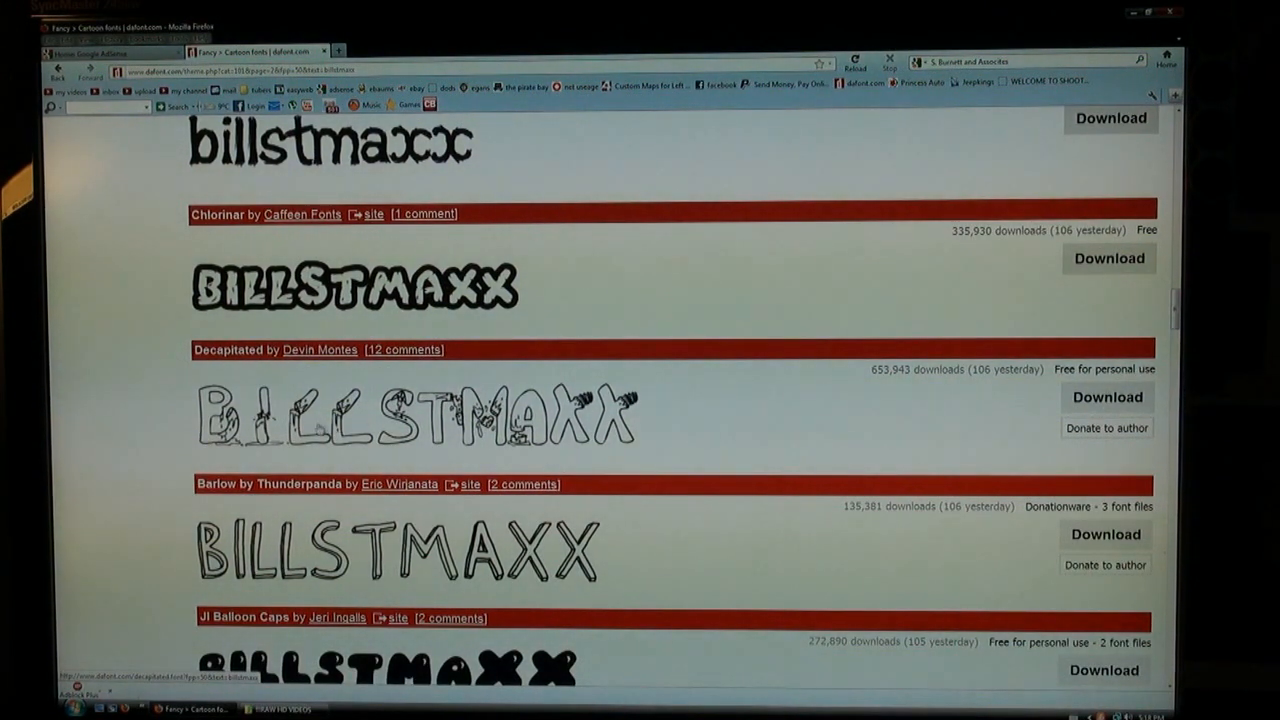
scroll("down", 3)
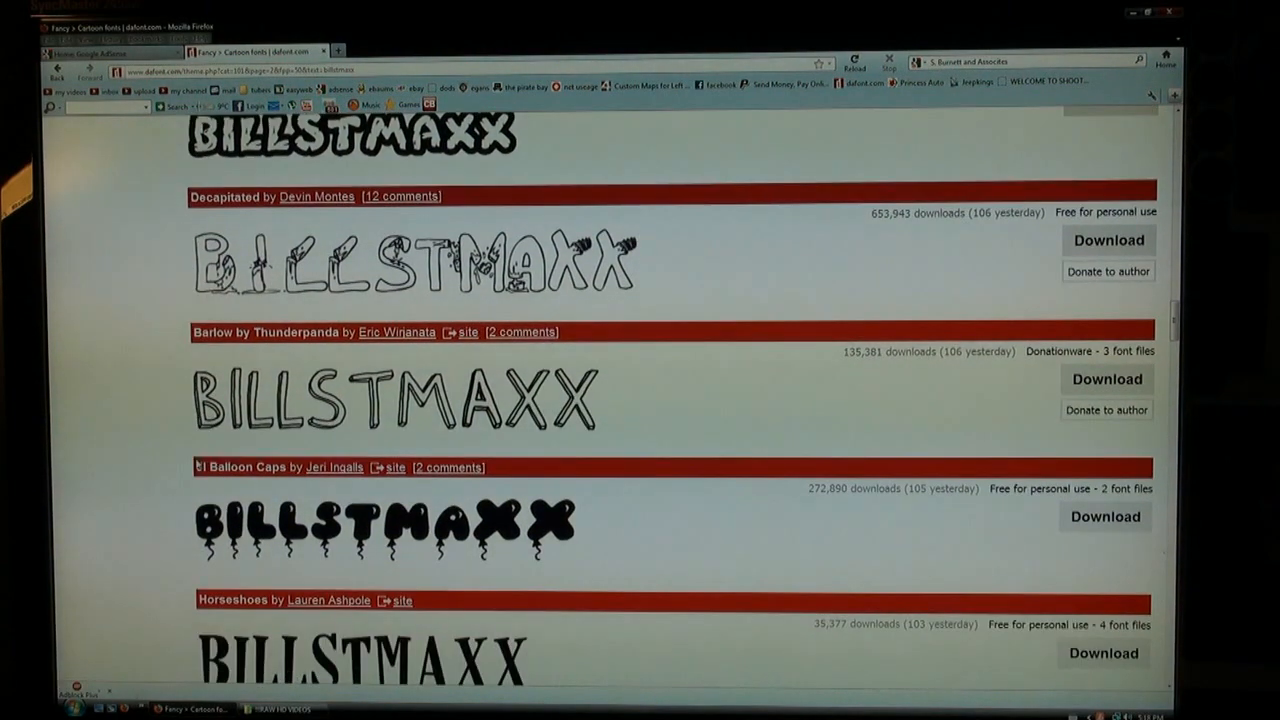
scroll("down", 3)
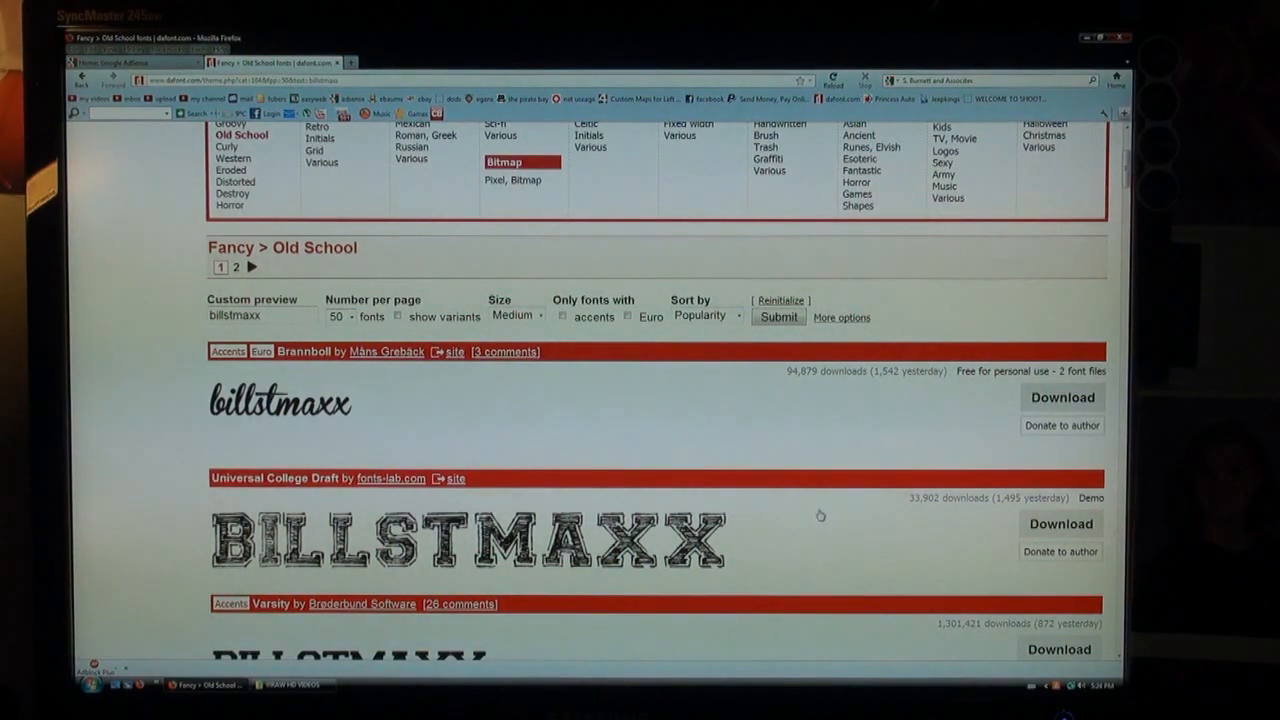
Browse the downloaded fonts folder and open bloodlust.zip in WinRAR.
scroll("down", 3)
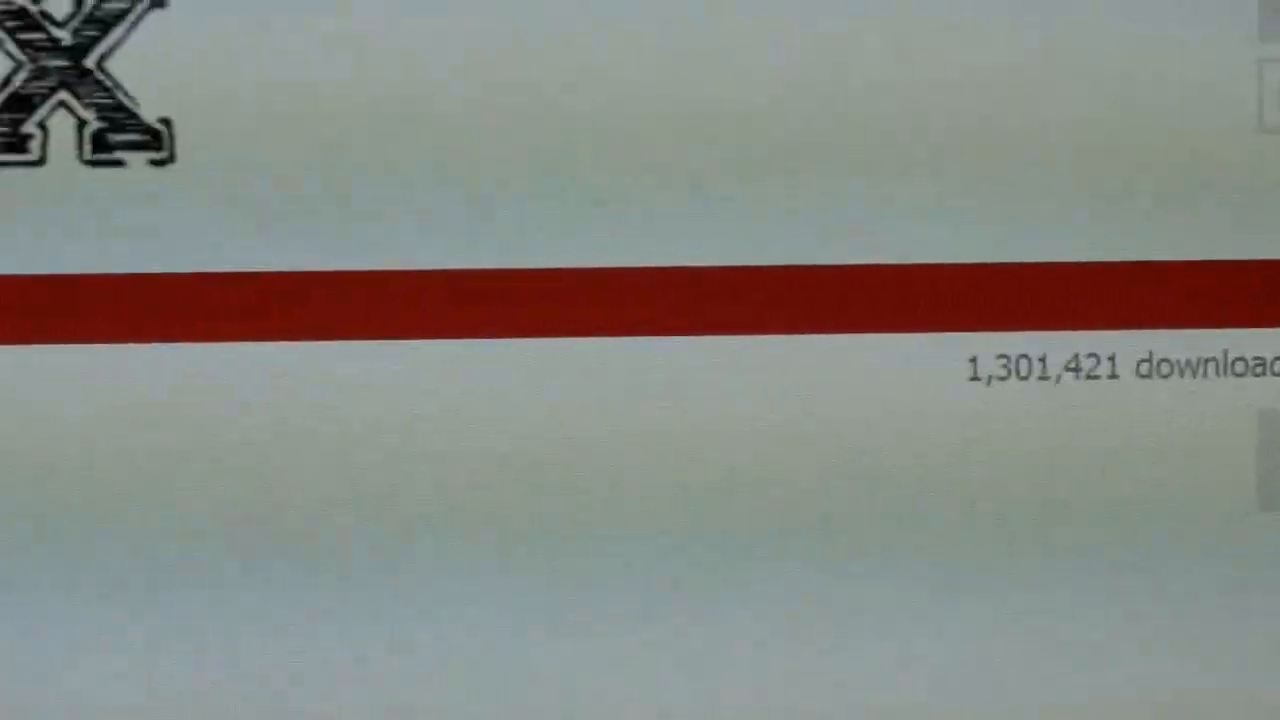
scroll("down", 3)
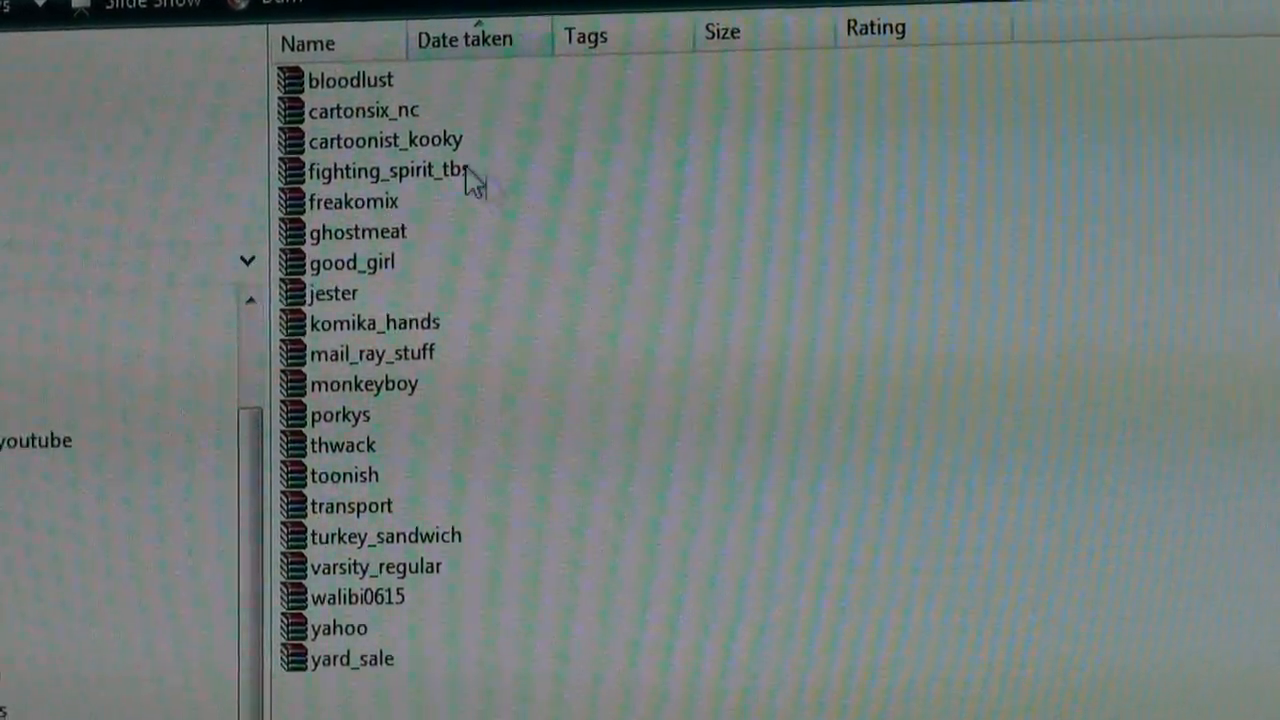
mouse_move(344, 72)
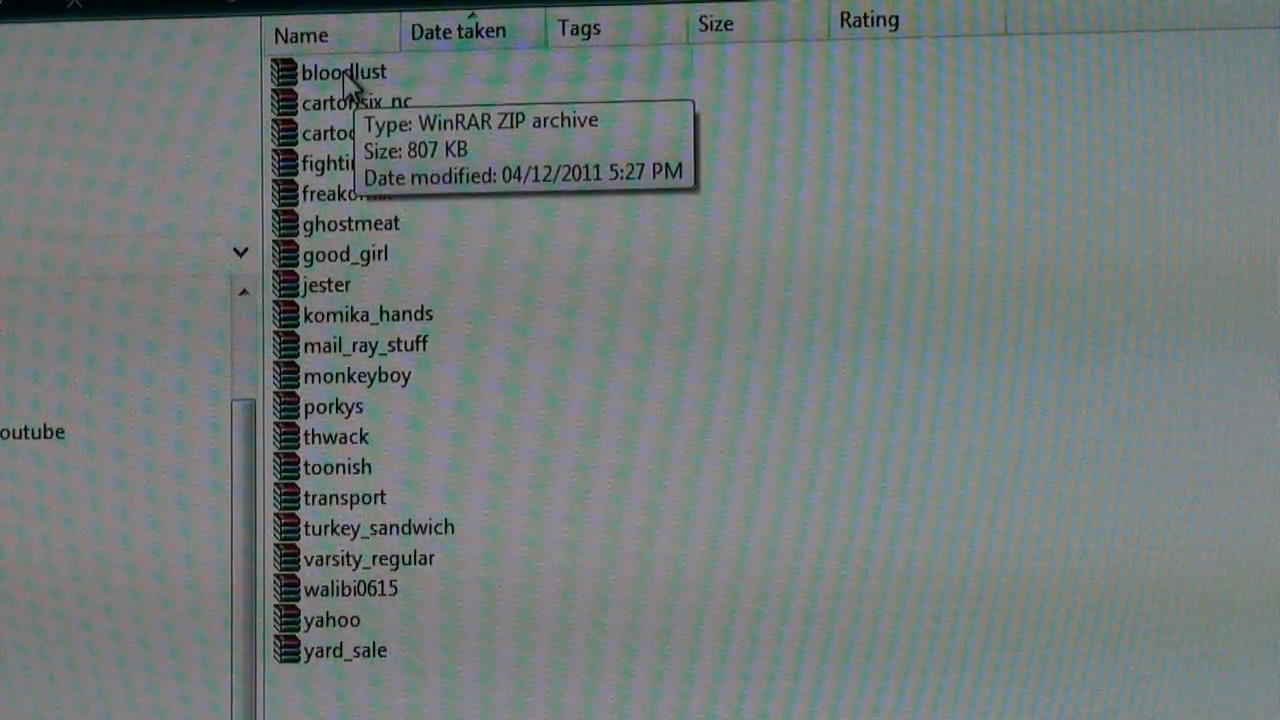
double_click(344, 72)
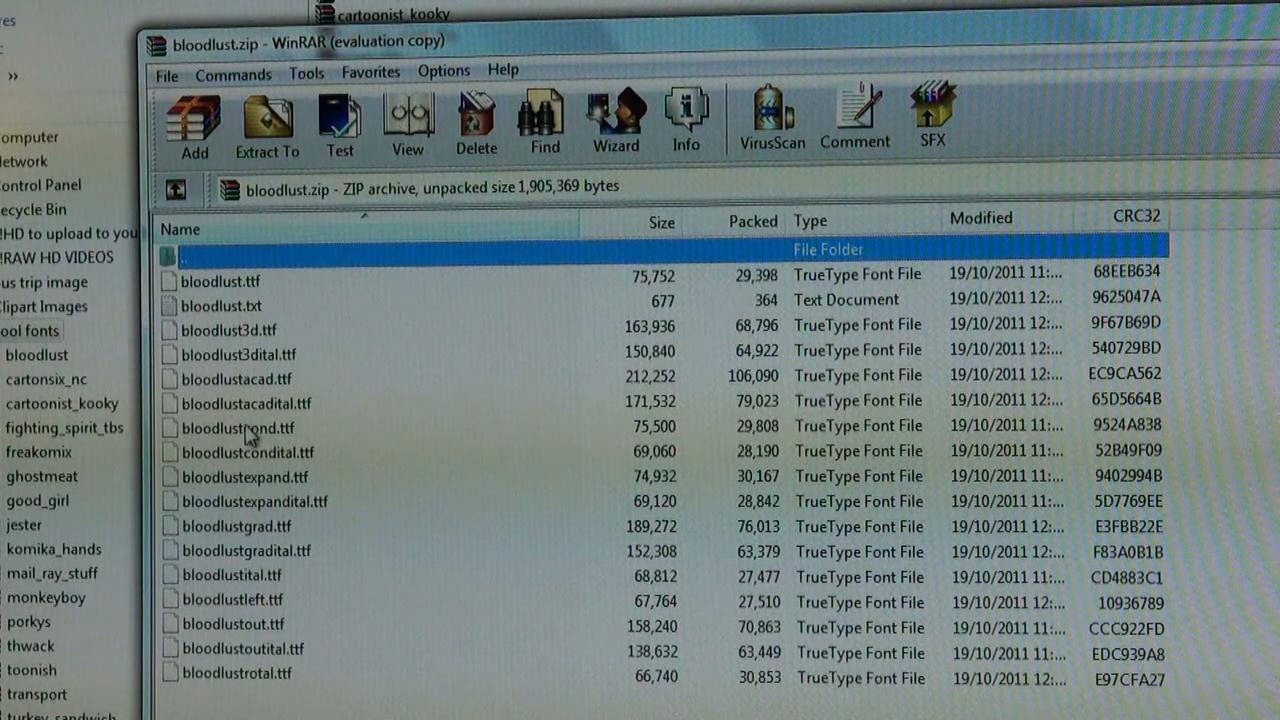
mouse_move(248, 486)
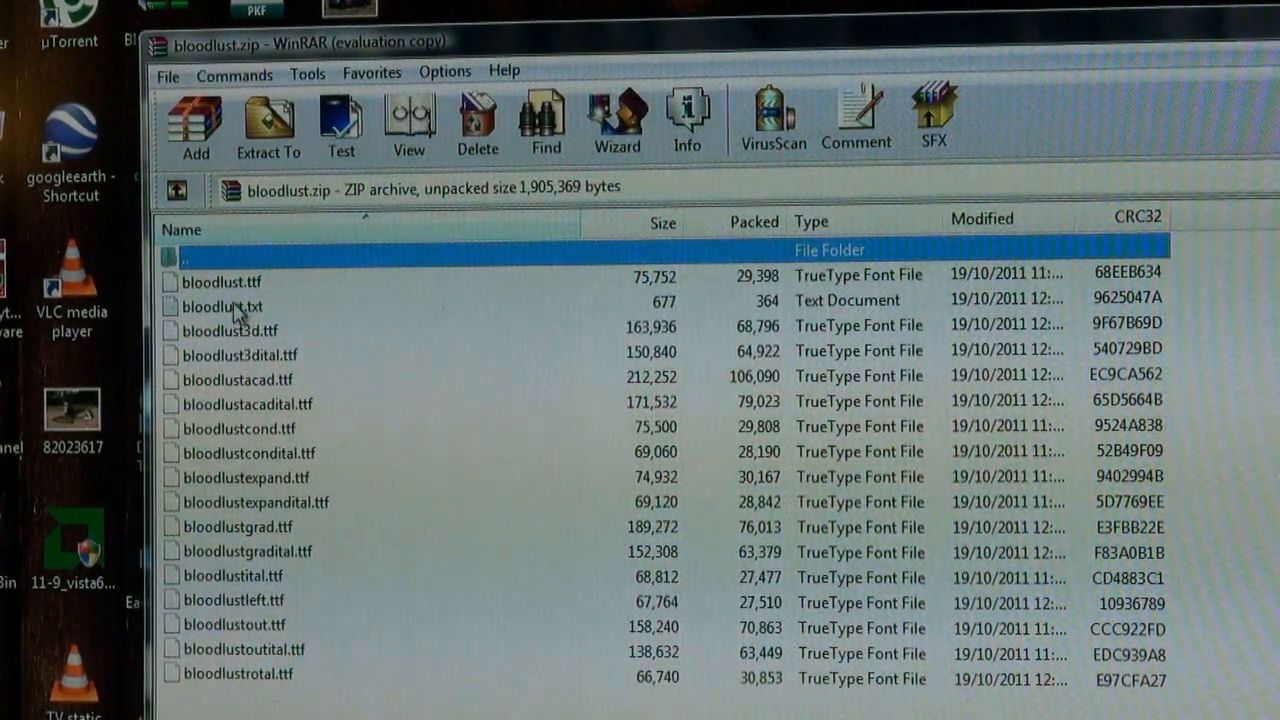
Select one of the Bloodlust .ttf files inside the archive.
left_click(230, 330)
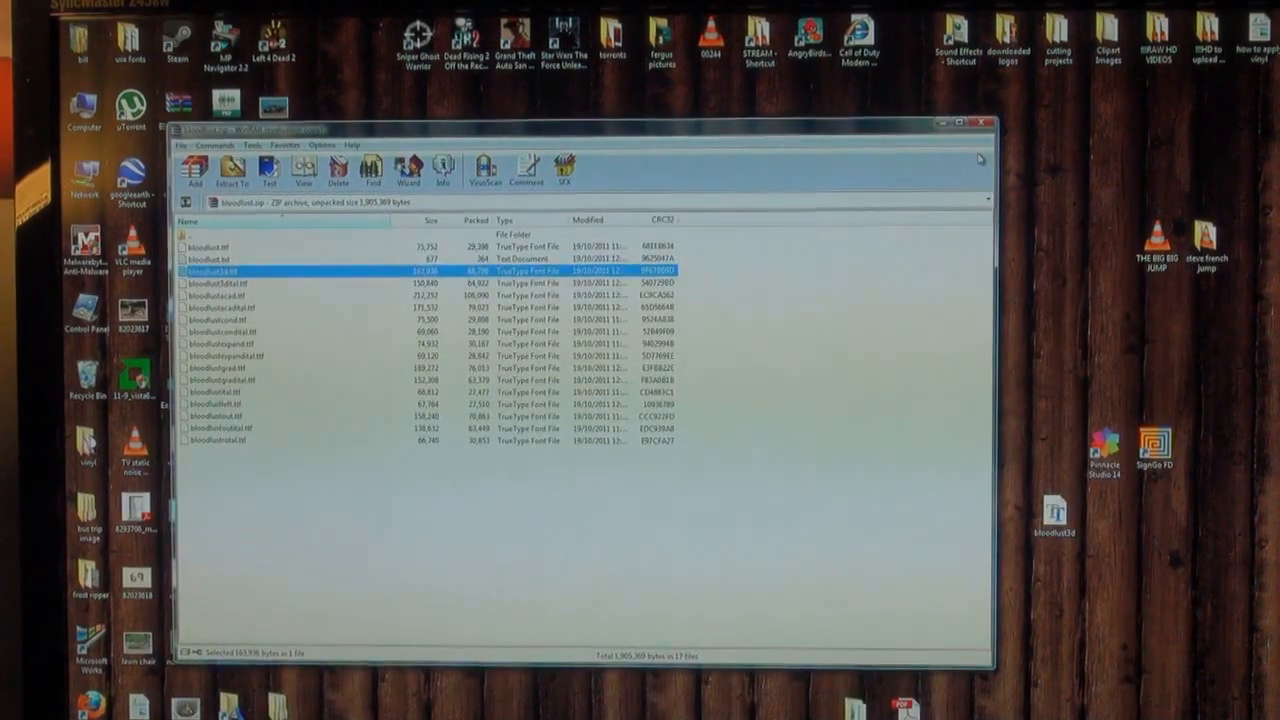
Navigate Computer > ACER (C:) > Windows > Fonts and approve the permission prompt.
left_click(982, 124)
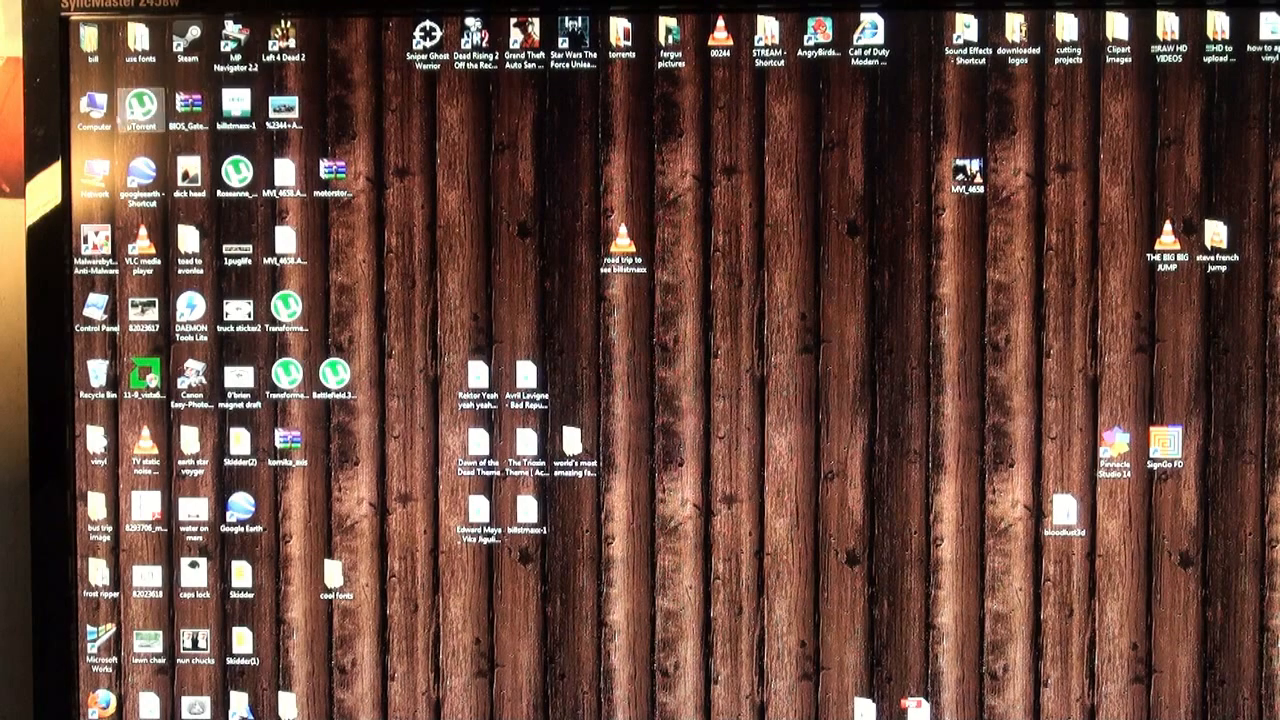
left_click(94, 110)
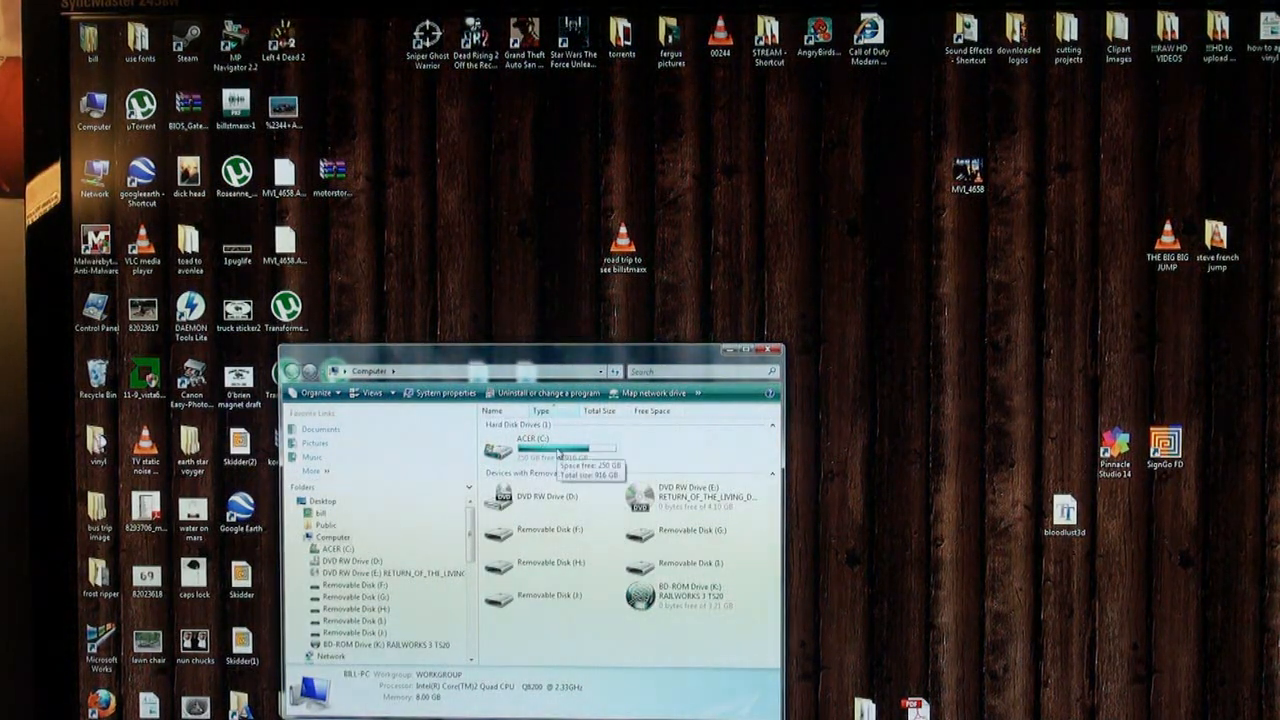
double_click(520, 448)
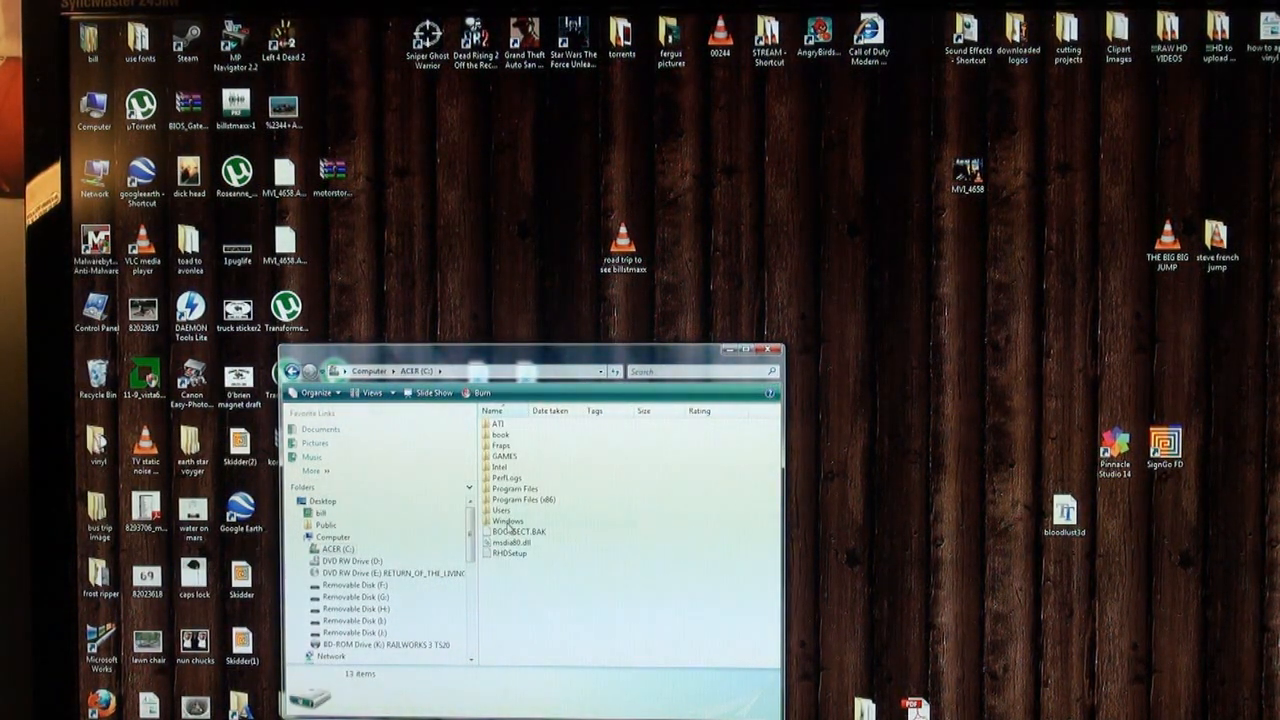
double_click(514, 520)
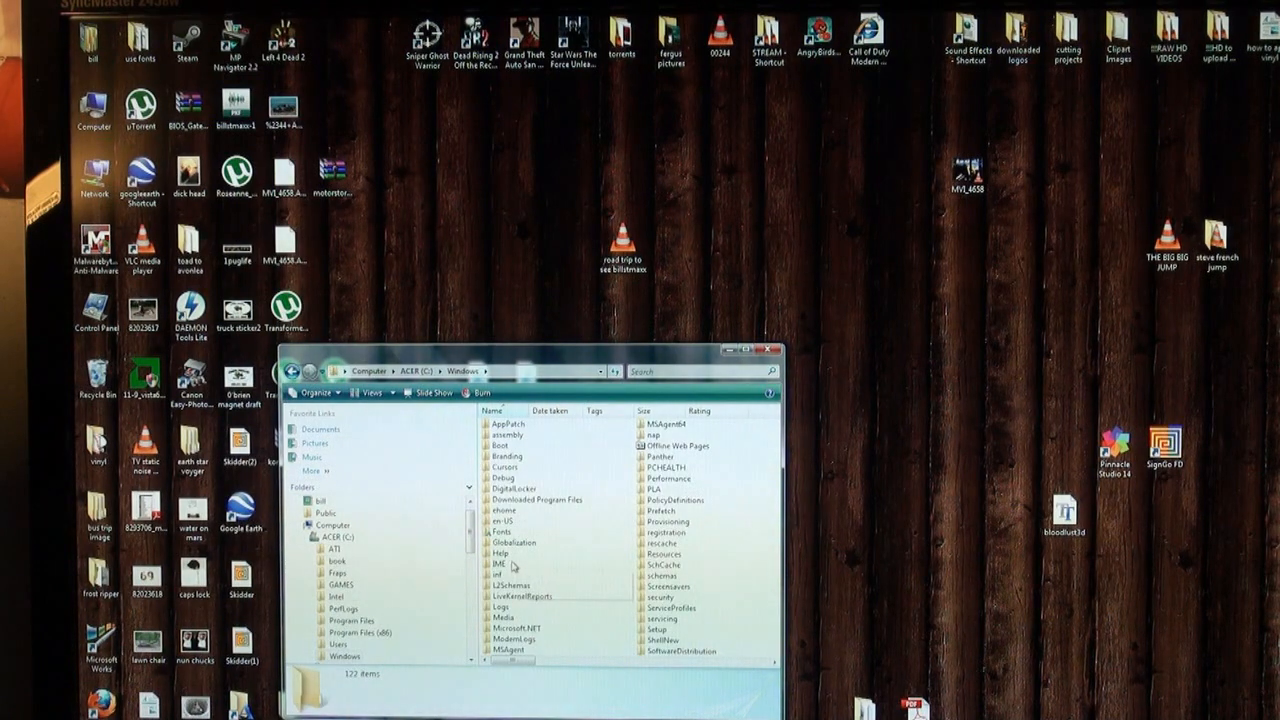
mouse_move(500, 562)
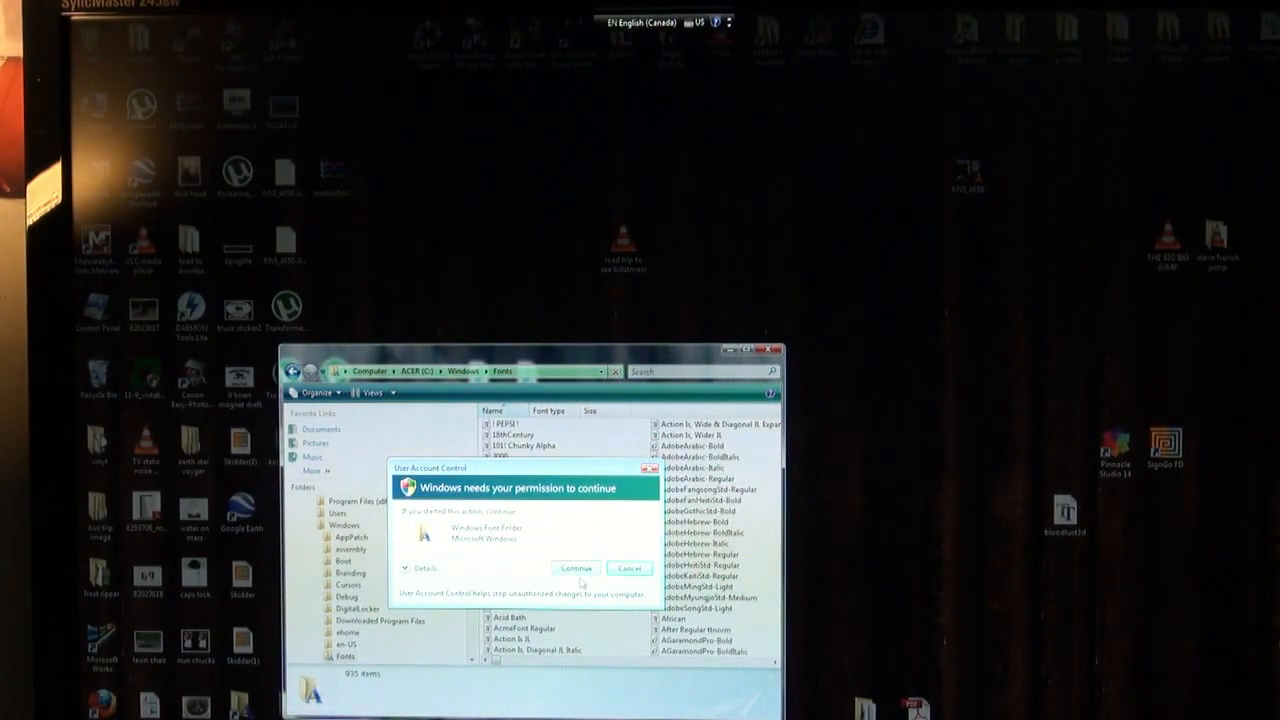
left_click(576, 568)
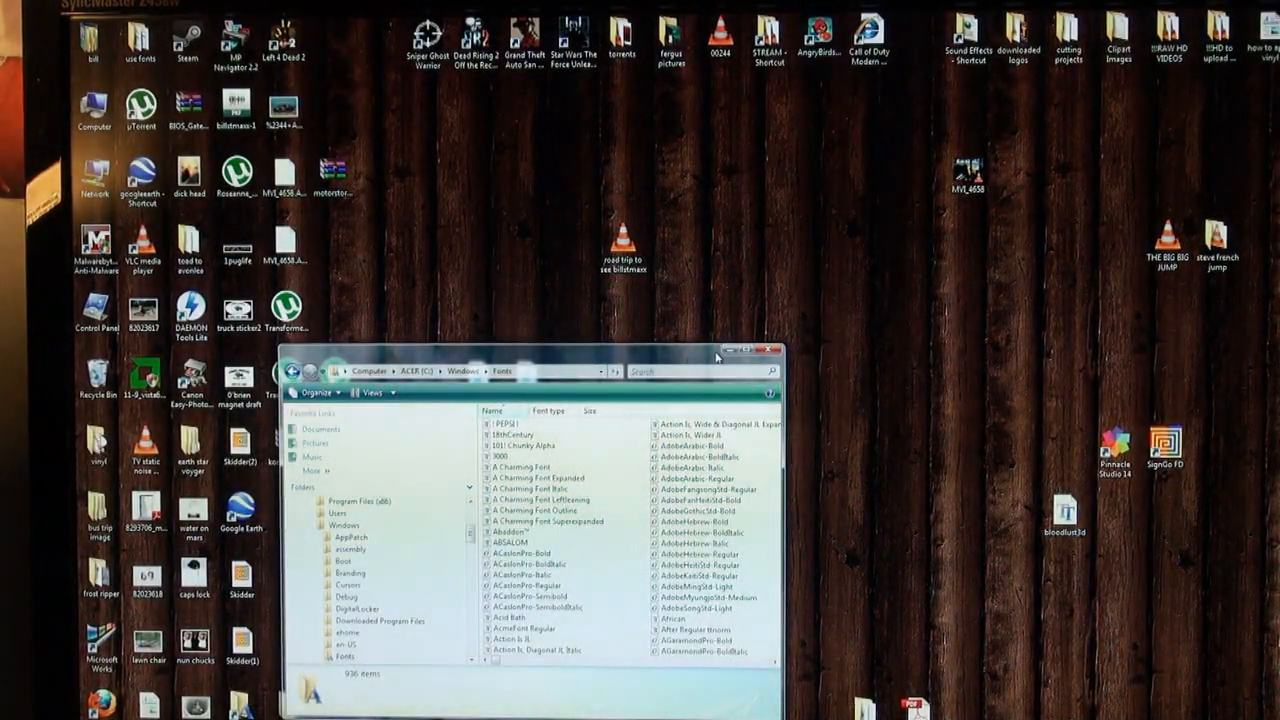
left_click_drag(536, 348, 384, 348)
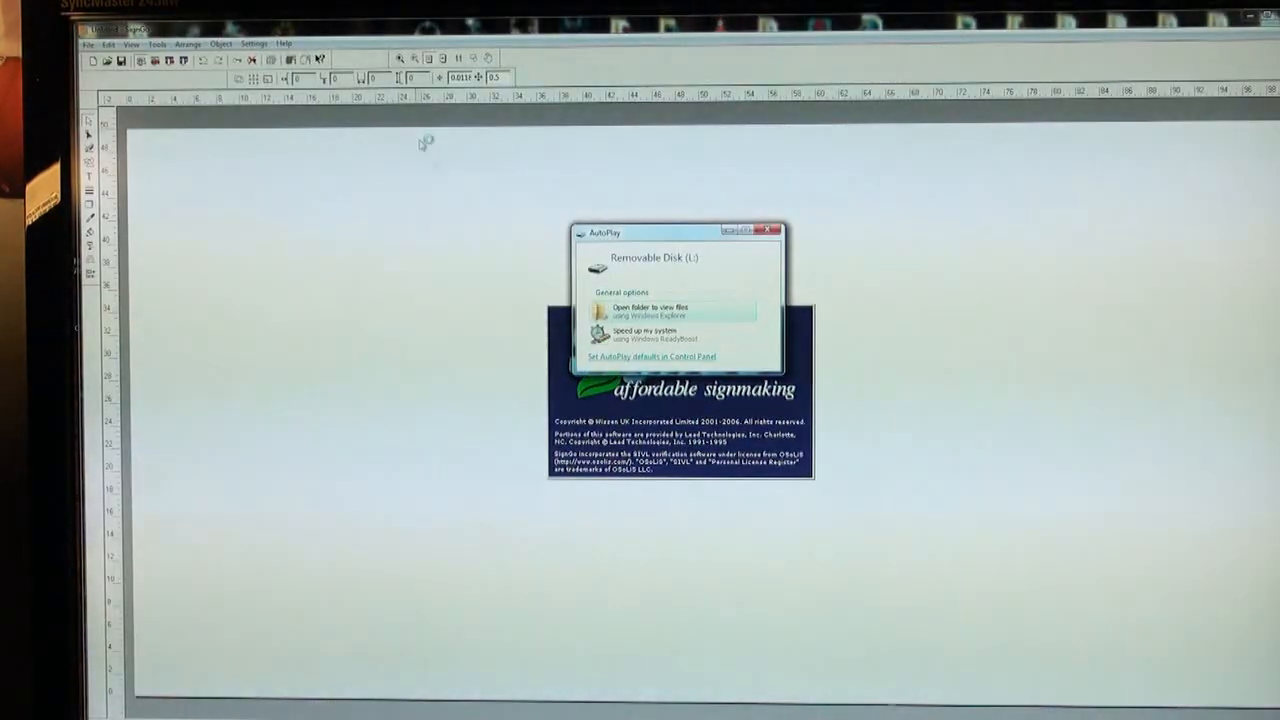
Dismiss the AutoPlay prompt and set the text frame's font to Bloodlust 3D.
left_click(772, 228)
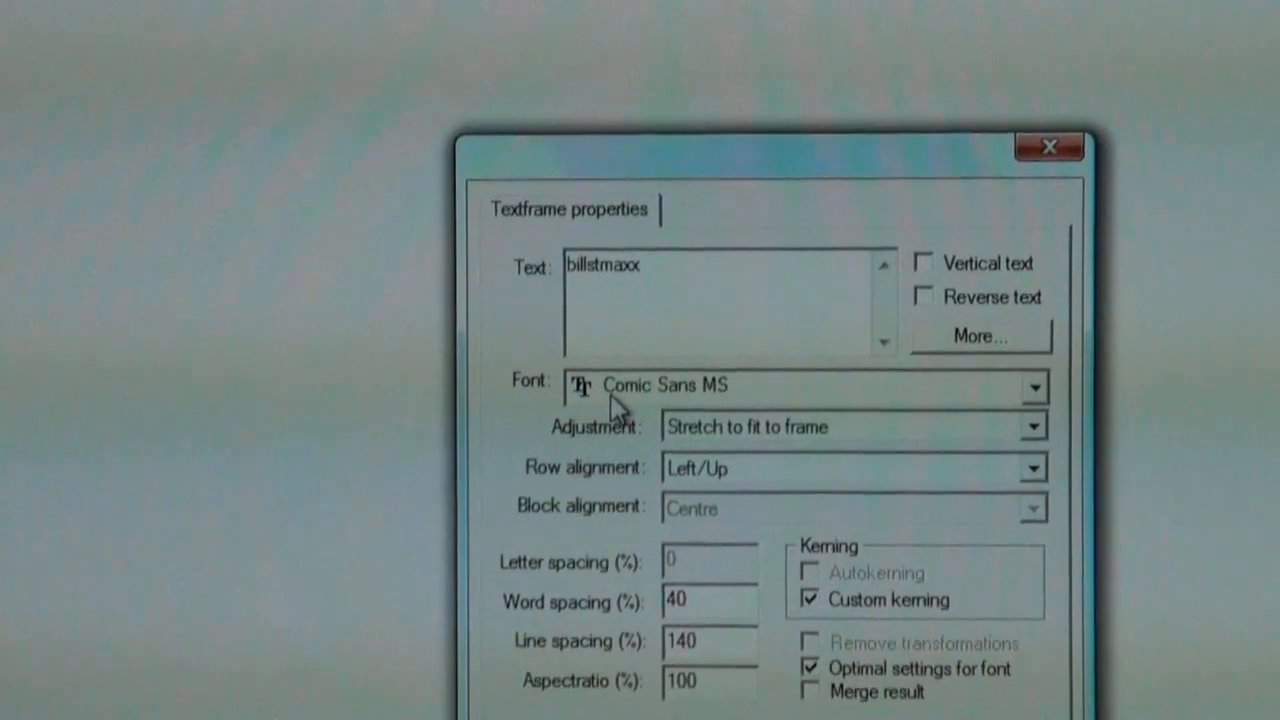
left_click(1036, 388)
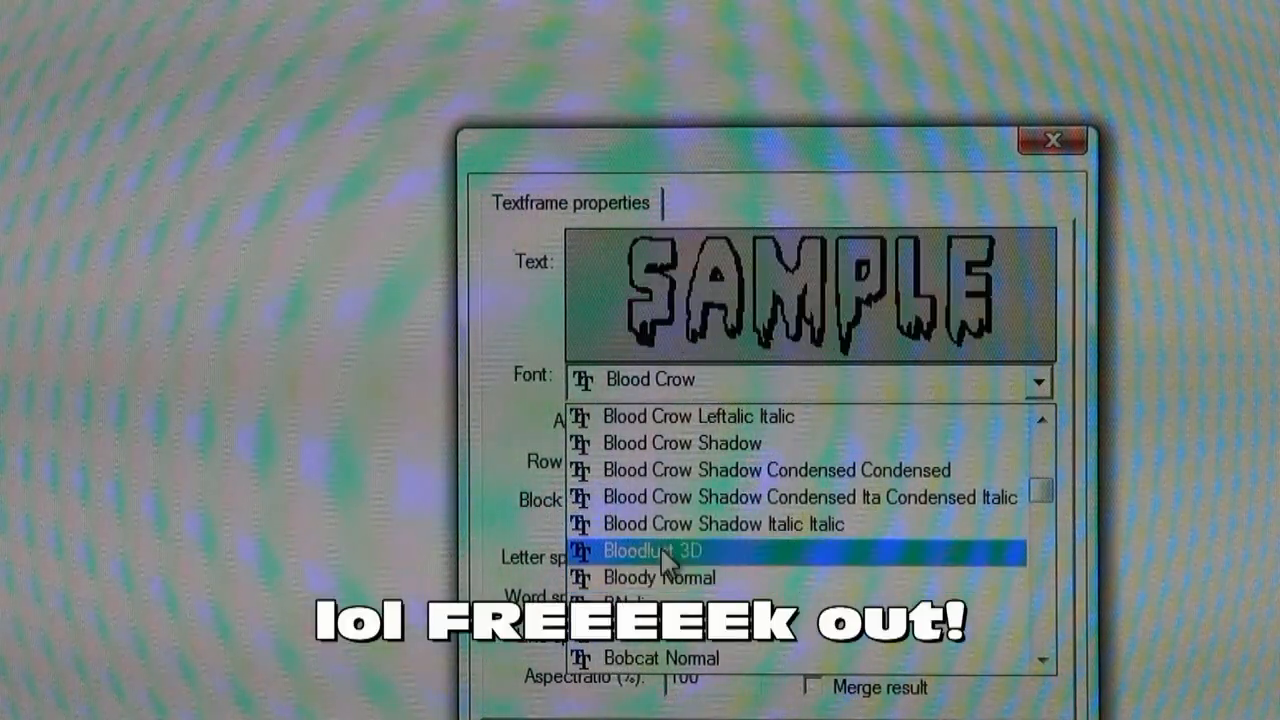
left_click(654, 550)
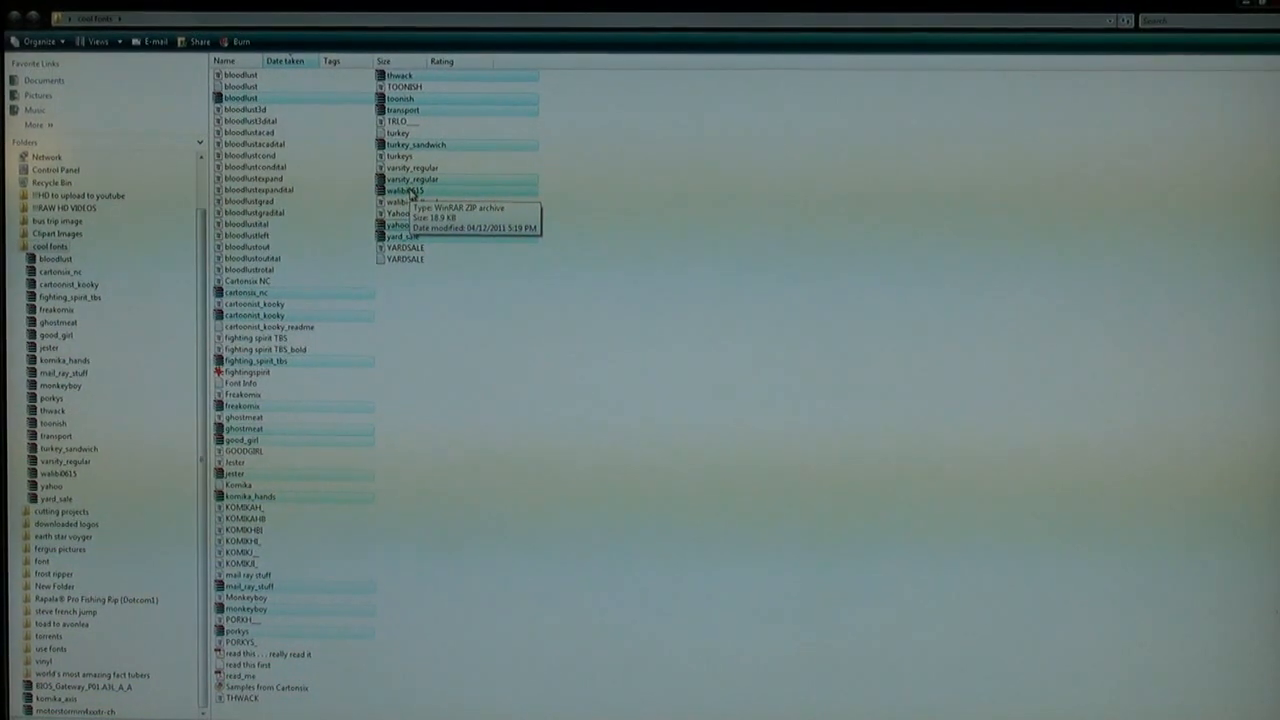
mouse_move(548, 326)
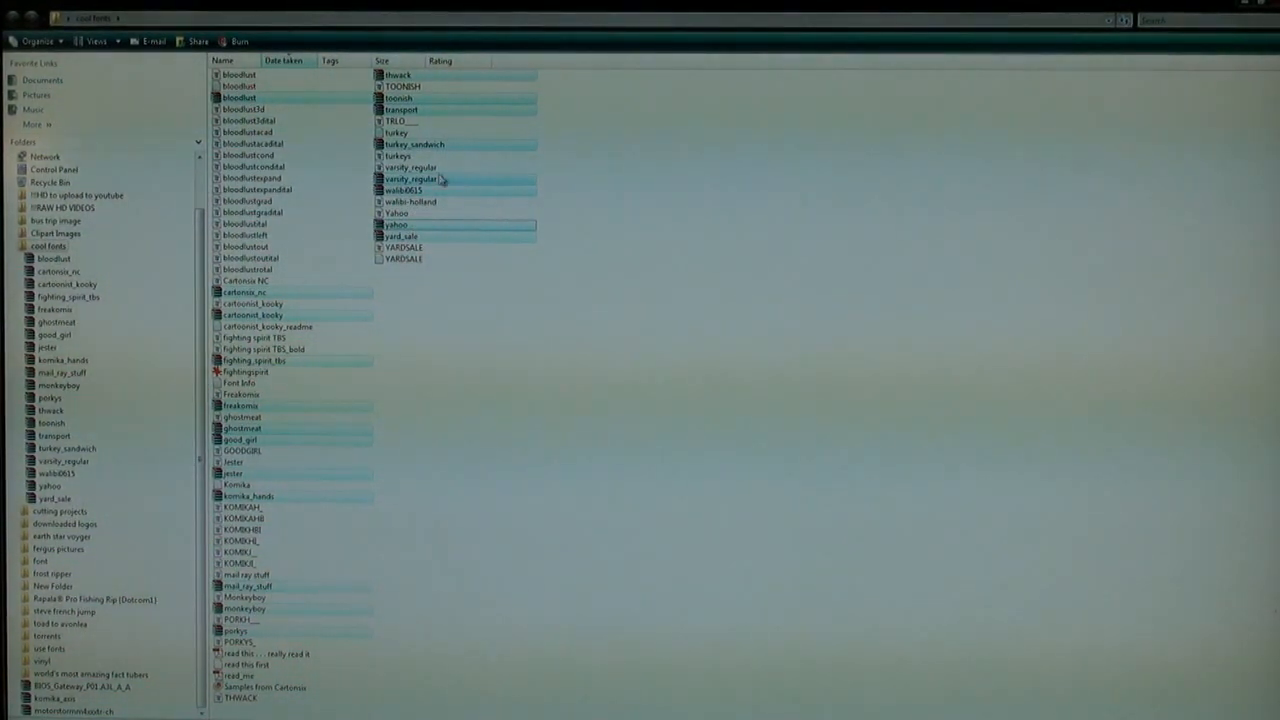
Extract the ZIP archives into the font folder, yielding 53 font and readme files.
right_click(410, 180)
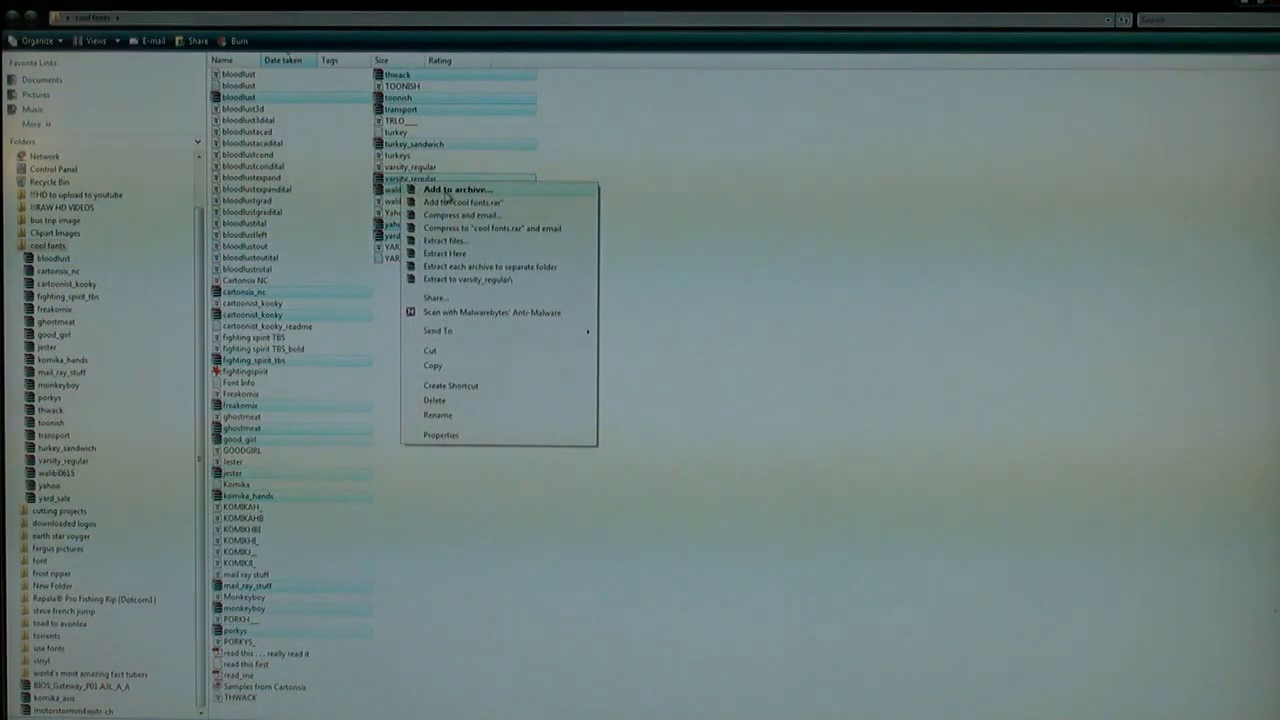
mouse_move(468, 288)
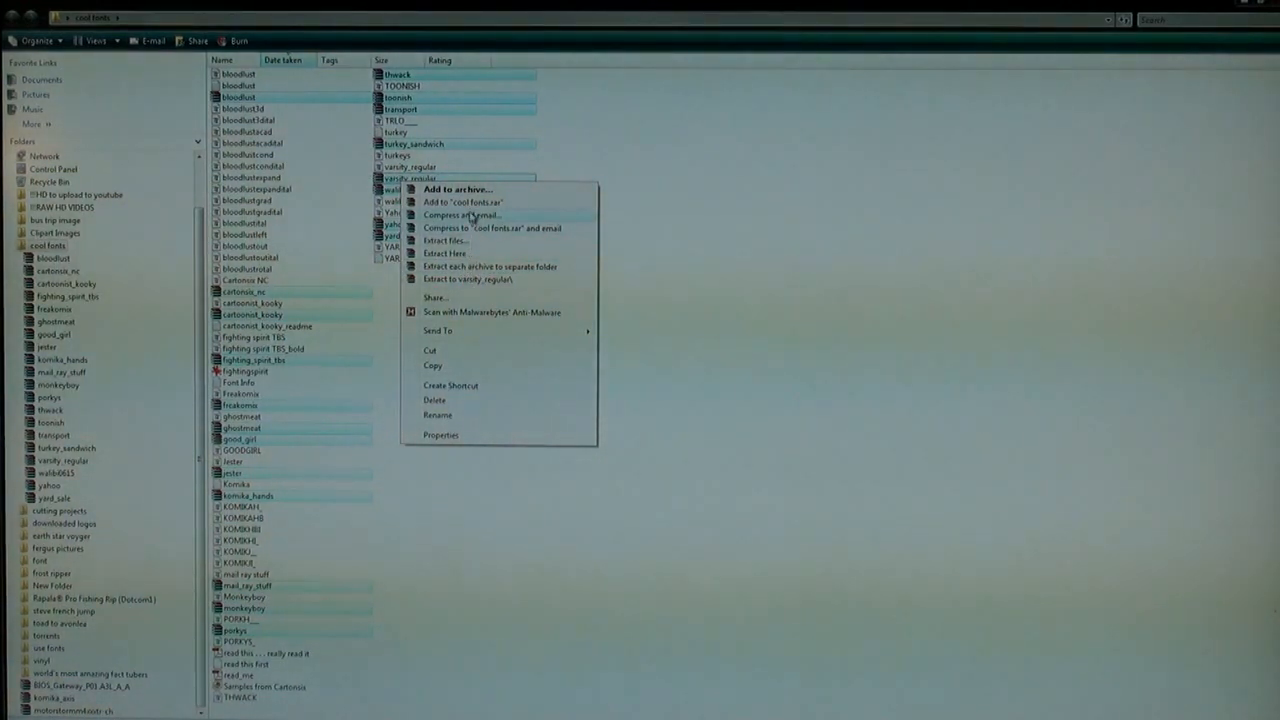
mouse_move(468, 280)
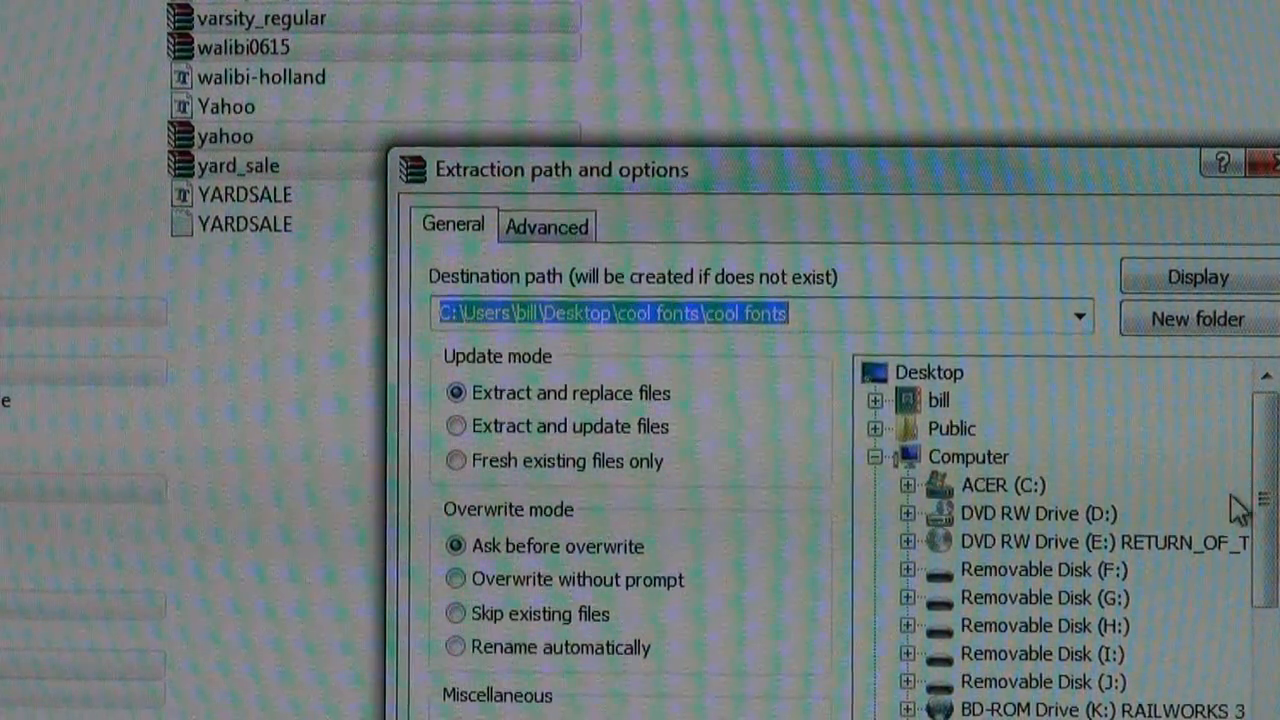
scroll("down", 3)
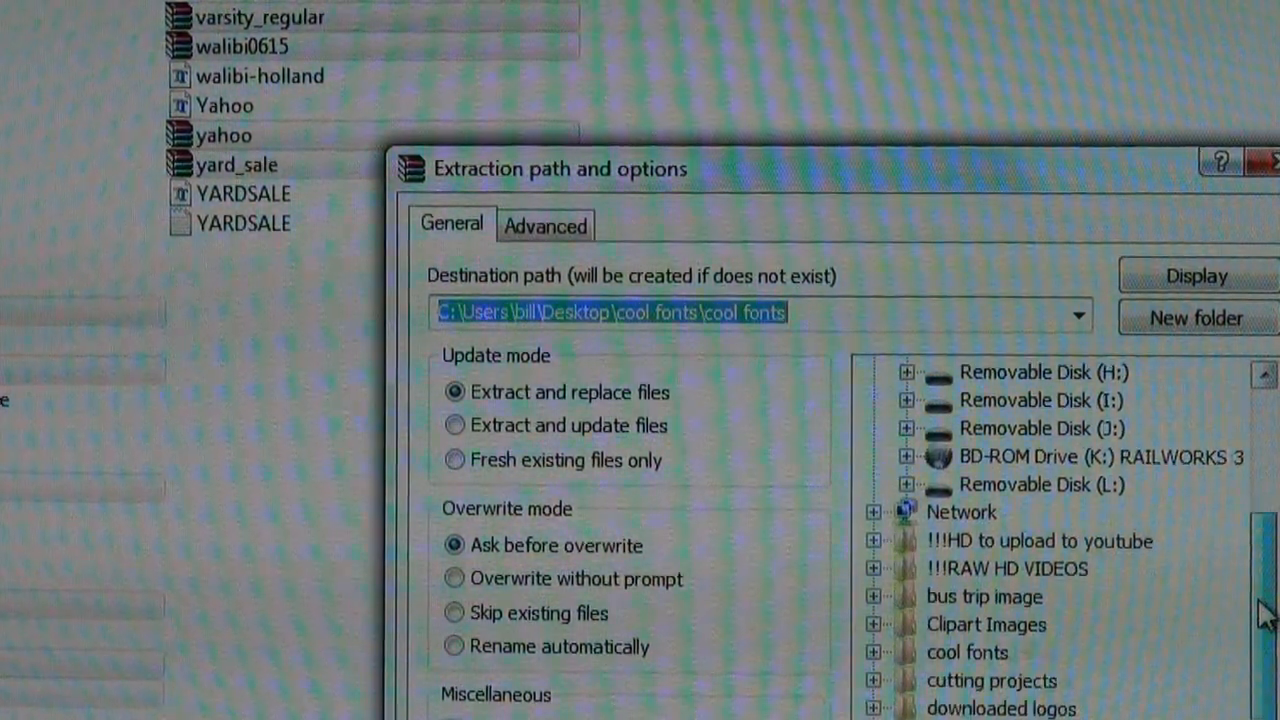
left_click(944, 680)
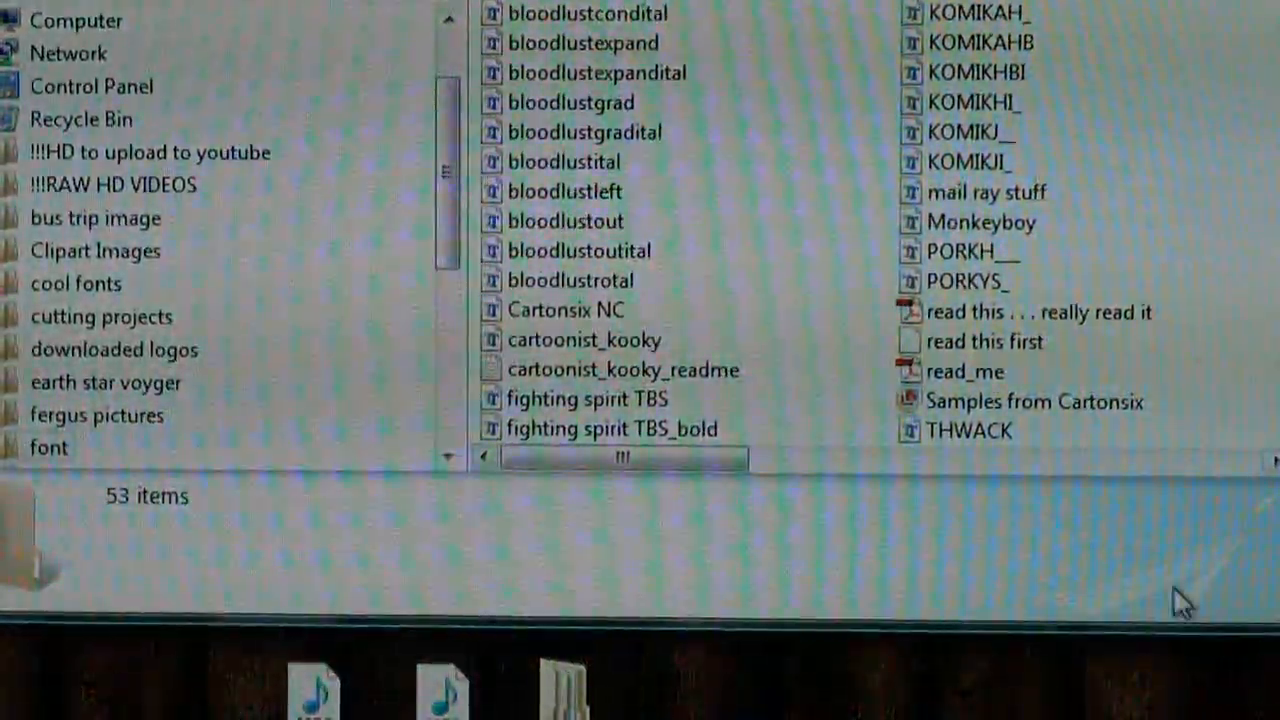
Delete the Font Info text file from the font folder to the Recycle Bin.
scroll("down", 3)
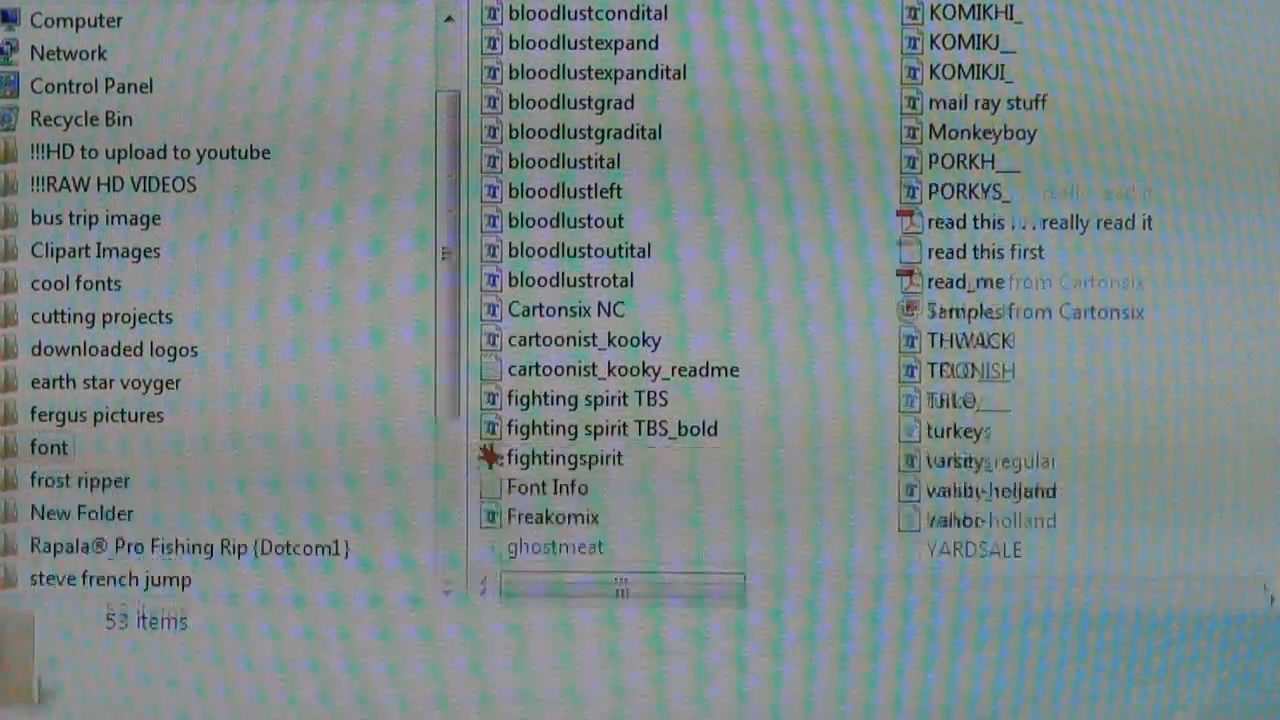
scroll("down", 3)
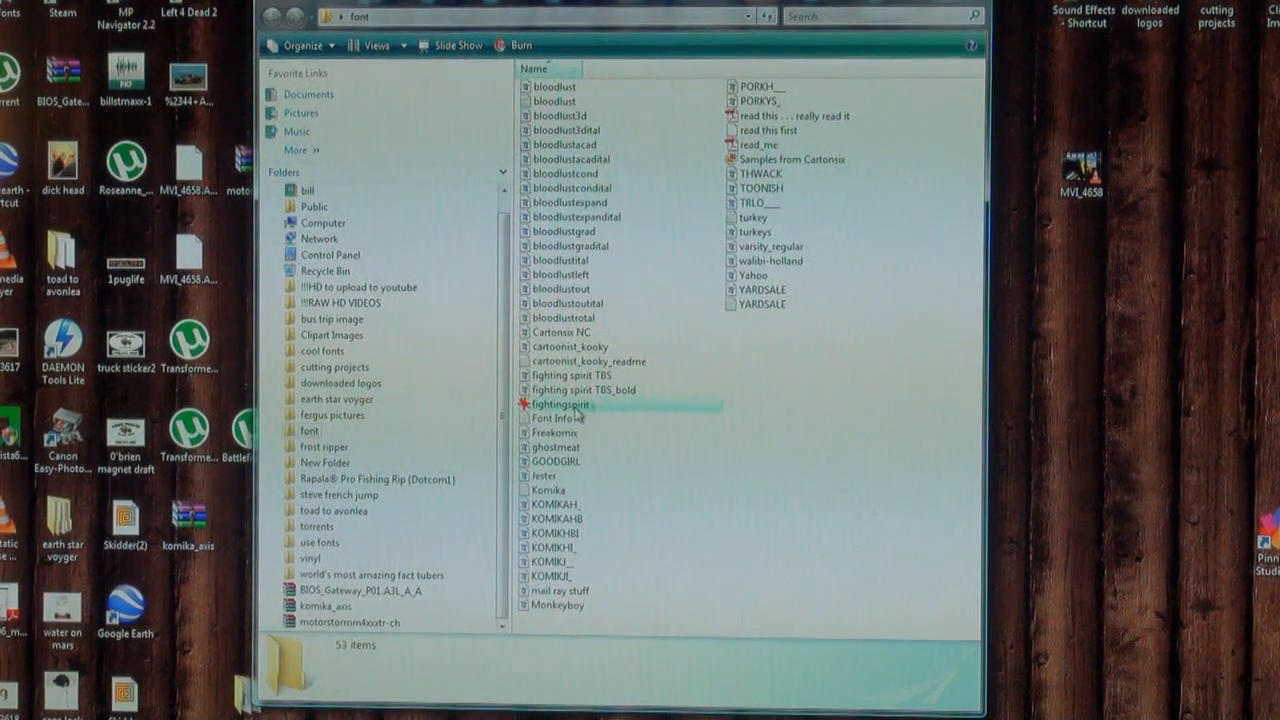
key("Delete")
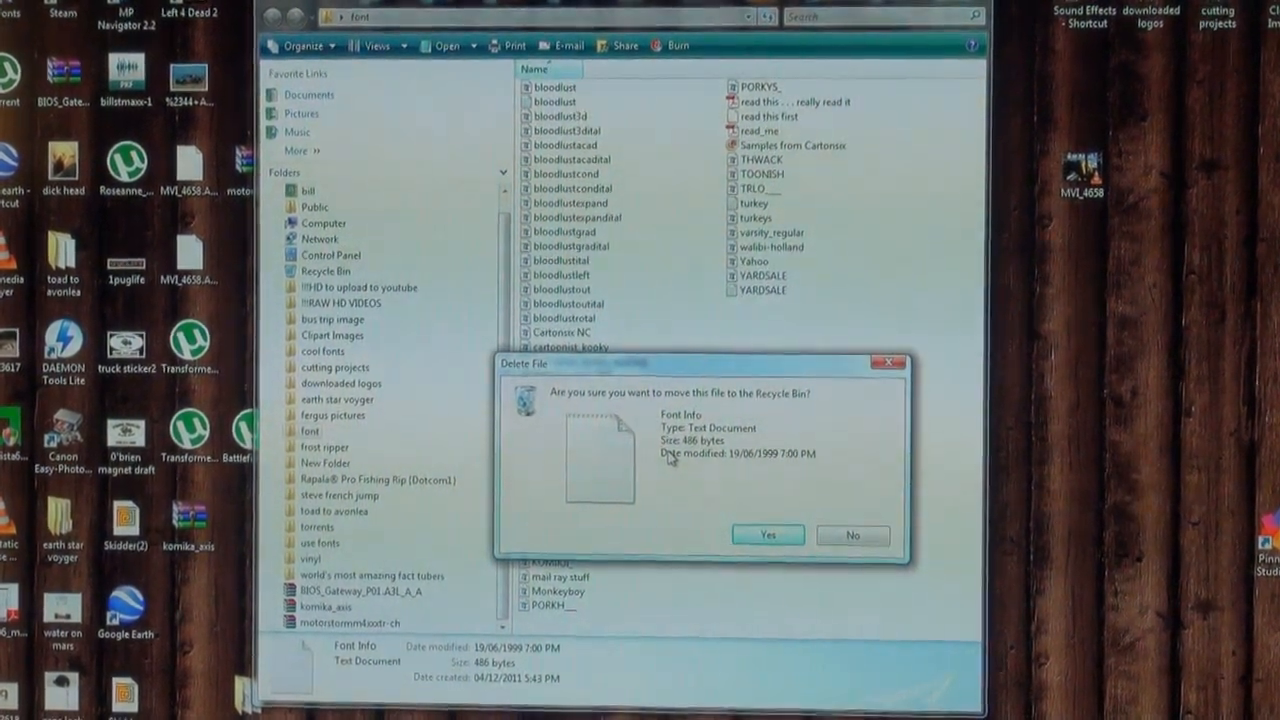
left_click(768, 536)
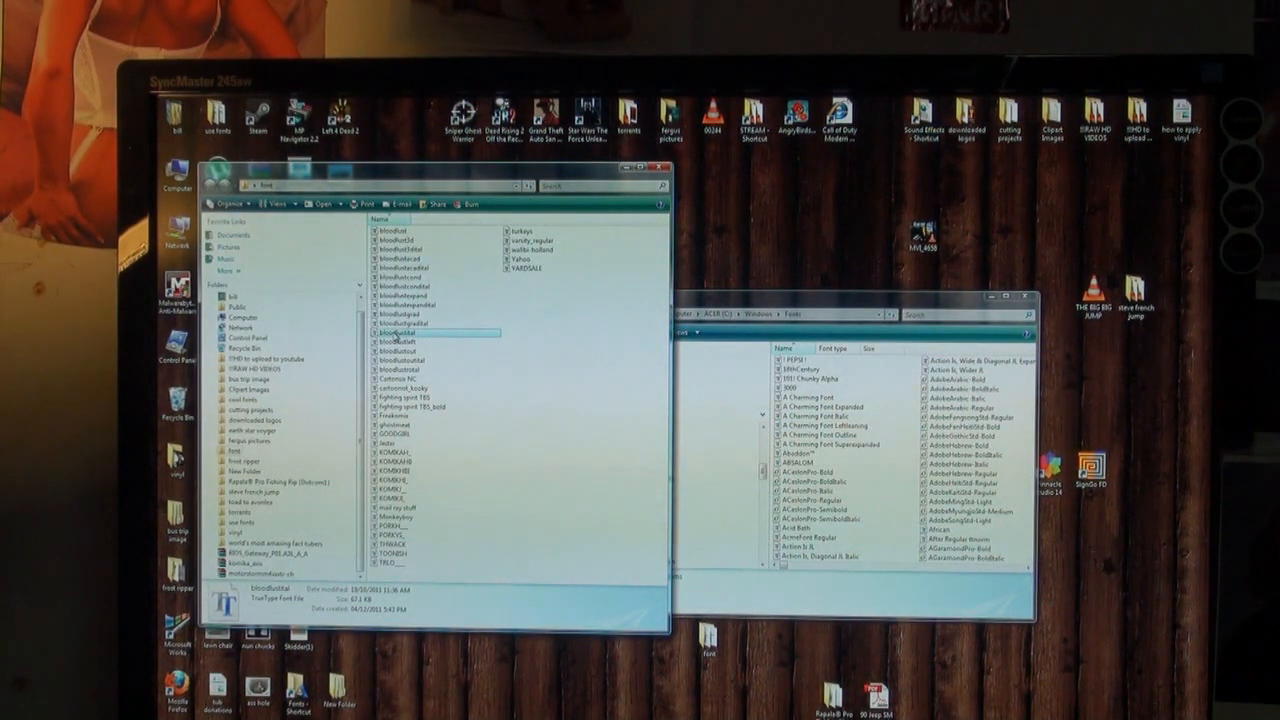
Install all extracted fonts into Windows Fonts, replacing the already-installed Transport Regular and next duplicate.
key("ctrl+a")
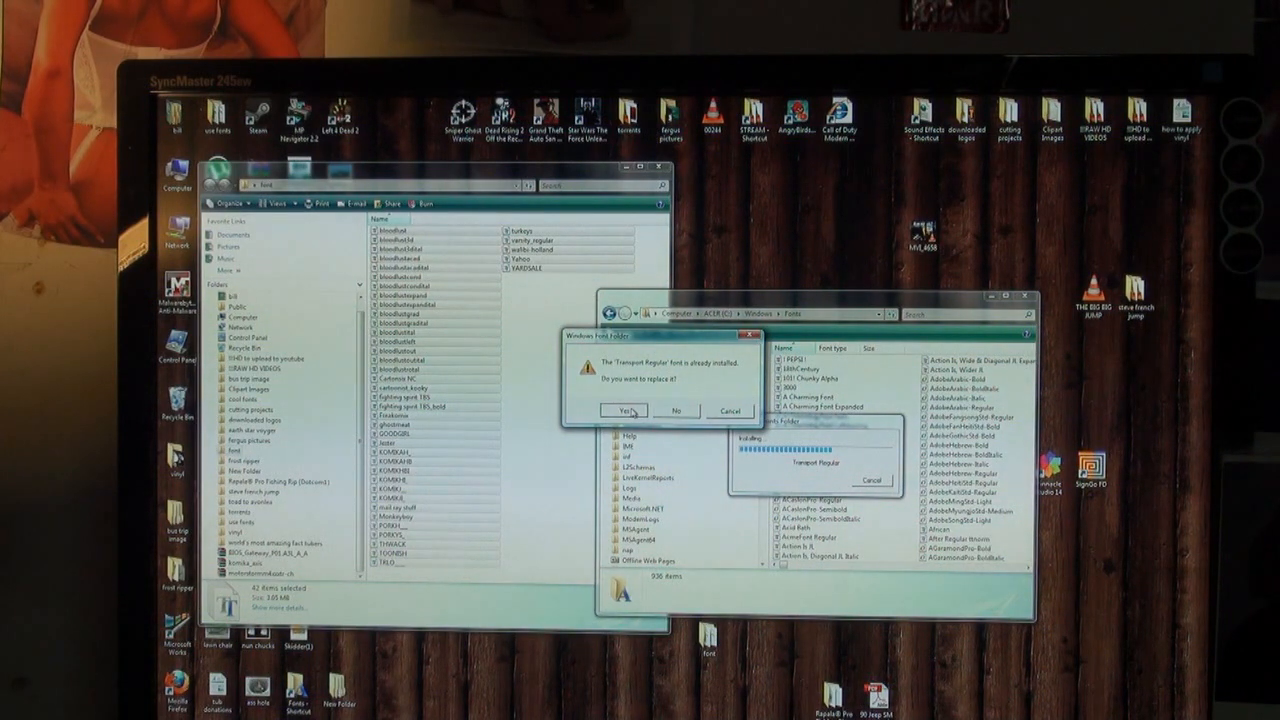
left_click(624, 412)
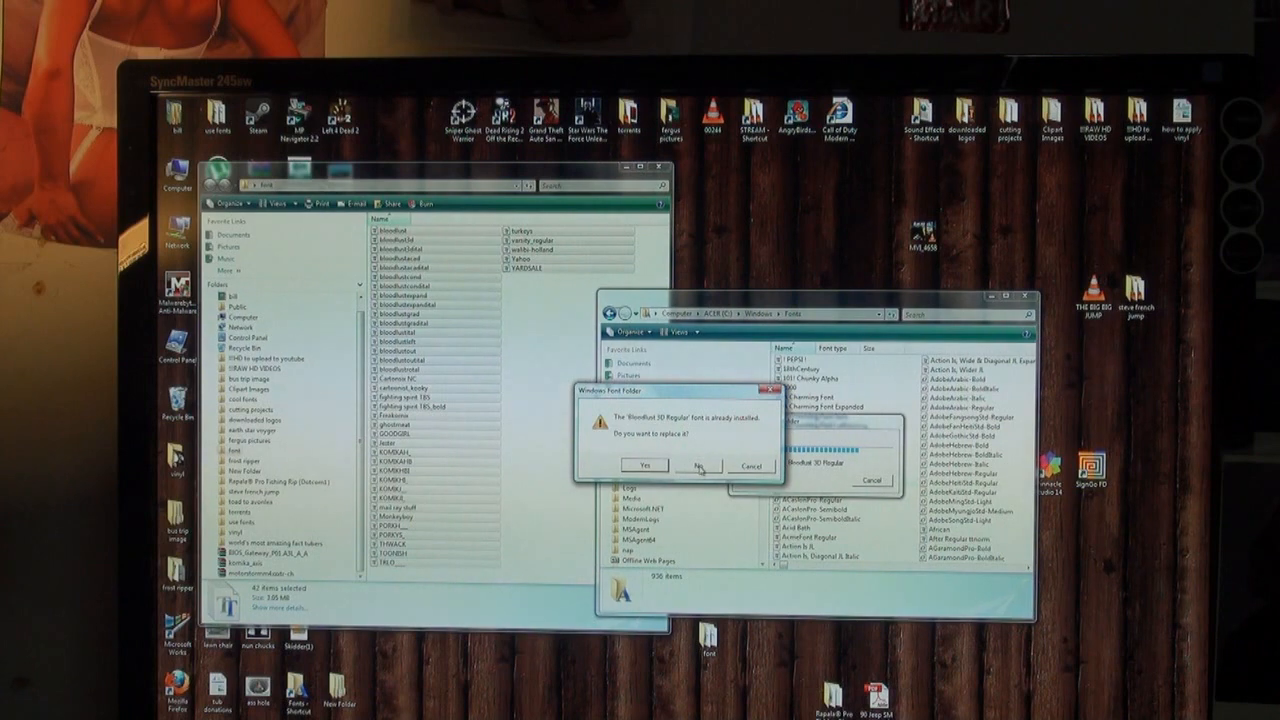
left_click(696, 464)
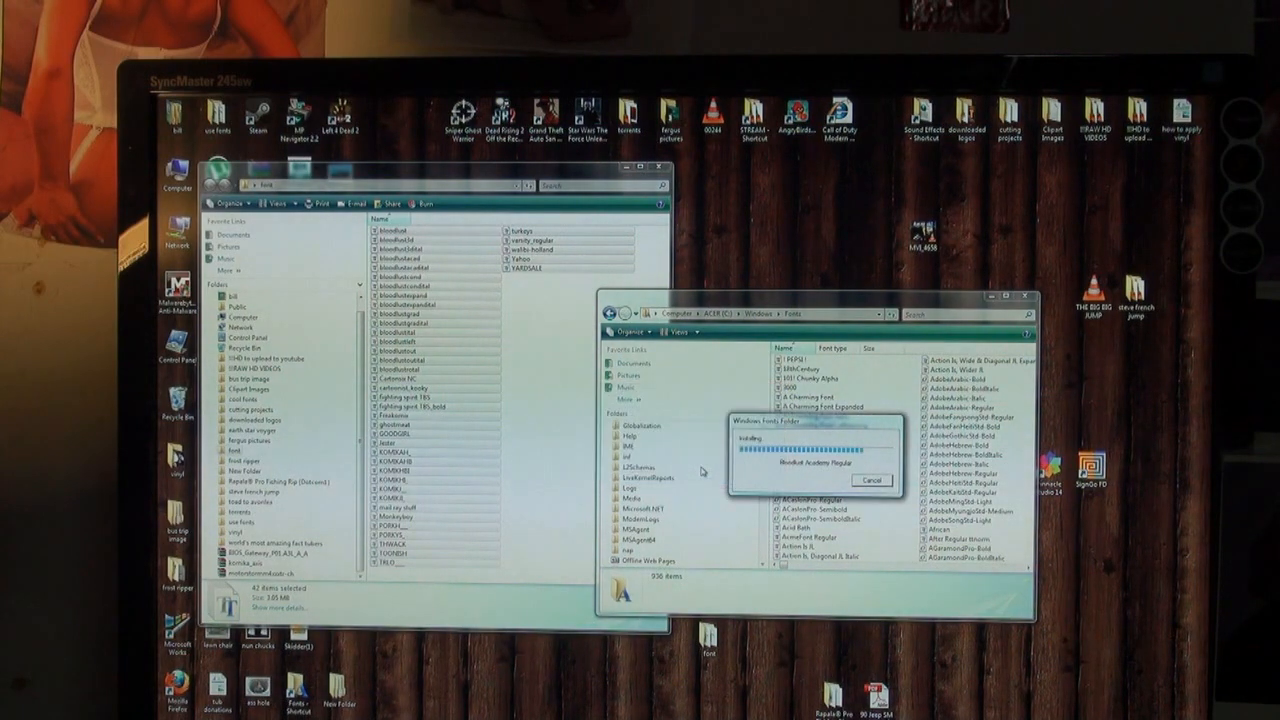